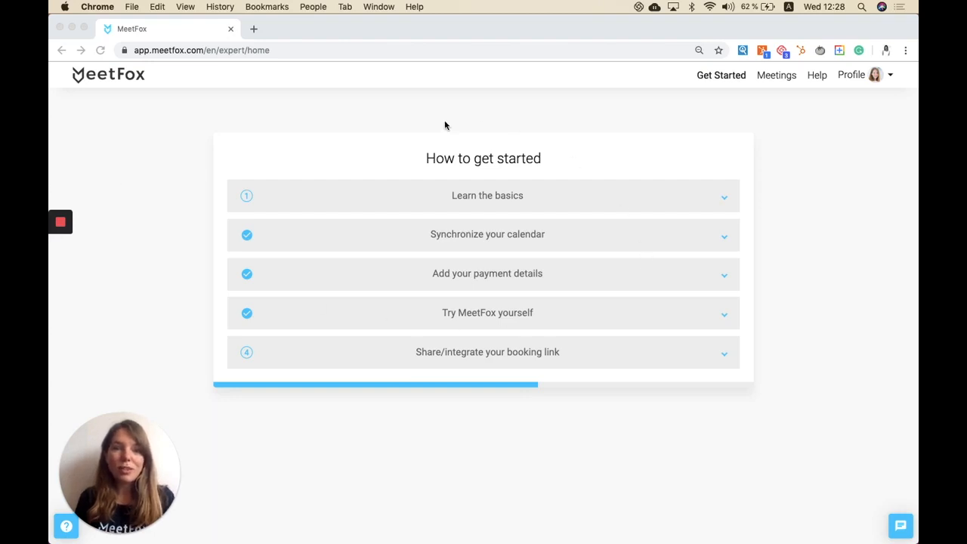
{"action": "mouse_move", "coordinate": [744, 306]}
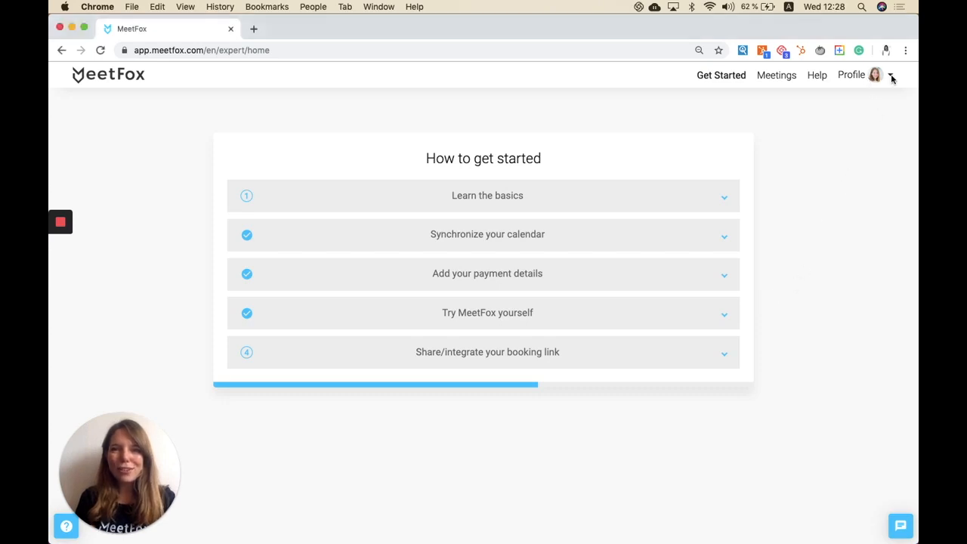
- Reach the My Services page and scroll to the Add meeting form
{"action": "left_click", "coordinate": [852, 76]}
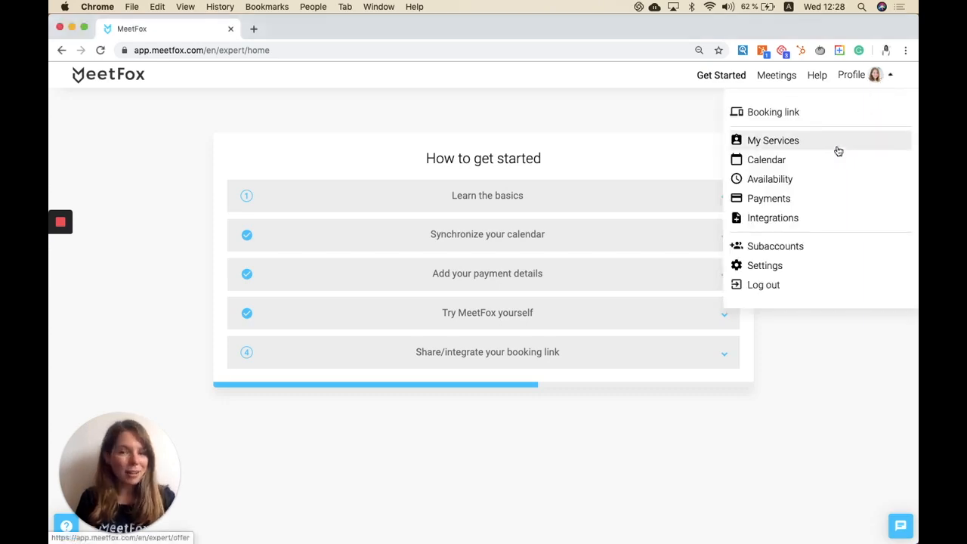
{"action": "left_click", "coordinate": [774, 139]}
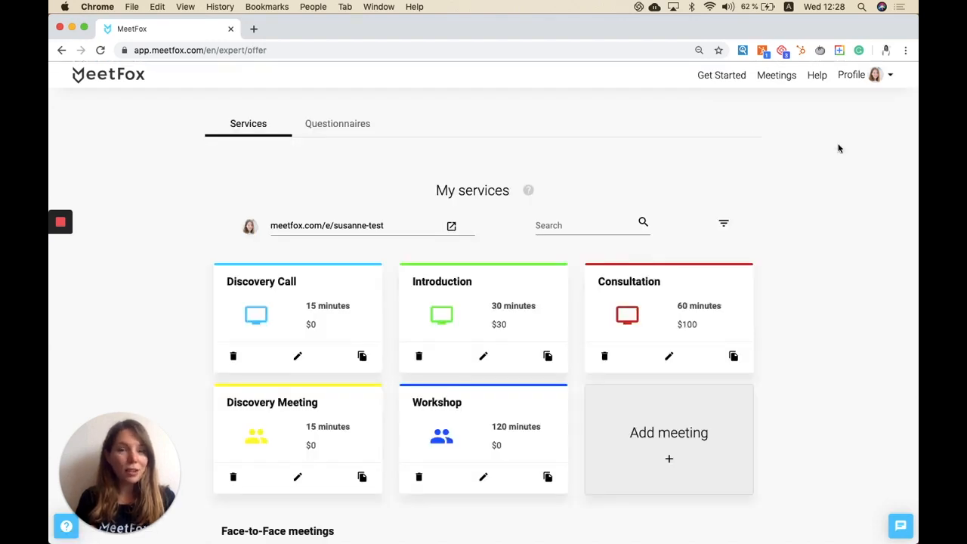
{"action": "scroll", "scroll_direction": "down", "scroll_amount": 3}
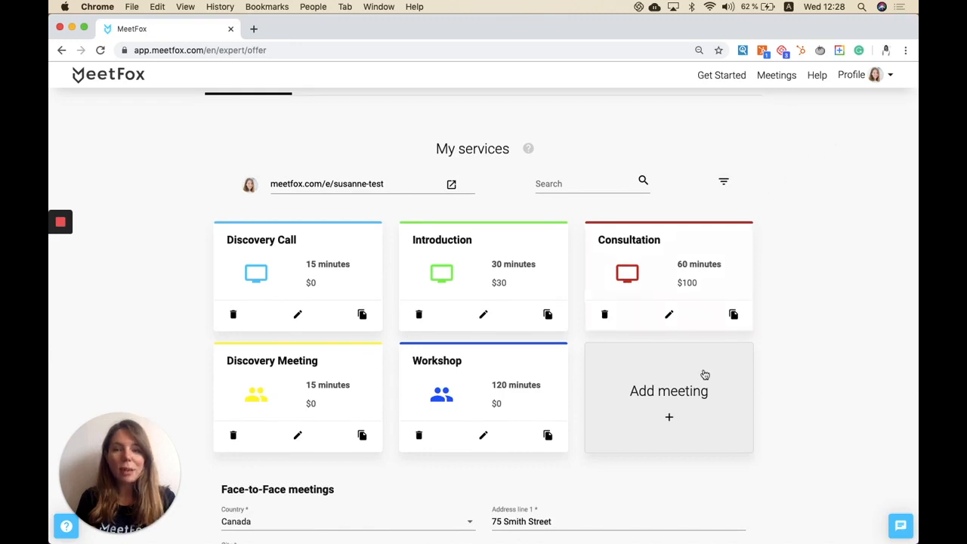
{"action": "scroll", "scroll_direction": "down", "scroll_amount": 3}
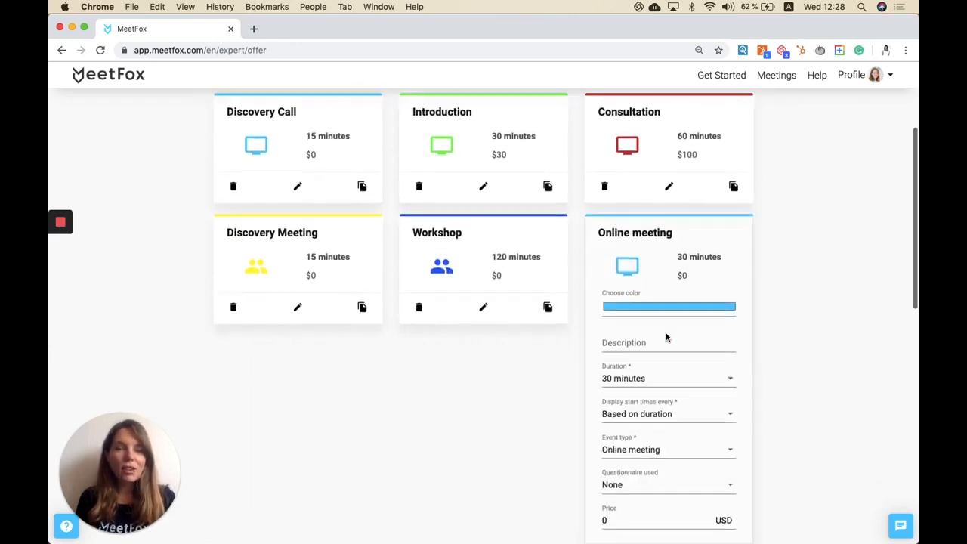
- Describe the new service as Consultation and set its duration to 45 minutes
{"action": "left_click", "coordinate": [667, 305]}
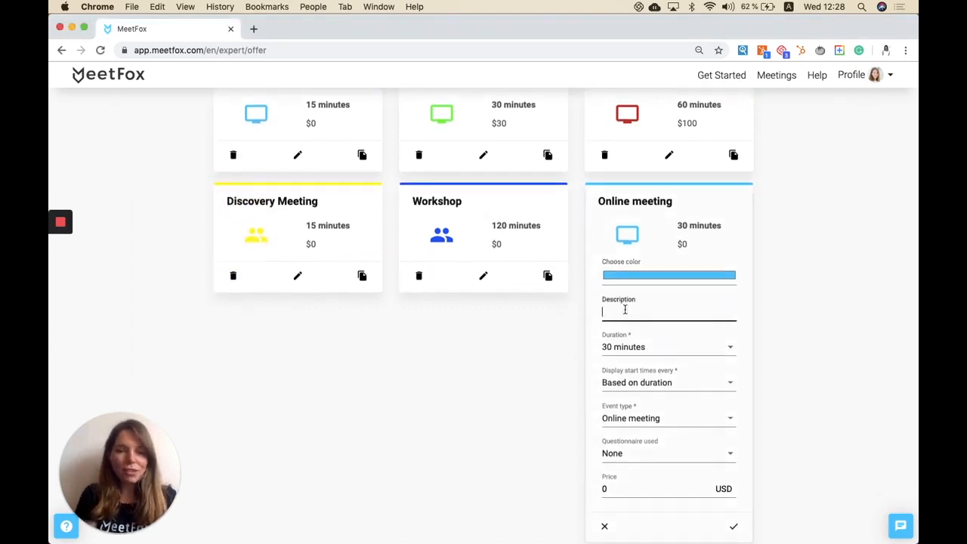
{"action": "type", "text": "Consultation"}
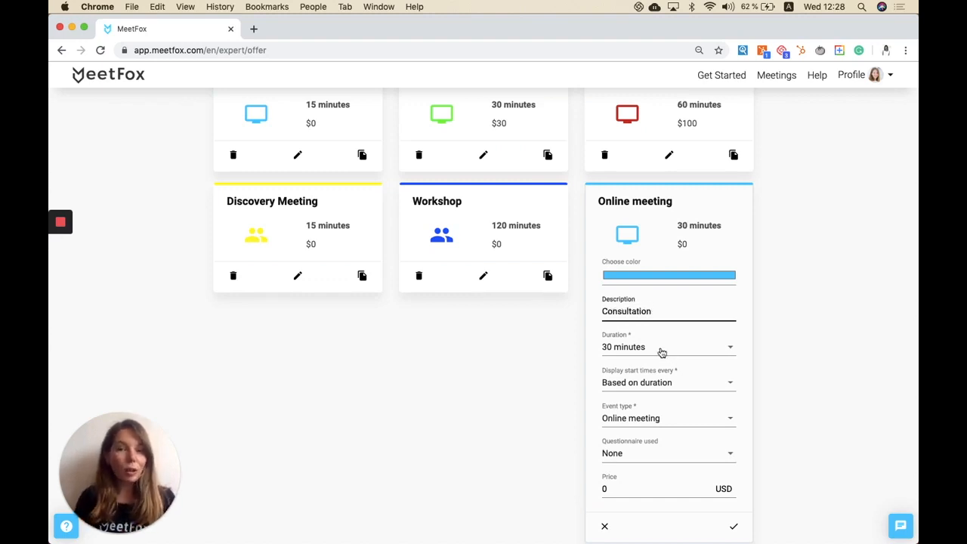
{"action": "left_click", "coordinate": [668, 346]}
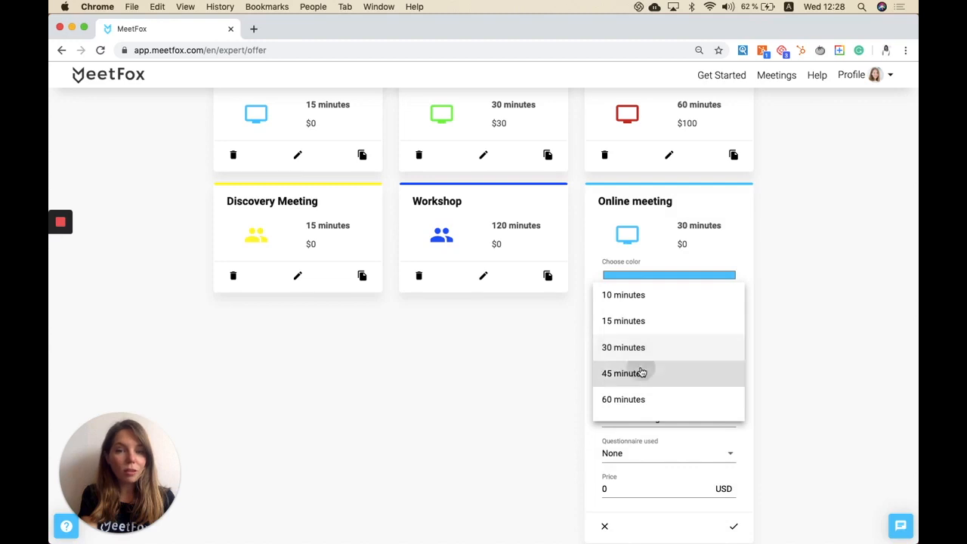
{"action": "left_click", "coordinate": [623, 372]}
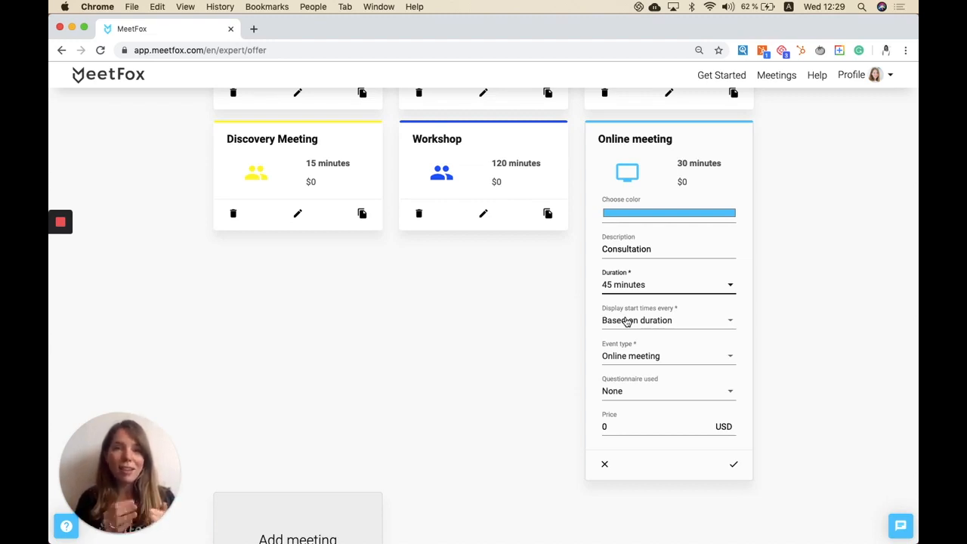
- Show start times every 60 minutes and keep the event type as Online meeting
{"action": "left_click", "coordinate": [668, 320]}
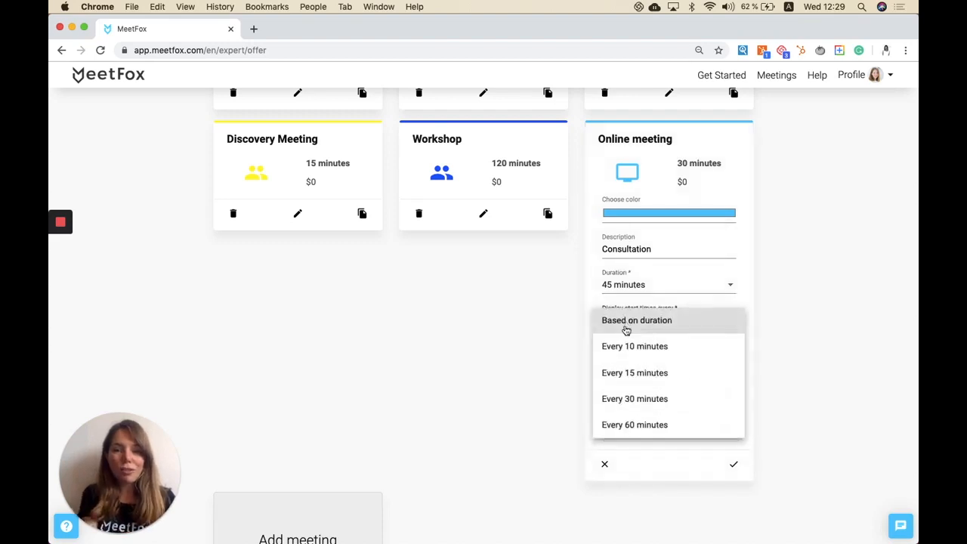
{"action": "left_click", "coordinate": [637, 320]}
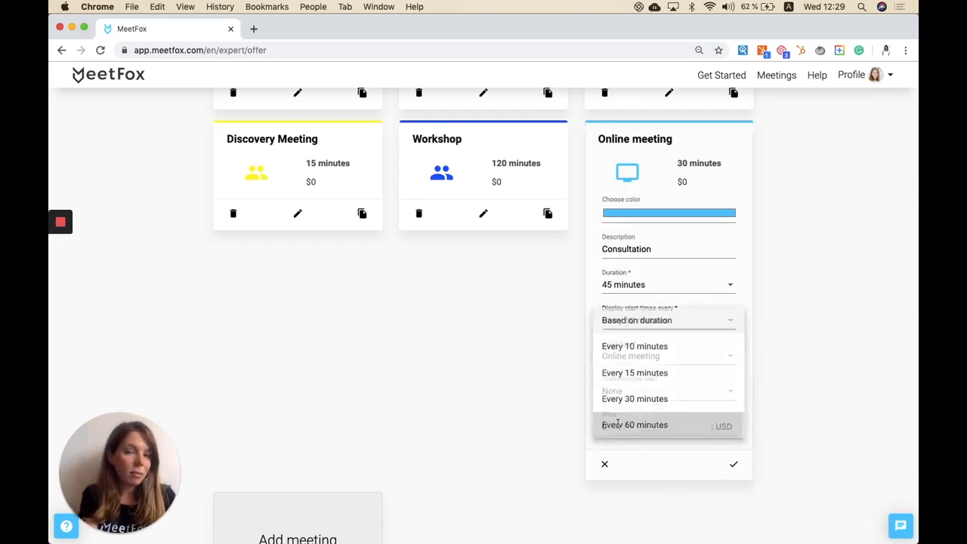
{"action": "left_click", "coordinate": [634, 425]}
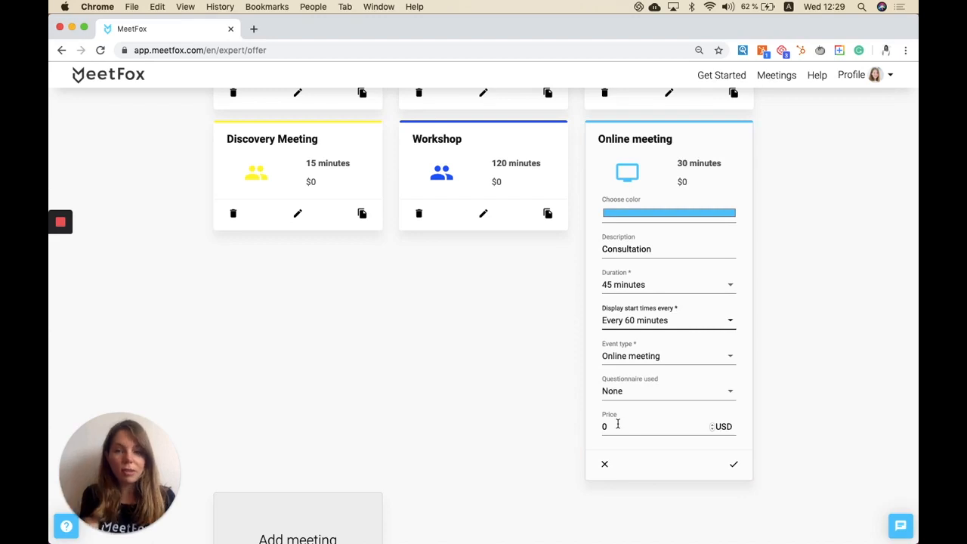
{"action": "left_click", "coordinate": [668, 357]}
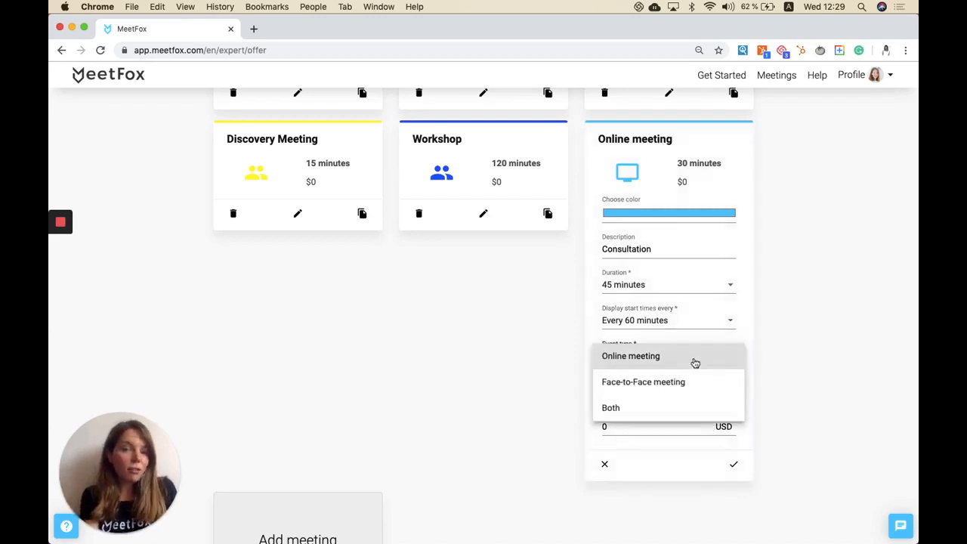
{"action": "mouse_move", "coordinate": [663, 373]}
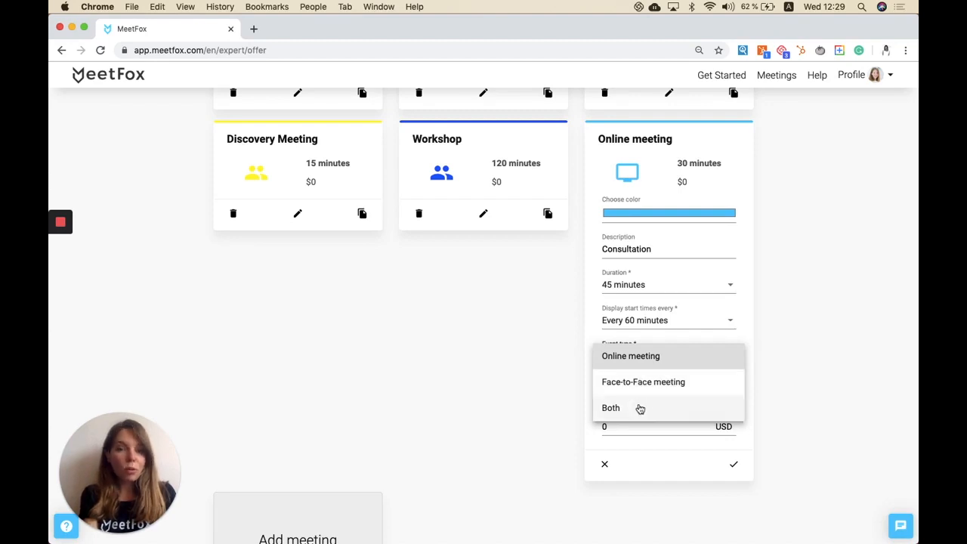
{"action": "left_click", "coordinate": [630, 356]}
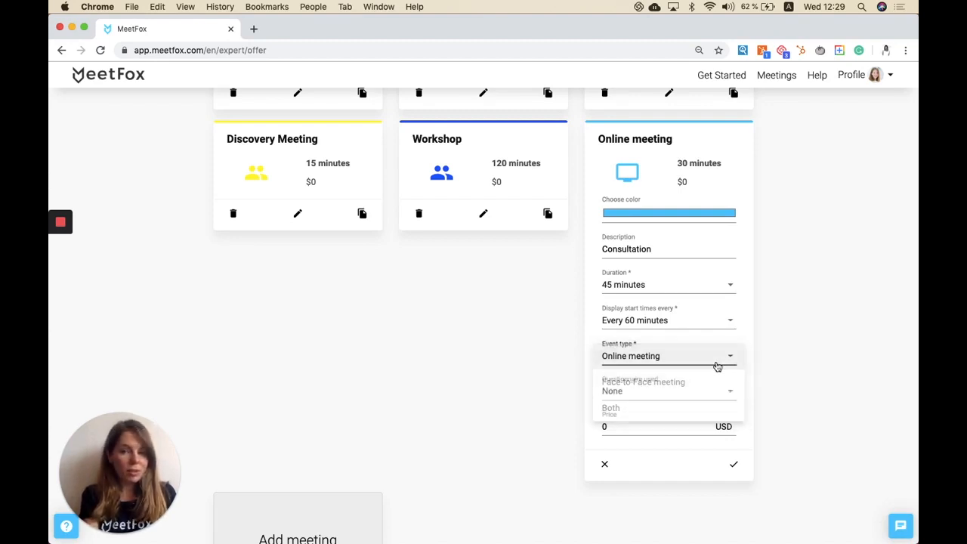
- Price the Consultation at 100 USD with no questionnaire and save it to my services
{"action": "left_click", "coordinate": [668, 356]}
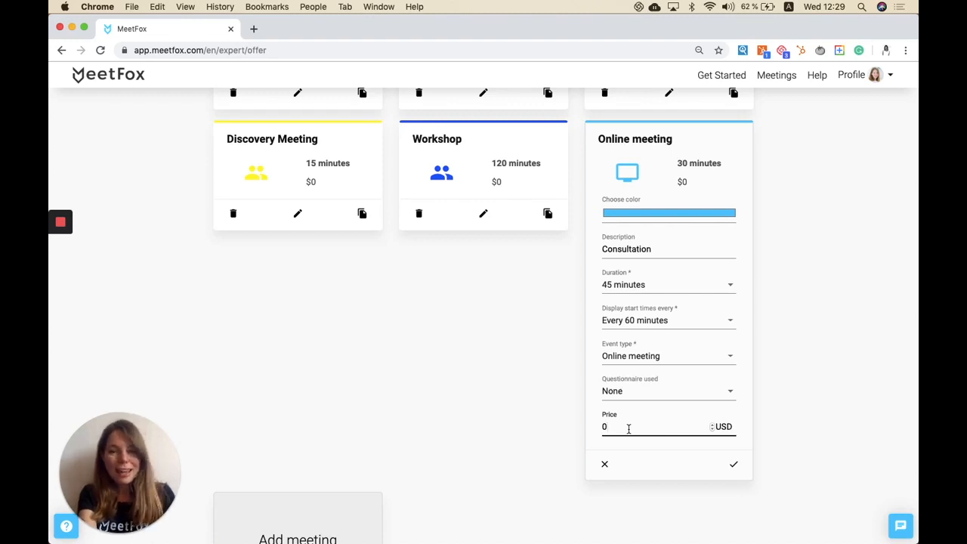
{"action": "type", "text": "100"}
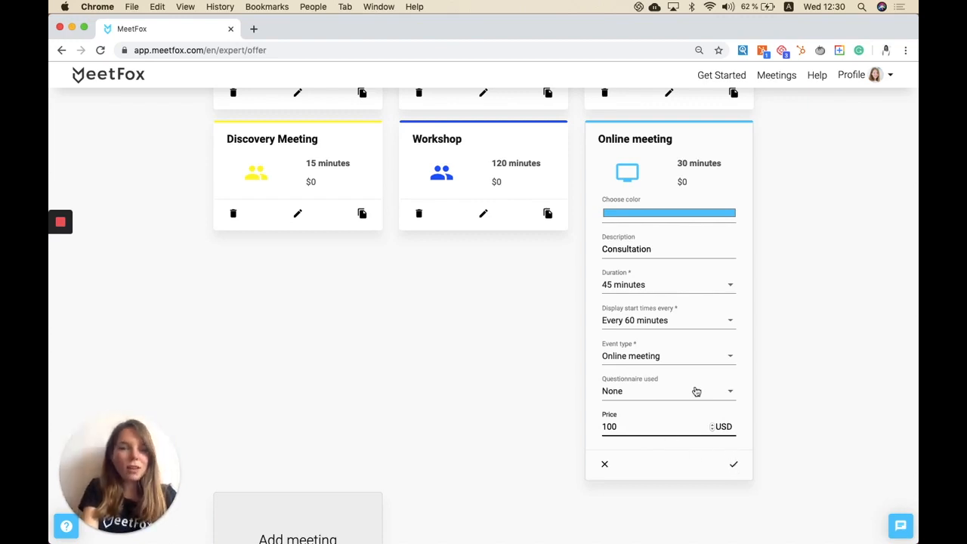
{"action": "left_click", "coordinate": [668, 390]}
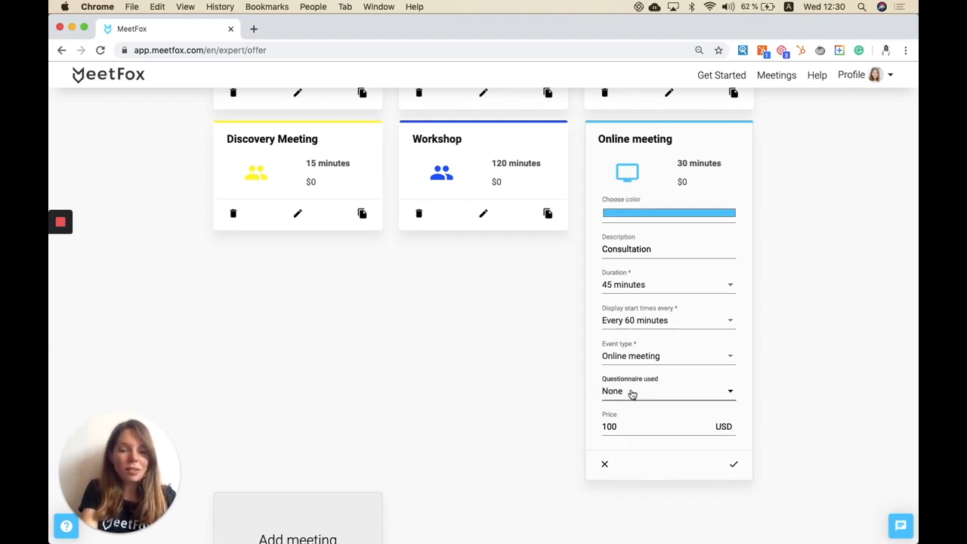
{"action": "left_click", "coordinate": [668, 390]}
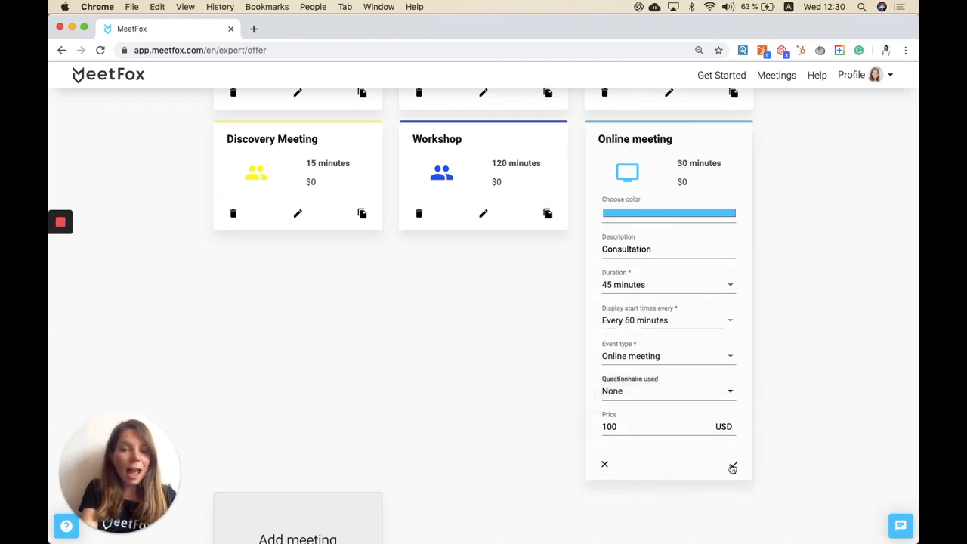
{"action": "left_click", "coordinate": [732, 464]}
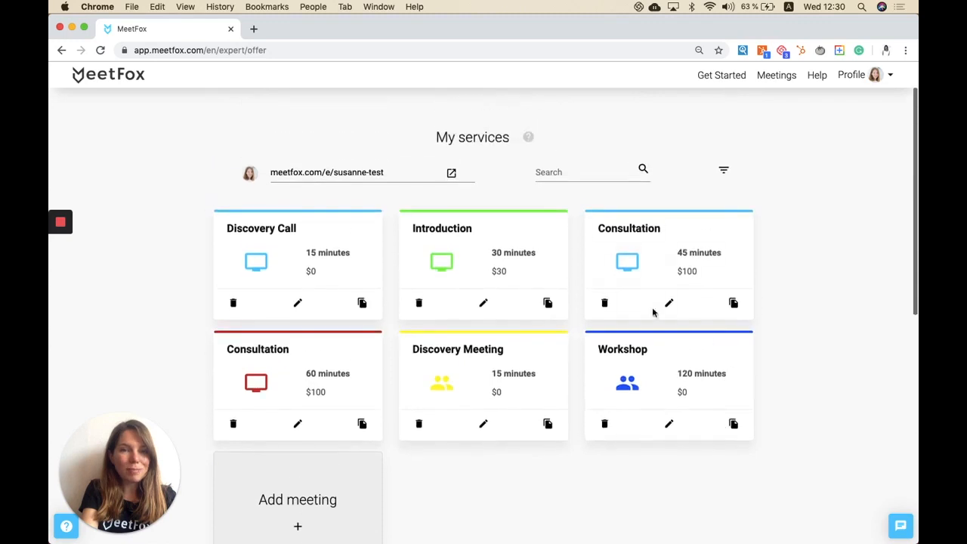
- Create Questionnaire 1 in the questionnaires section and add another question field
{"action": "left_click", "coordinate": [337, 124]}
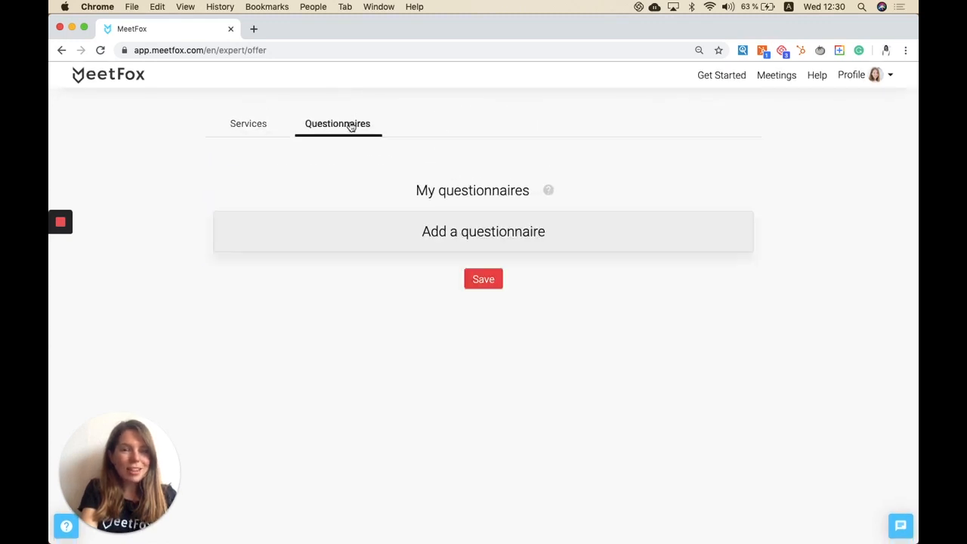
{"action": "mouse_move", "coordinate": [496, 257]}
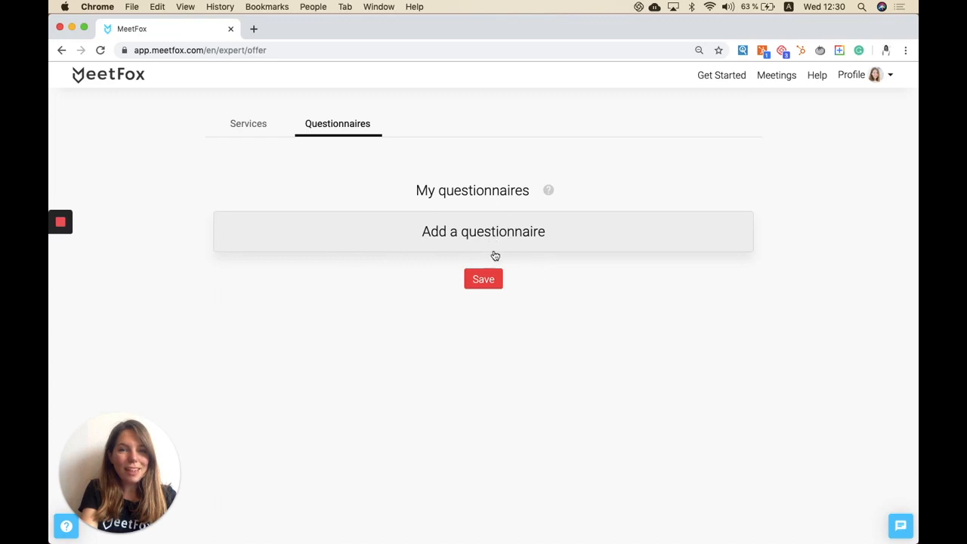
{"action": "mouse_move", "coordinate": [452, 209]}
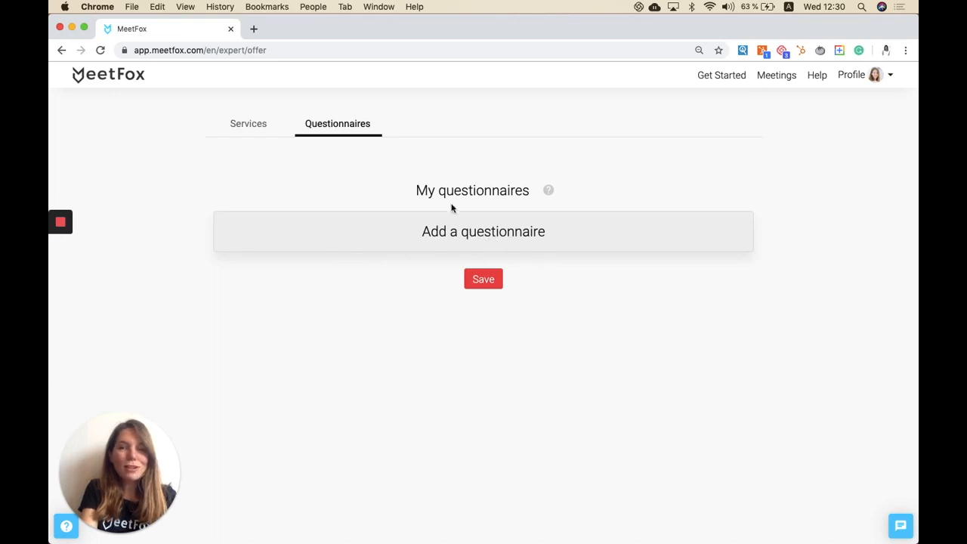
{"action": "left_click", "coordinate": [483, 231]}
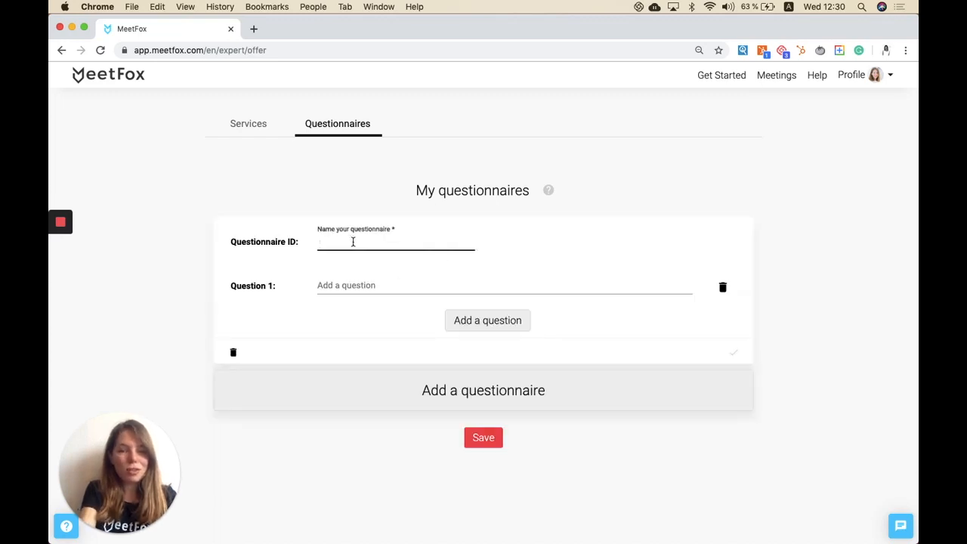
{"action": "type", "text": "Questionnaire 1"}
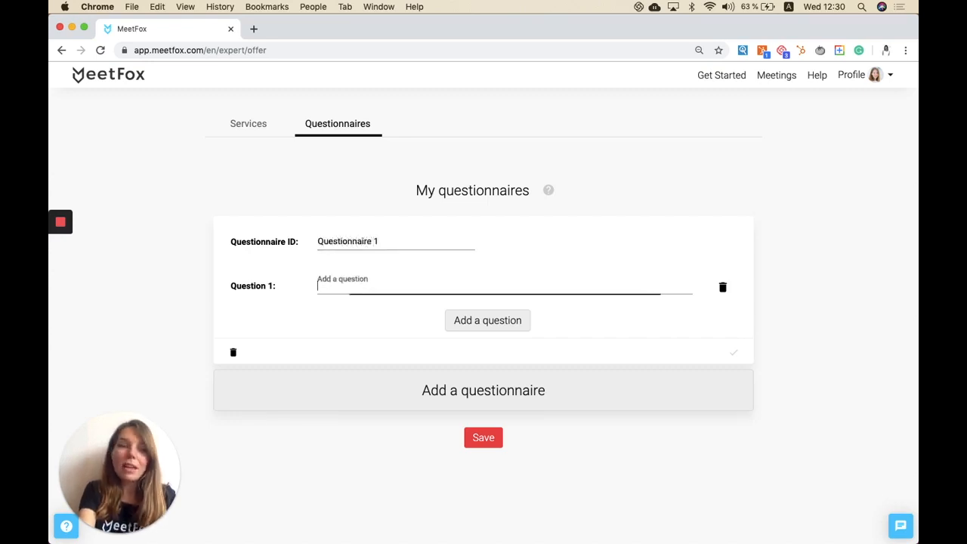
{"action": "left_click", "coordinate": [487, 320]}
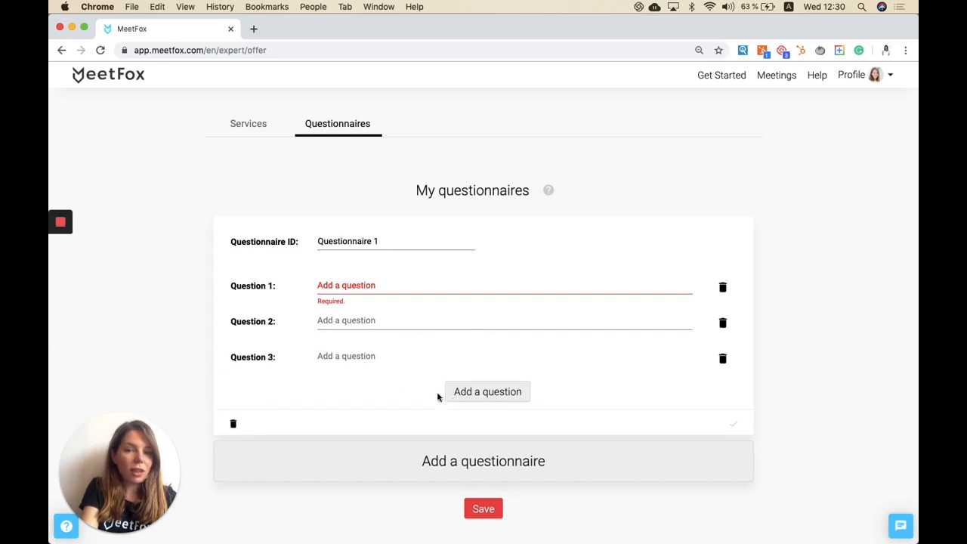
{"action": "mouse_move", "coordinate": [243, 426]}
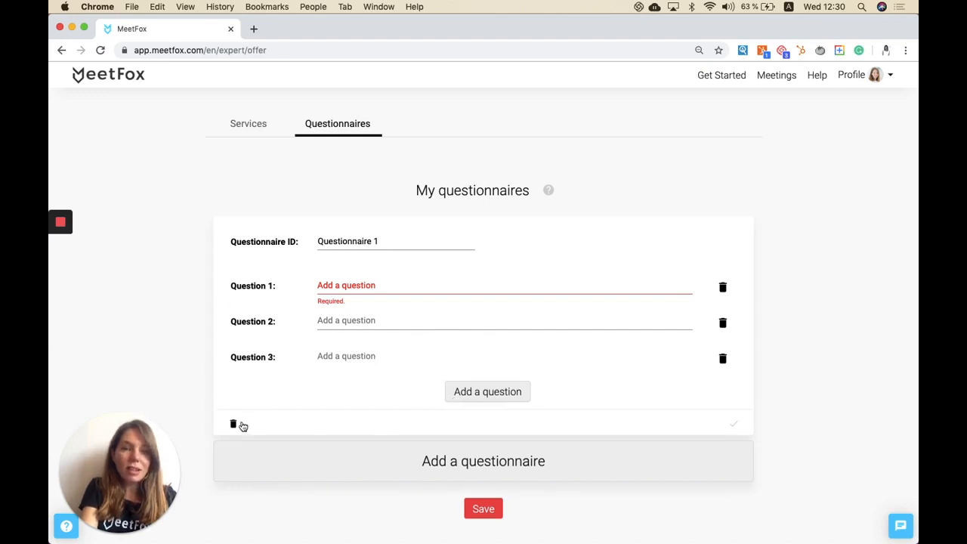
{"action": "mouse_move", "coordinate": [228, 227]}
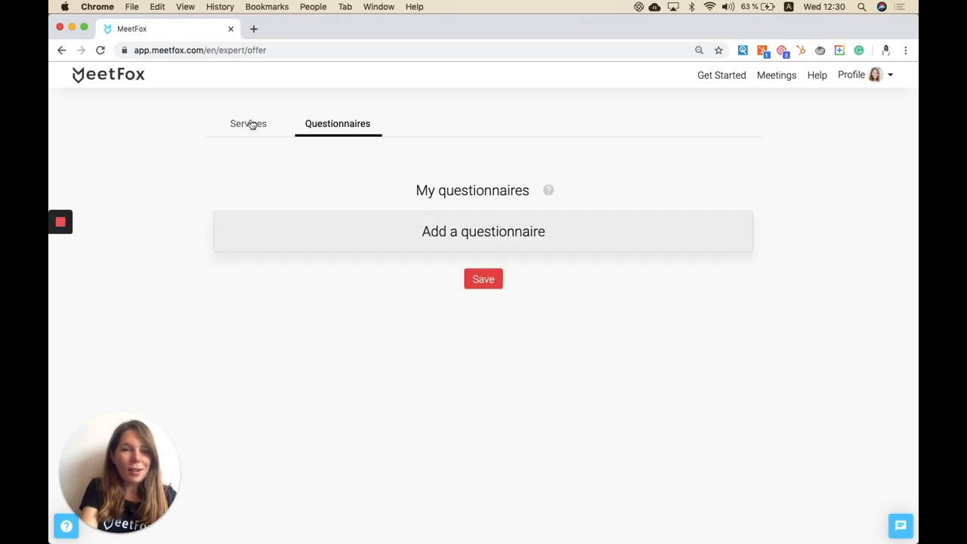
- Return to Services, toggle auto-accept of meeting requests off and back on, and review breaks
{"action": "left_click", "coordinate": [248, 124]}
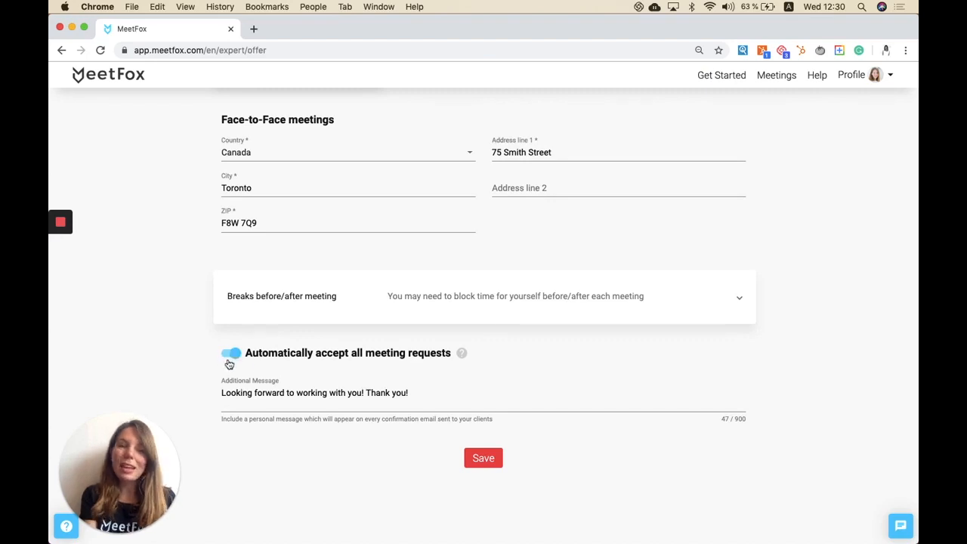
{"action": "mouse_move", "coordinate": [333, 361]}
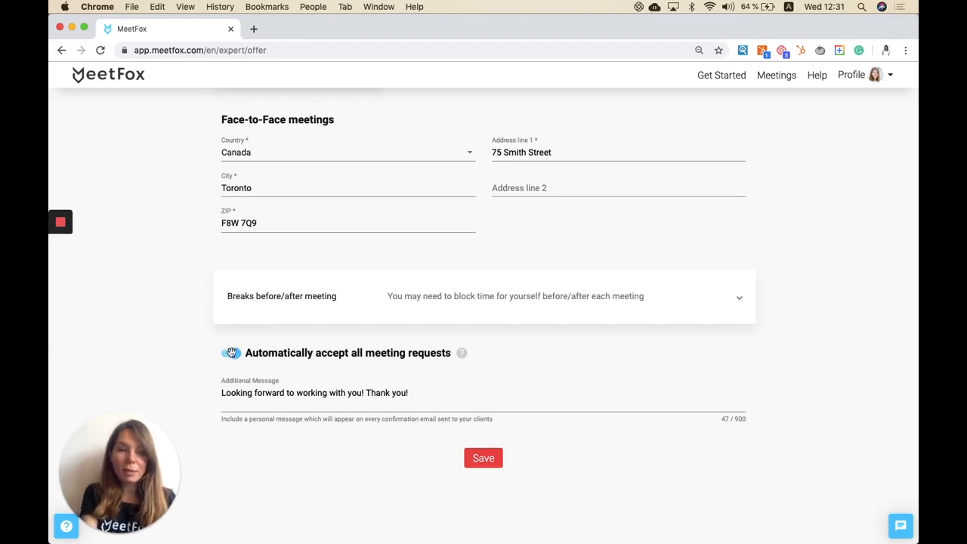
{"action": "left_click", "coordinate": [233, 353]}
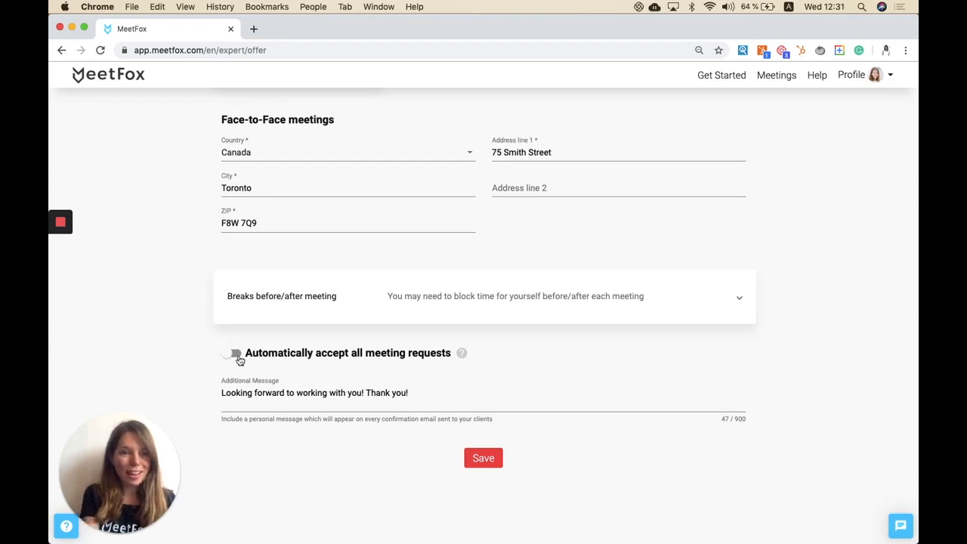
{"action": "left_click", "coordinate": [230, 354]}
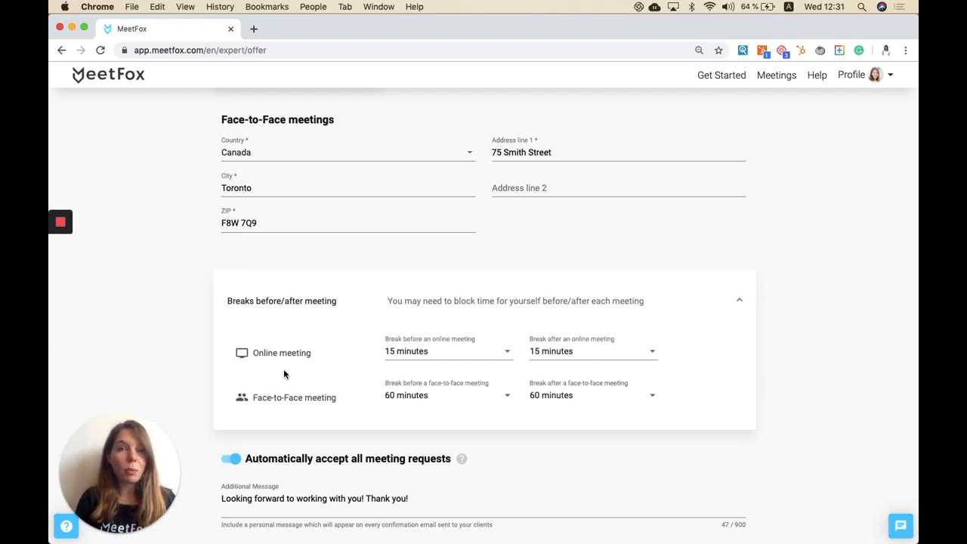
{"action": "left_click", "coordinate": [739, 299]}
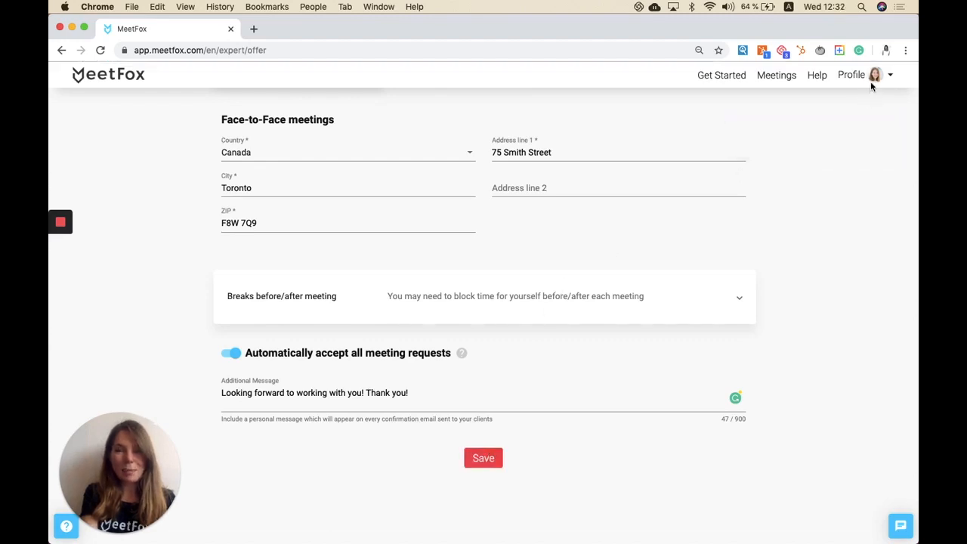
- Open the Calendar page and scroll to the October 2019 month view
{"action": "left_click", "coordinate": [875, 74]}
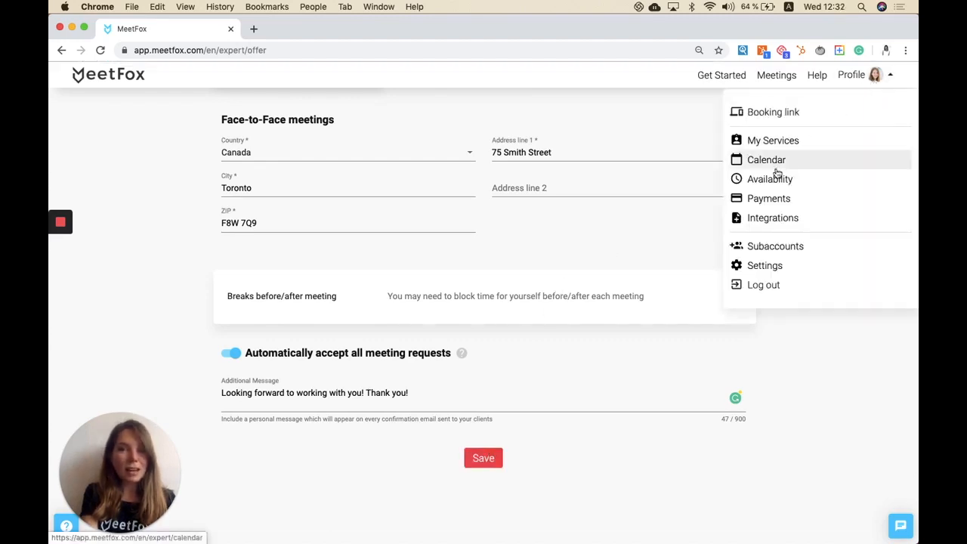
{"action": "left_click", "coordinate": [767, 161]}
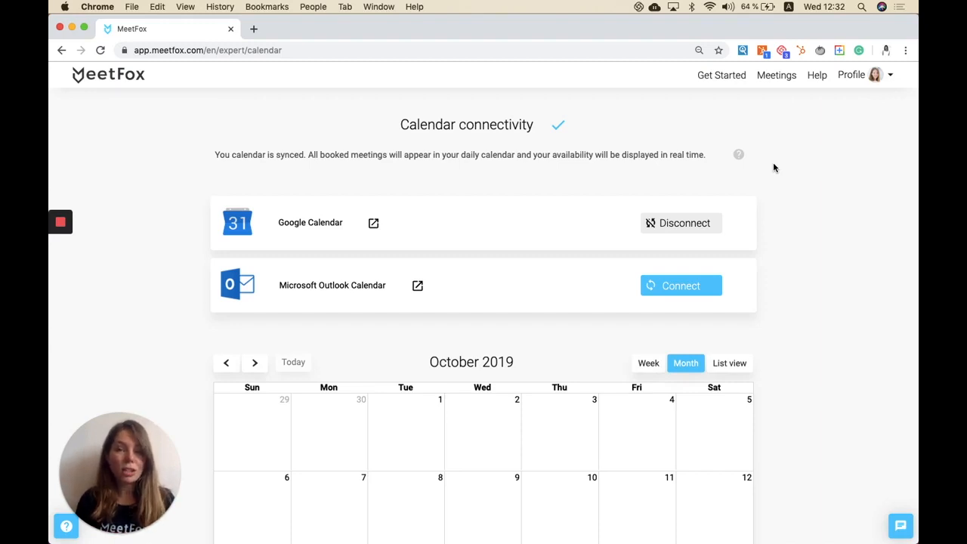
{"action": "mouse_move", "coordinate": [702, 221]}
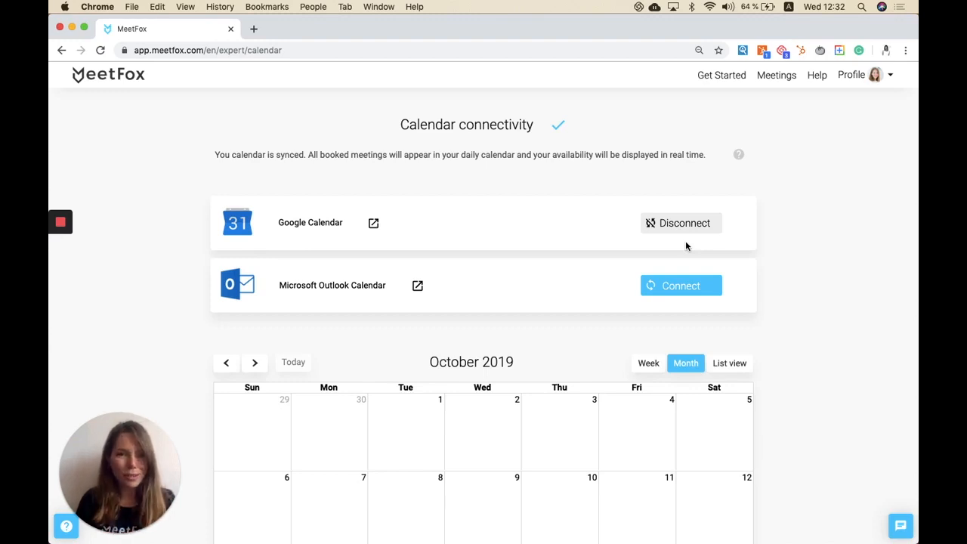
{"action": "scroll", "scroll_direction": "down", "scroll_amount": 3}
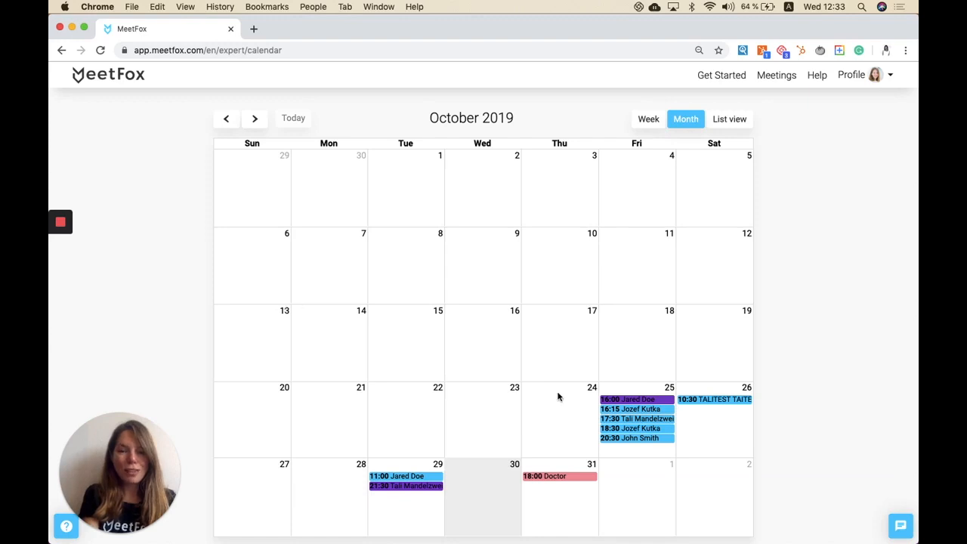
- Submit a Vacation unavailability block from 11-01-2019 to 11-11-2019
{"action": "scroll", "scroll_direction": "down", "scroll_amount": 3}
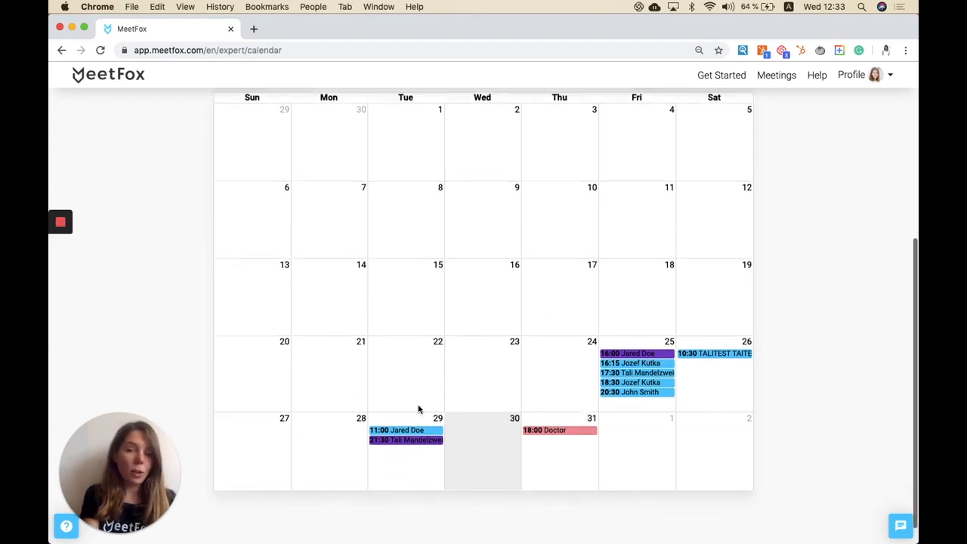
{"action": "mouse_move", "coordinate": [647, 446]}
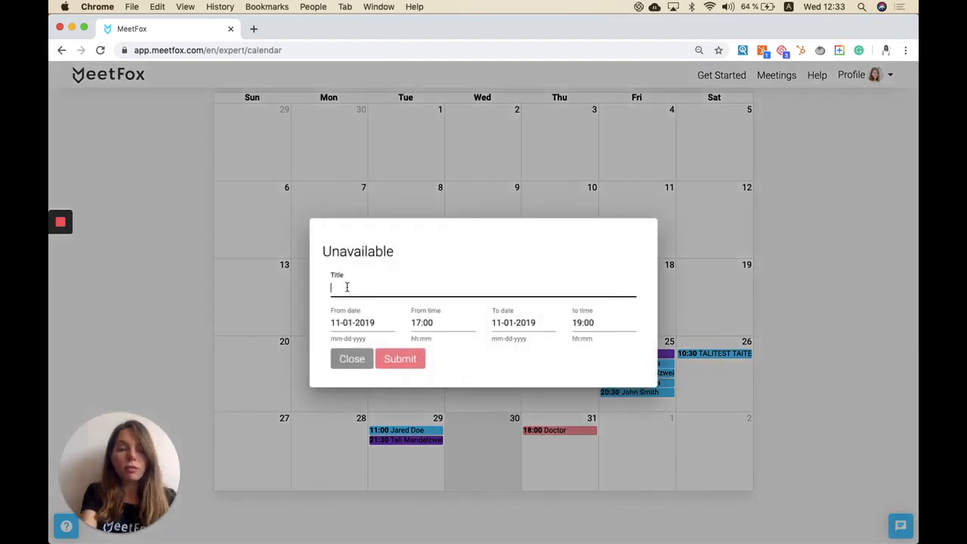
{"action": "type", "text": "Vacato"}
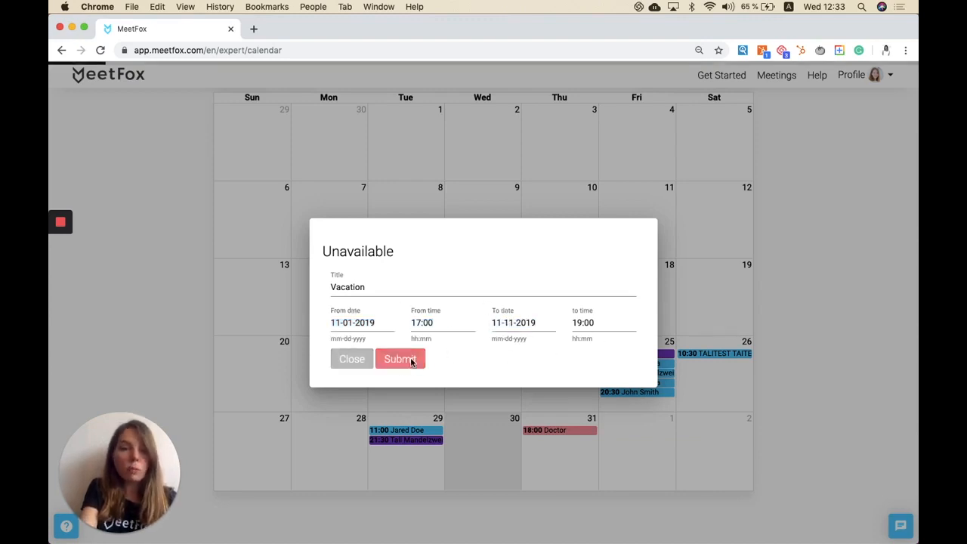
{"action": "left_click", "coordinate": [399, 359]}
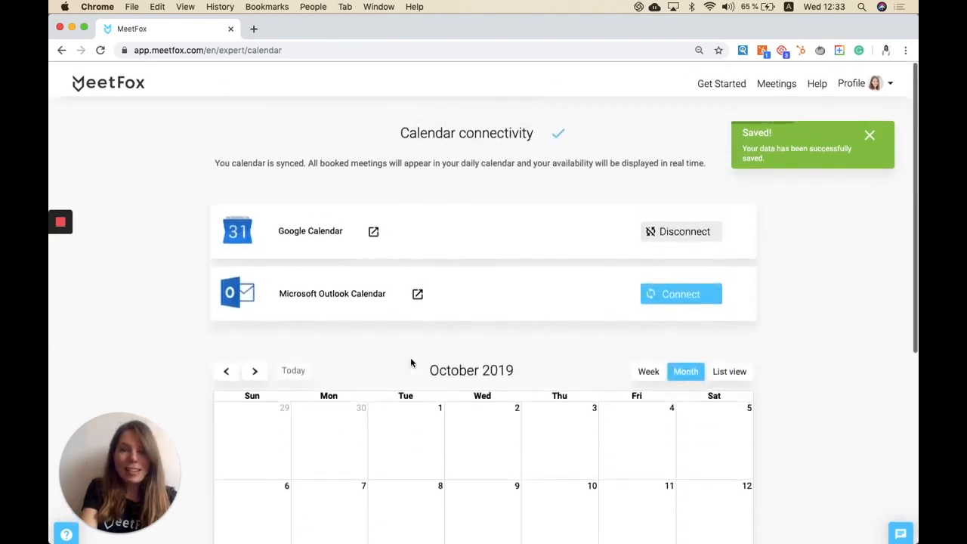
{"action": "scroll", "scroll_direction": "down", "scroll_amount": 3}
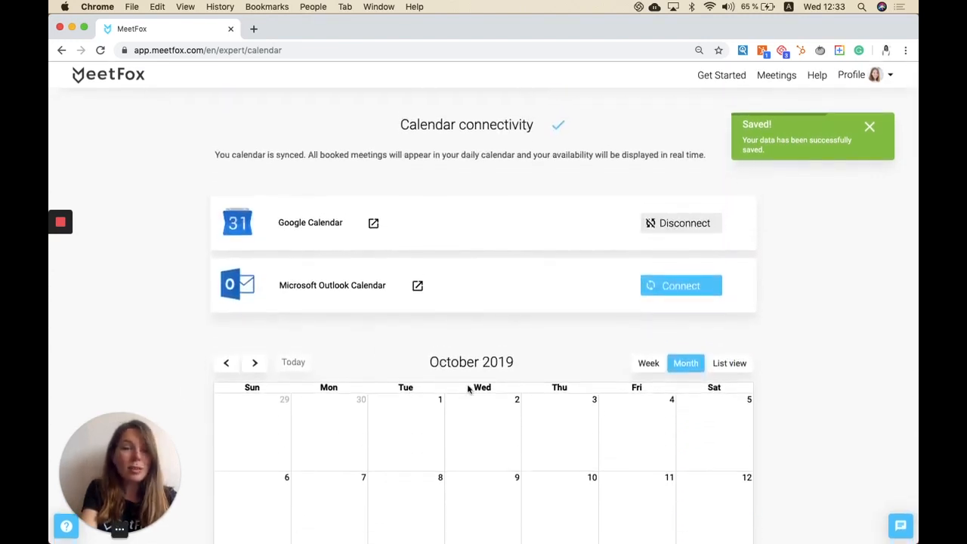
{"action": "mouse_move", "coordinate": [374, 224]}
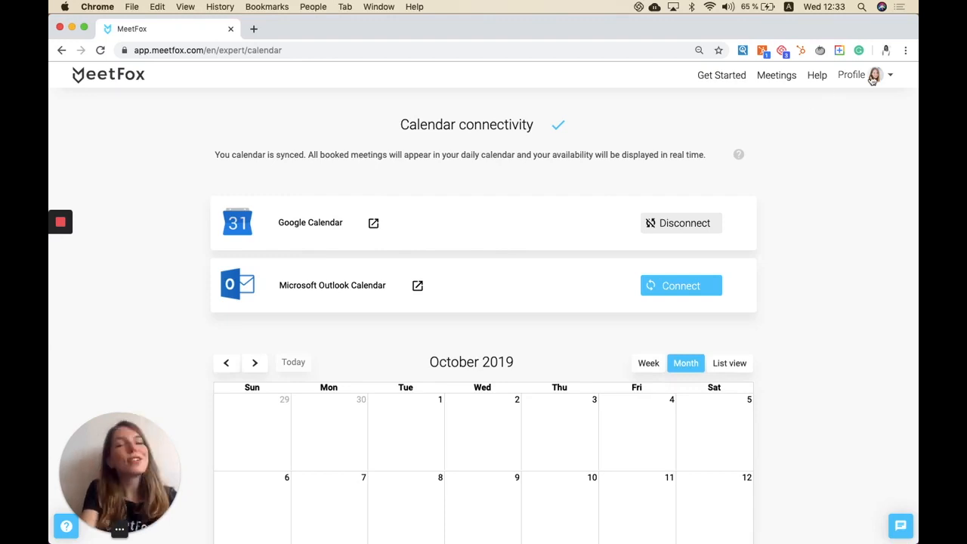
- Open the availability settings and scroll to the weekly hours
{"action": "left_click", "coordinate": [852, 74]}
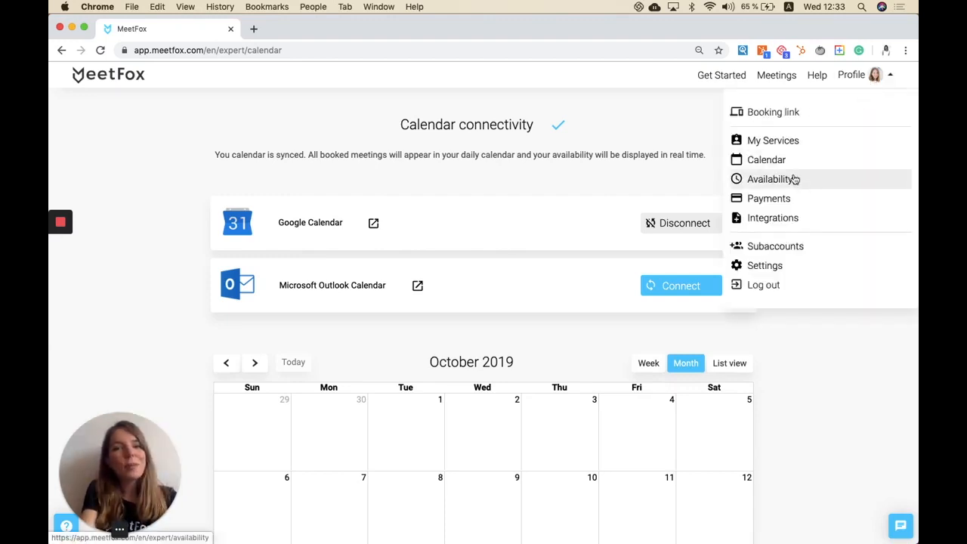
{"action": "left_click", "coordinate": [770, 178]}
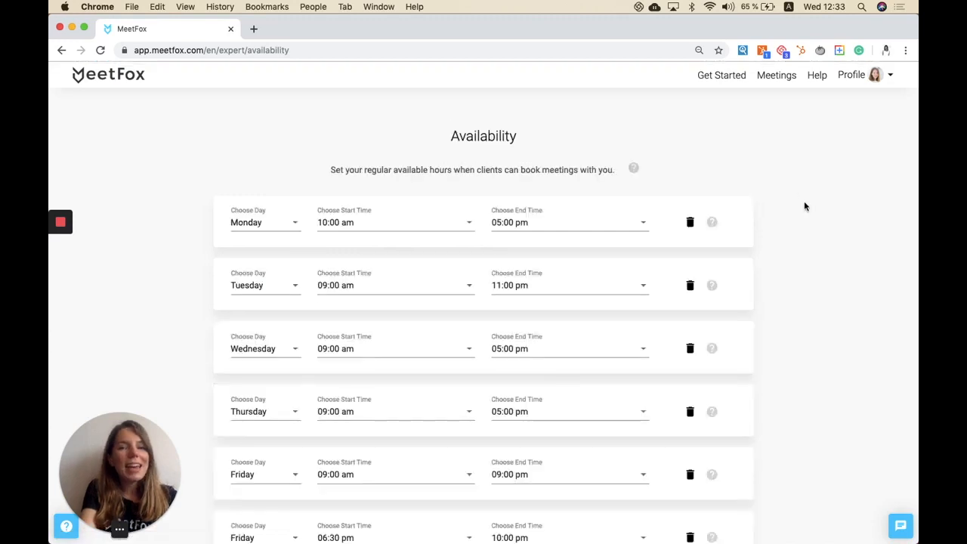
{"action": "mouse_move", "coordinate": [825, 233]}
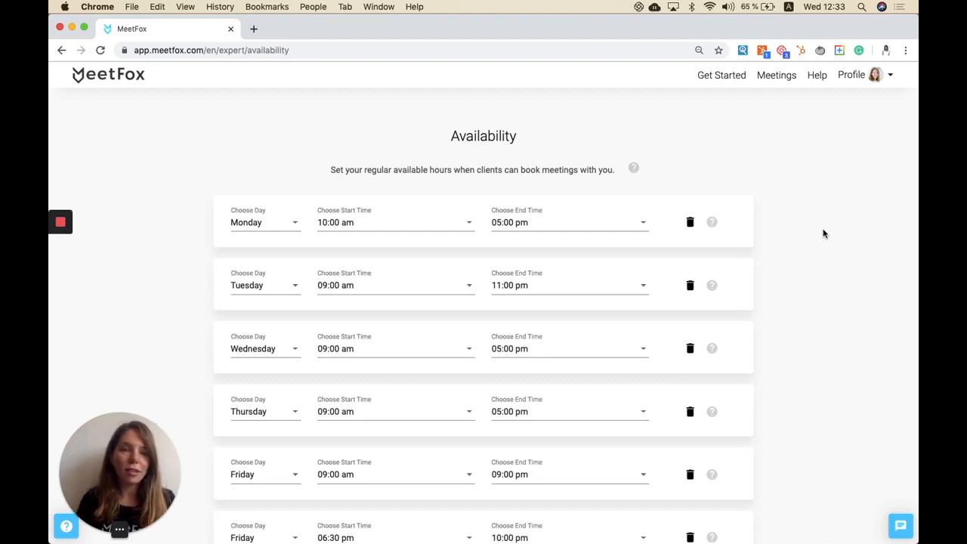
{"action": "scroll", "scroll_direction": "down", "scroll_amount": 3}
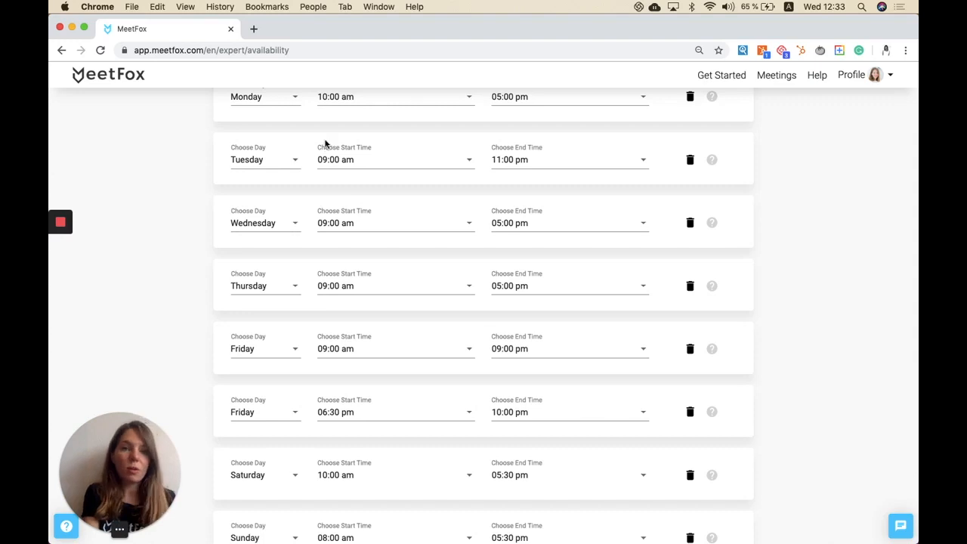
{"action": "mouse_move", "coordinate": [378, 127]}
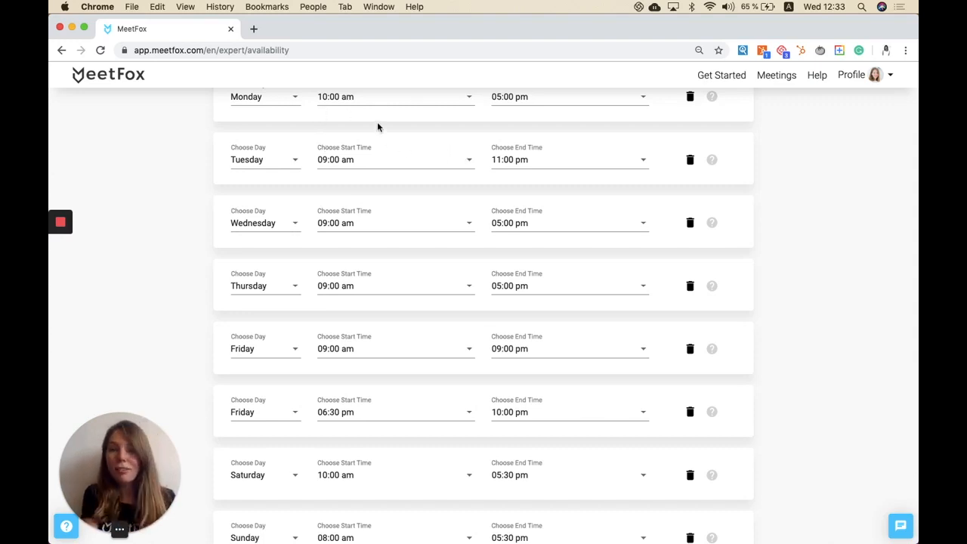
{"action": "mouse_move", "coordinate": [572, 140]}
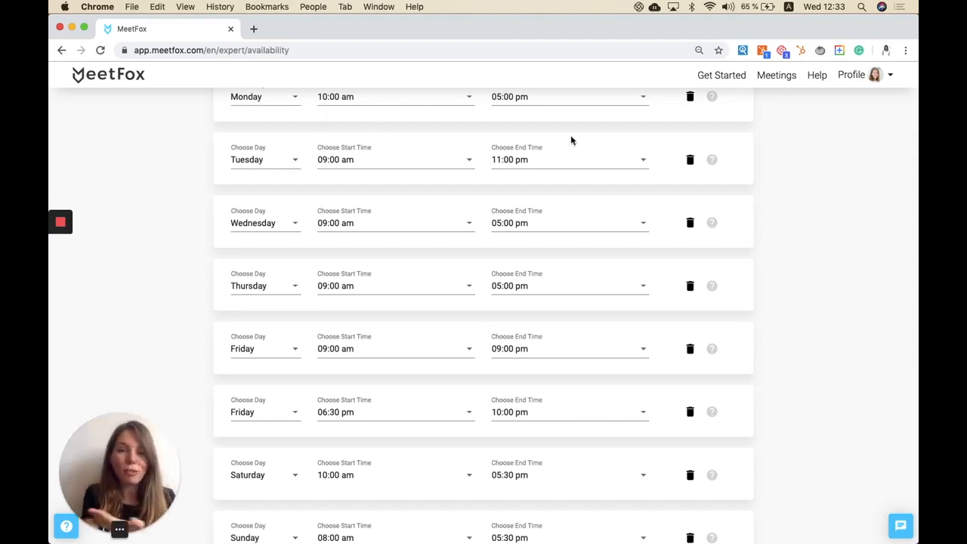
{"action": "scroll", "scroll_direction": "down", "scroll_amount": 3}
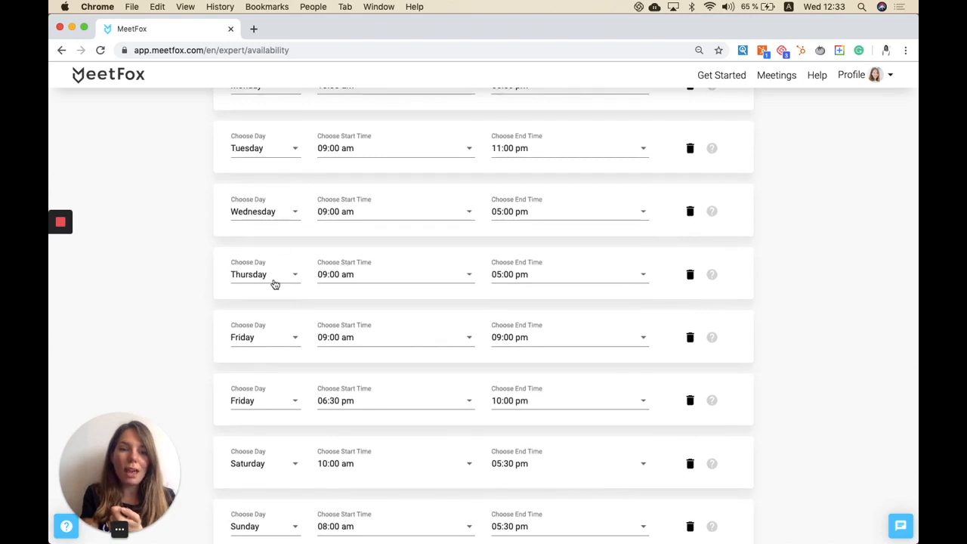
{"action": "scroll", "scroll_direction": "down", "scroll_amount": 3}
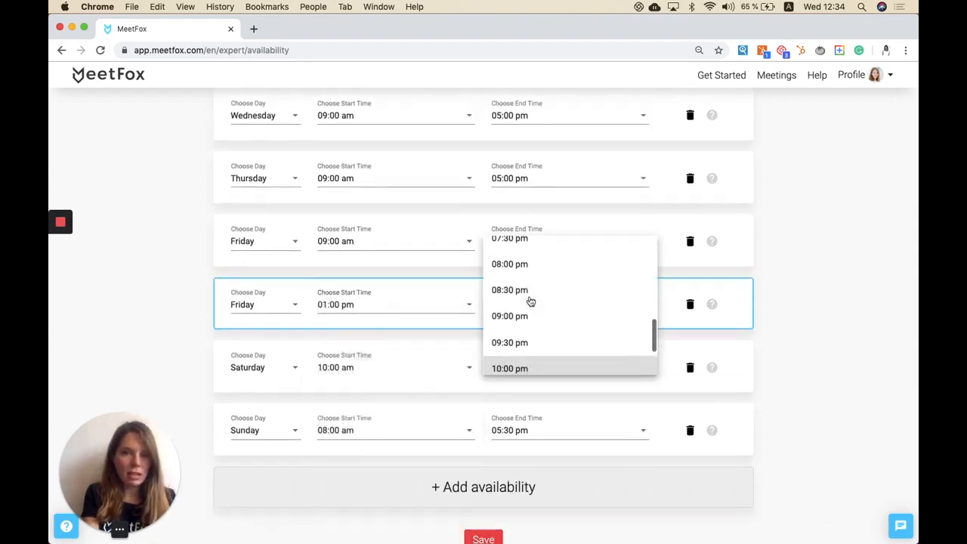
- Set the added Friday slot's end time, remove the Sunday slot and save the weekly hours
{"action": "left_click", "coordinate": [510, 263]}
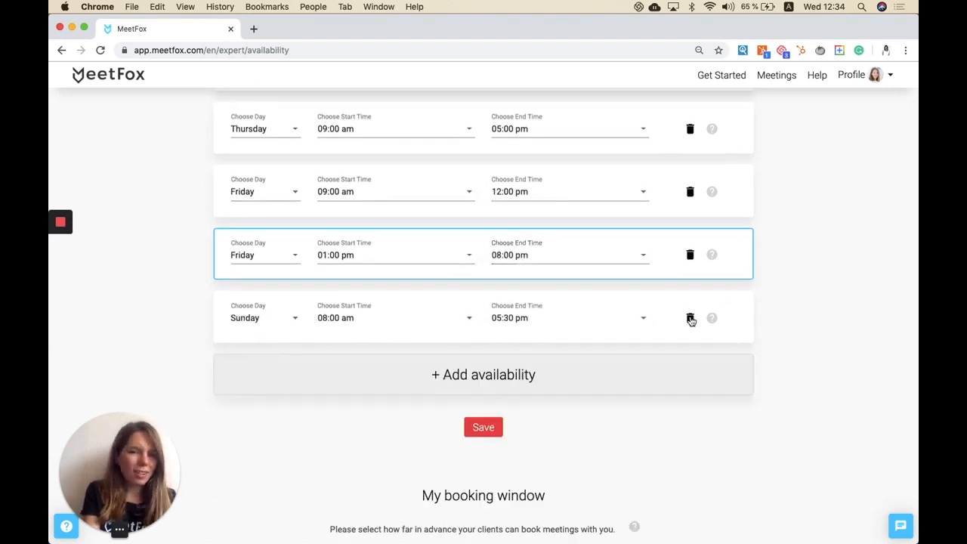
{"action": "left_click", "coordinate": [689, 317]}
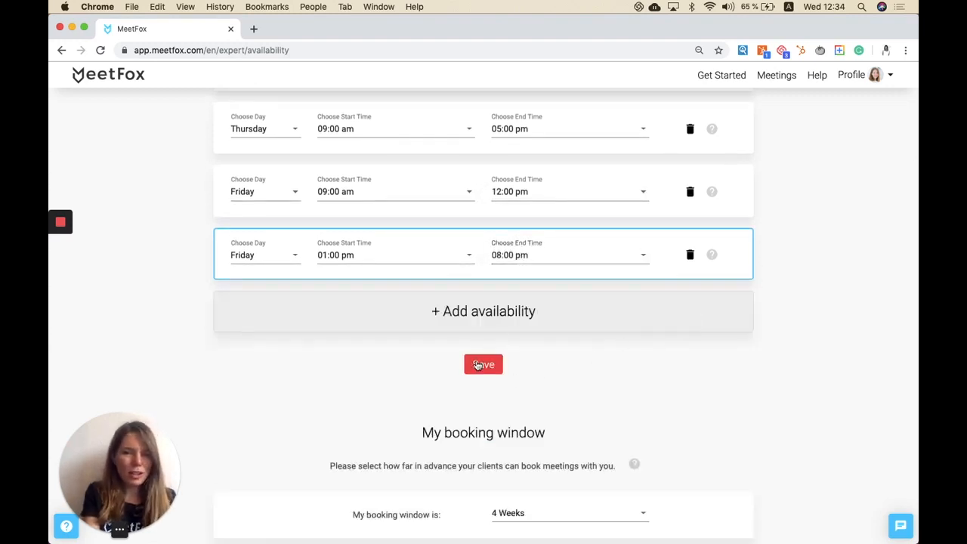
{"action": "left_click", "coordinate": [483, 364]}
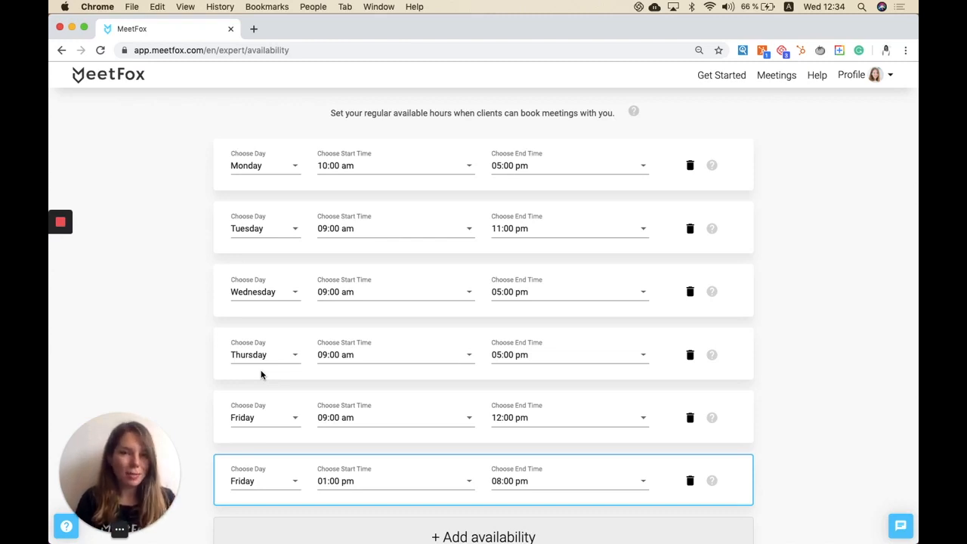
- Scroll down to the booking window setting of 4 weeks in advance
{"action": "scroll", "scroll_direction": "down", "scroll_amount": 3}
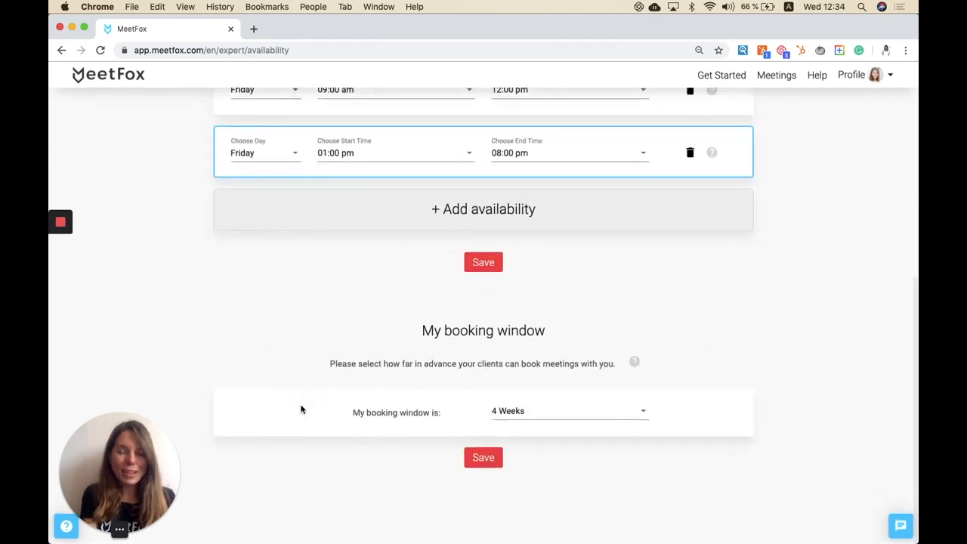
{"action": "mouse_move", "coordinate": [485, 437]}
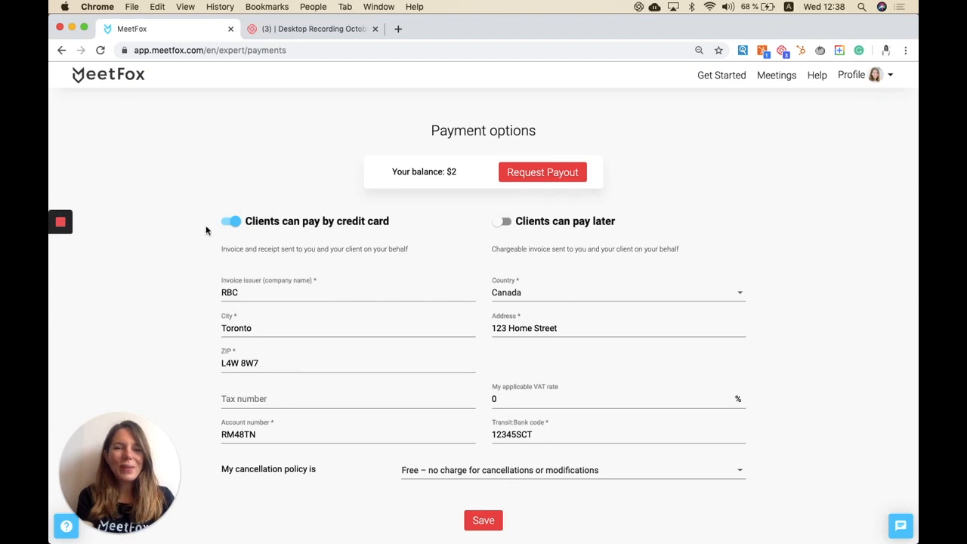
{"action": "mouse_move", "coordinate": [227, 228]}
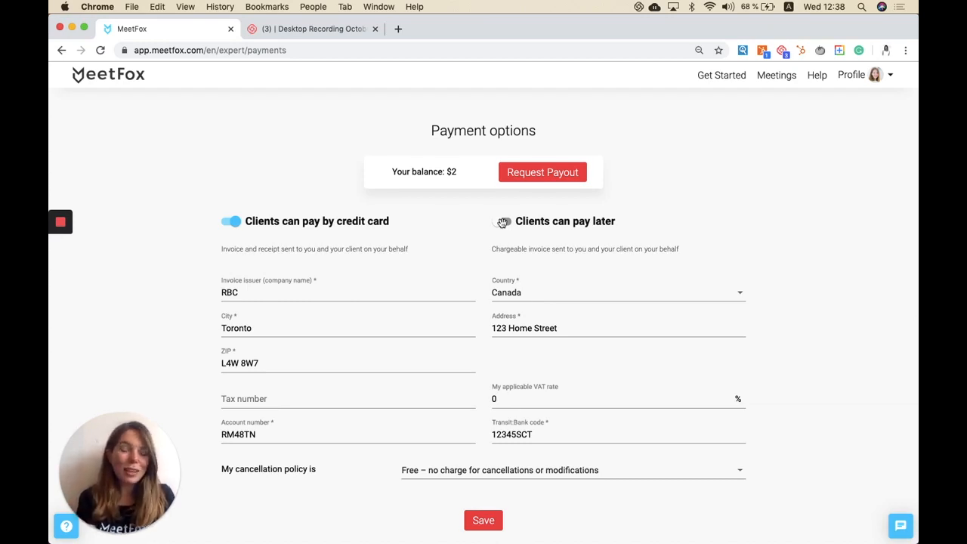
{"action": "left_click", "coordinate": [502, 221]}
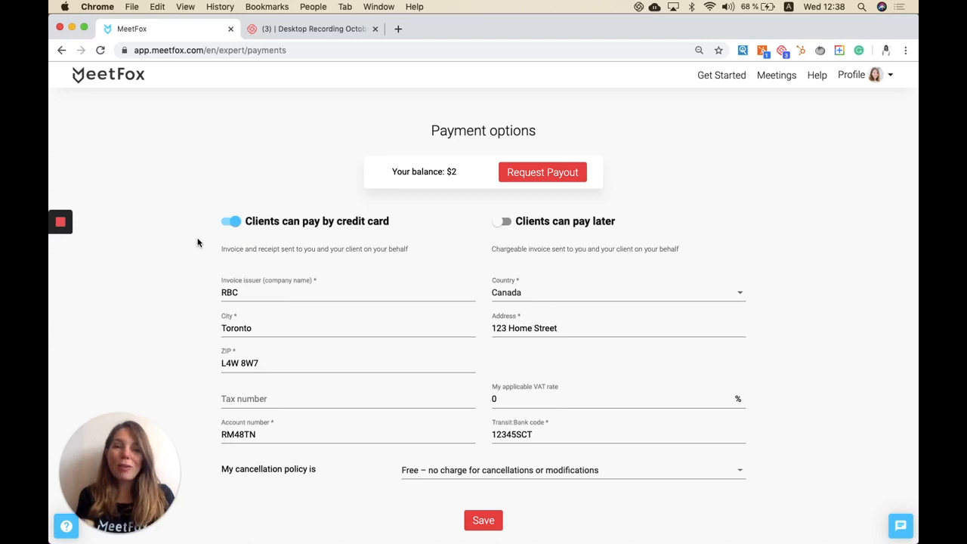
{"action": "mouse_move", "coordinate": [372, 310]}
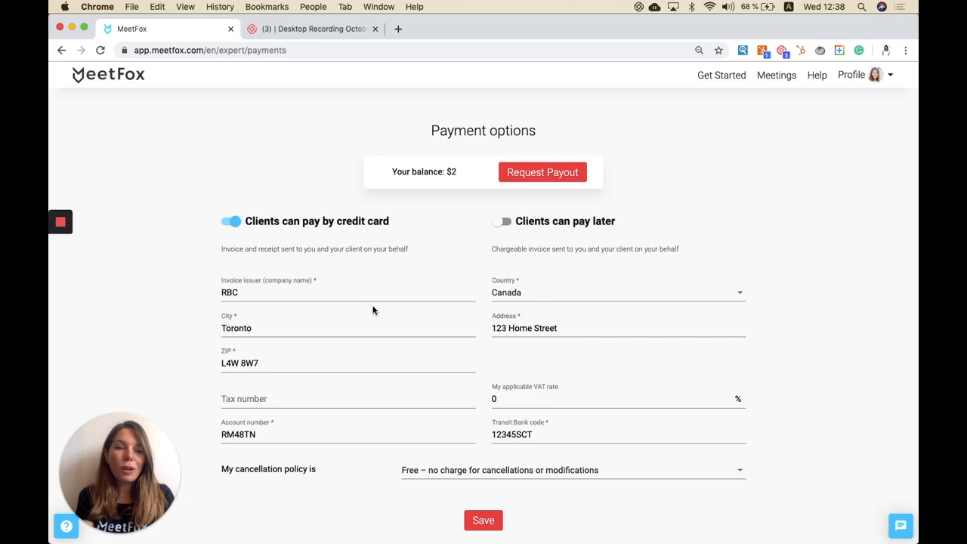
{"action": "mouse_move", "coordinate": [375, 289]}
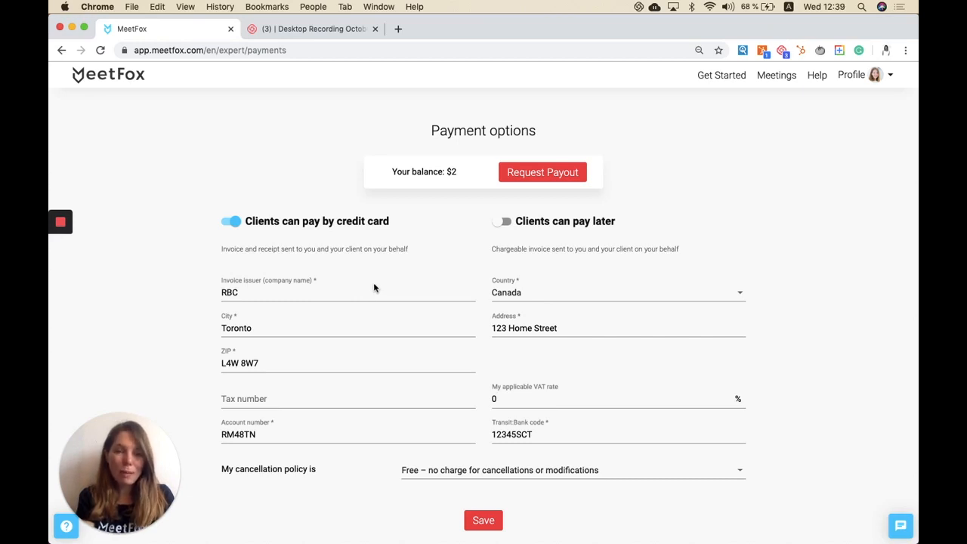
{"action": "mouse_move", "coordinate": [301, 318]}
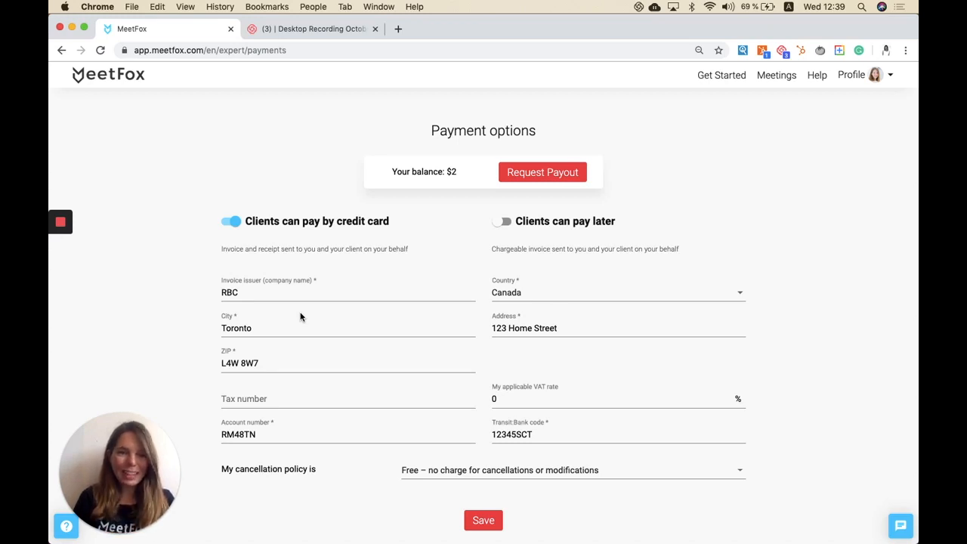
{"action": "mouse_move", "coordinate": [344, 486]}
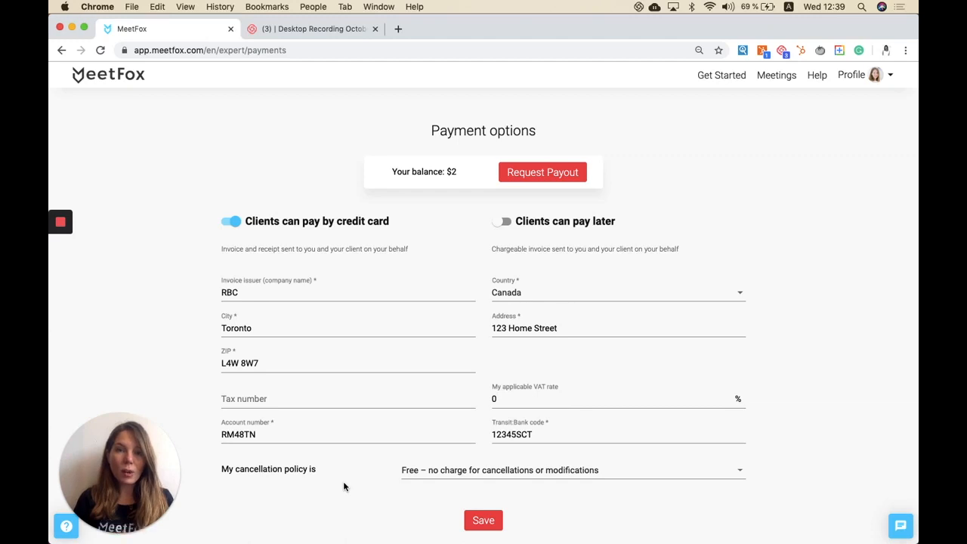
{"action": "mouse_move", "coordinate": [426, 471]}
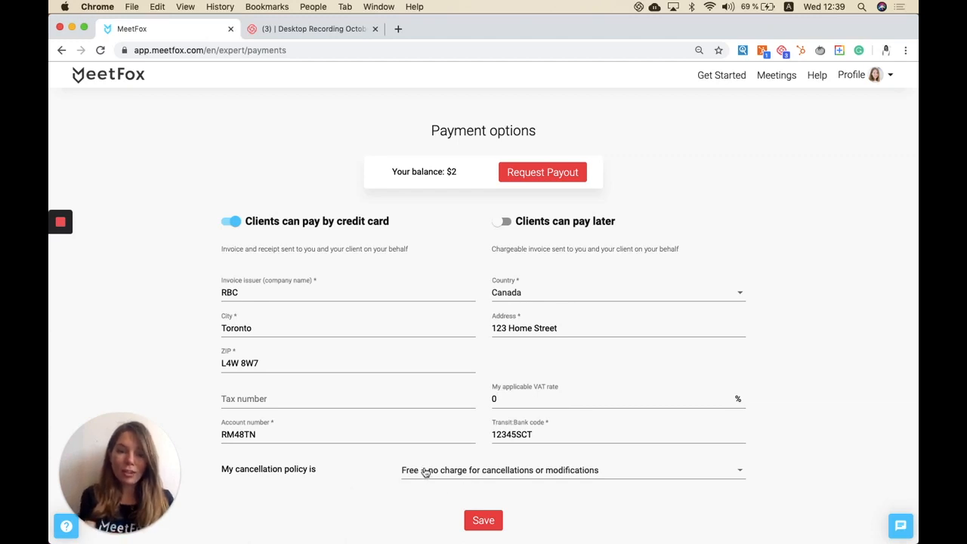
{"action": "mouse_move", "coordinate": [698, 342]}
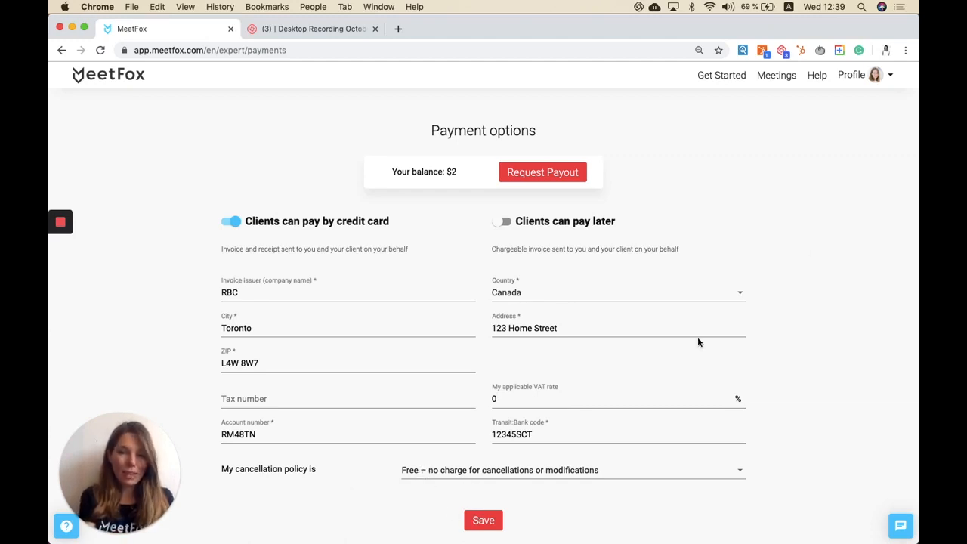
- Open the Integrations page with the booking link and embed options
{"action": "left_click", "coordinate": [852, 75]}
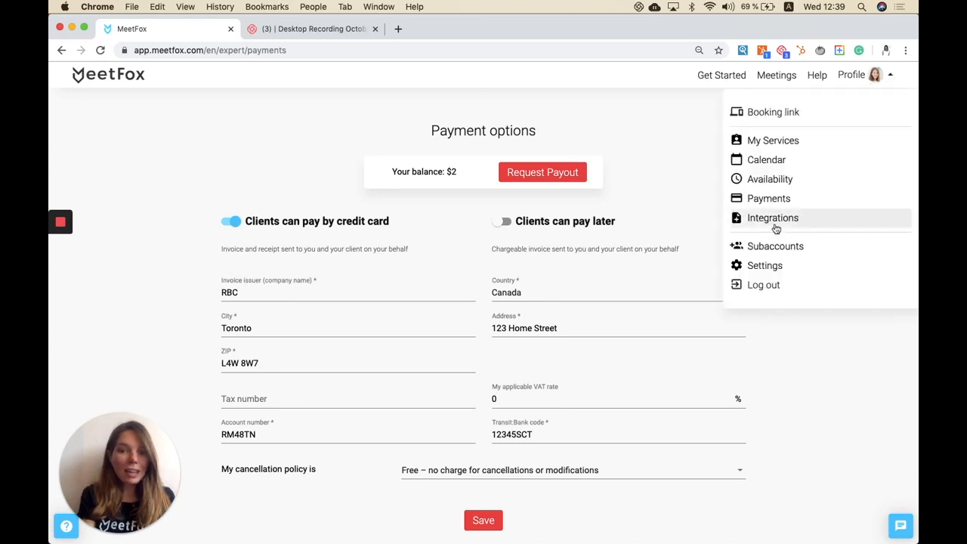
{"action": "left_click", "coordinate": [772, 112]}
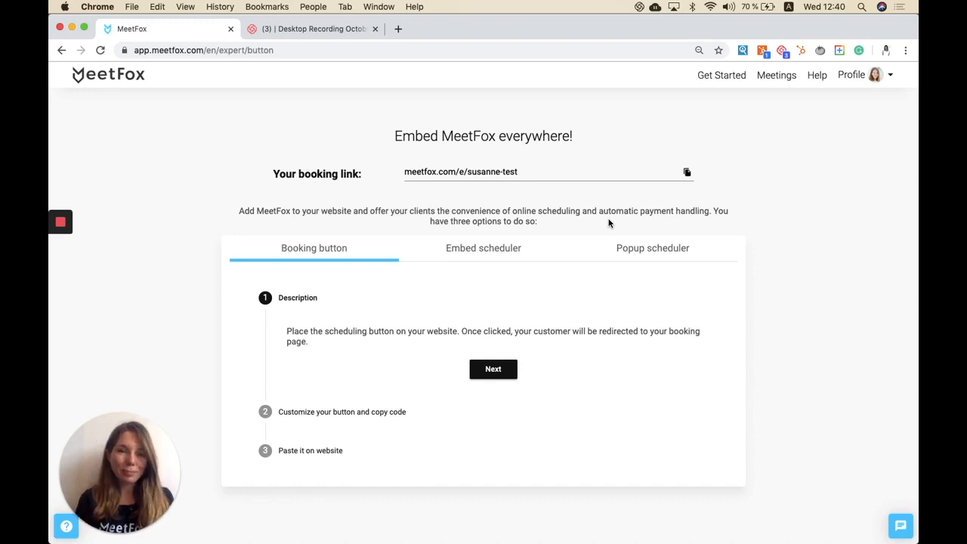
{"action": "mouse_move", "coordinate": [486, 190]}
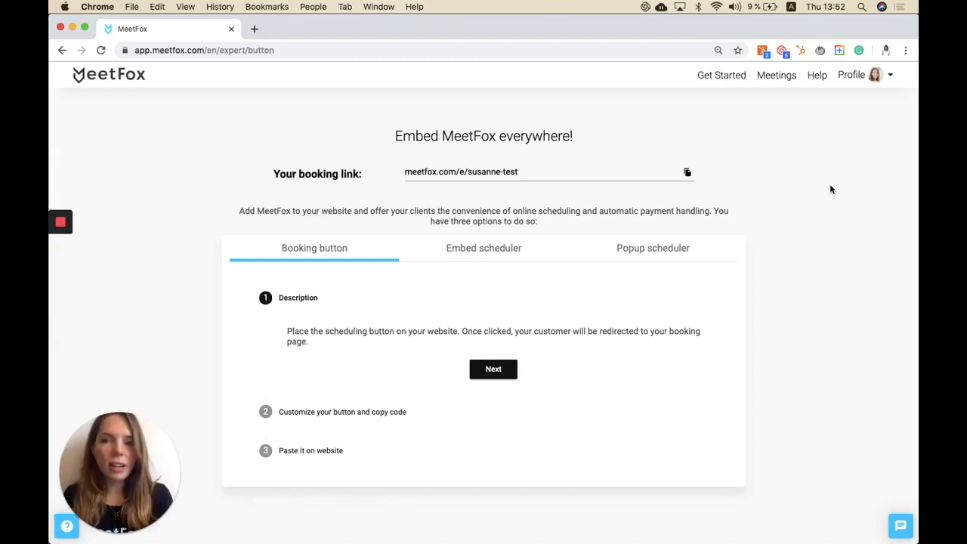
{"action": "left_click", "coordinate": [875, 74]}
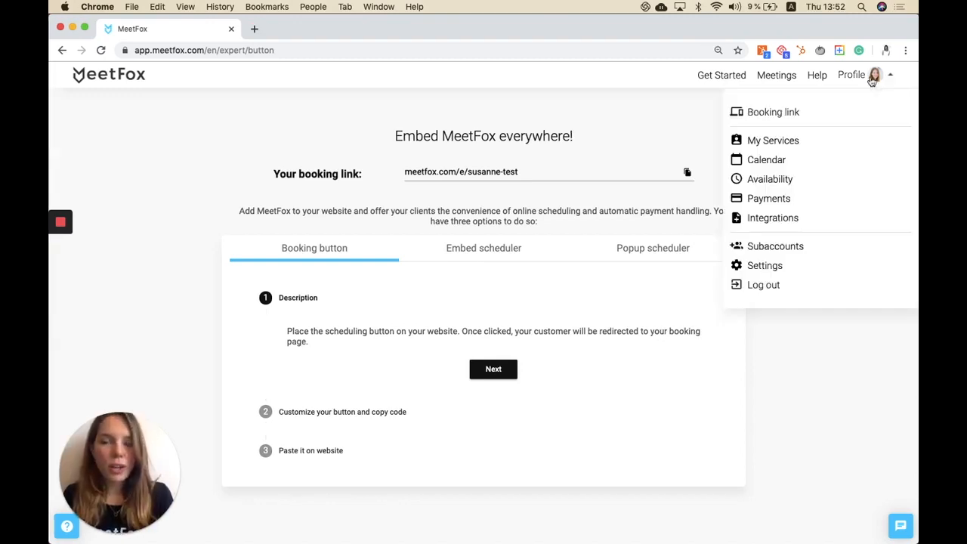
{"action": "left_click", "coordinate": [775, 245]}
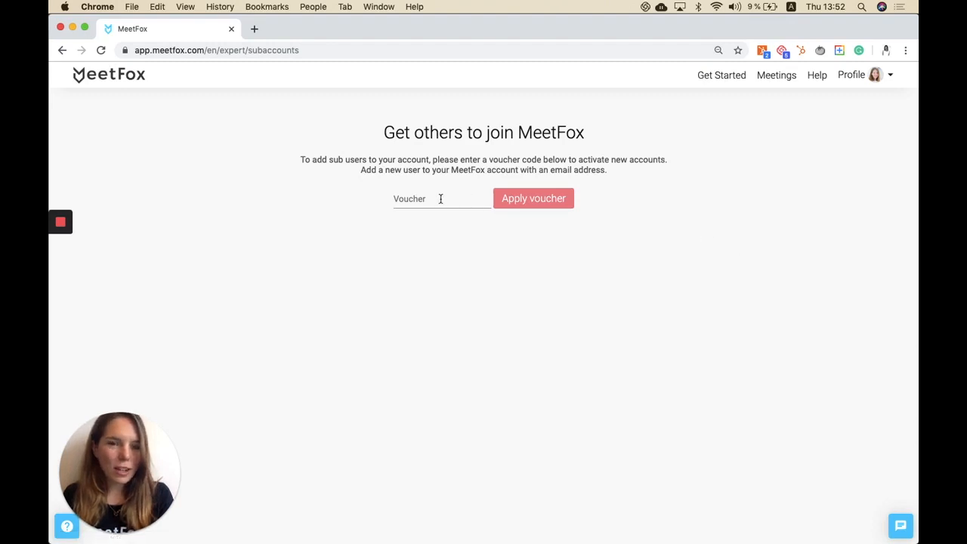
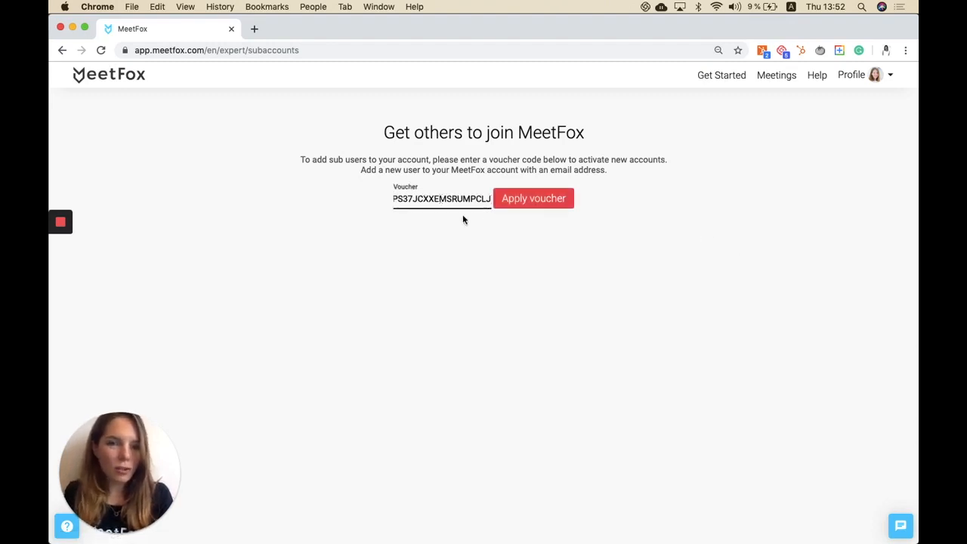
{"action": "left_click", "coordinate": [532, 198]}
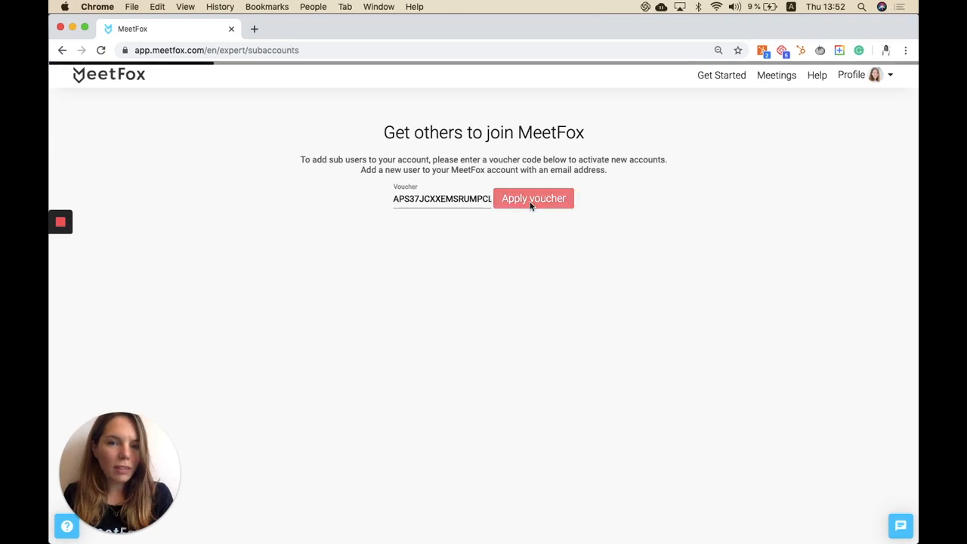
{"action": "left_click", "coordinate": [532, 198]}
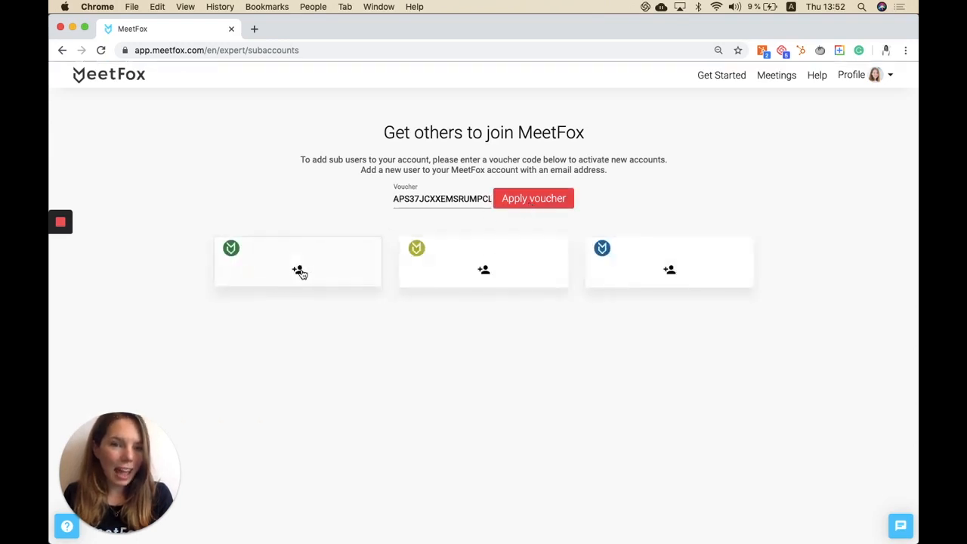
{"action": "left_click", "coordinate": [299, 269]}
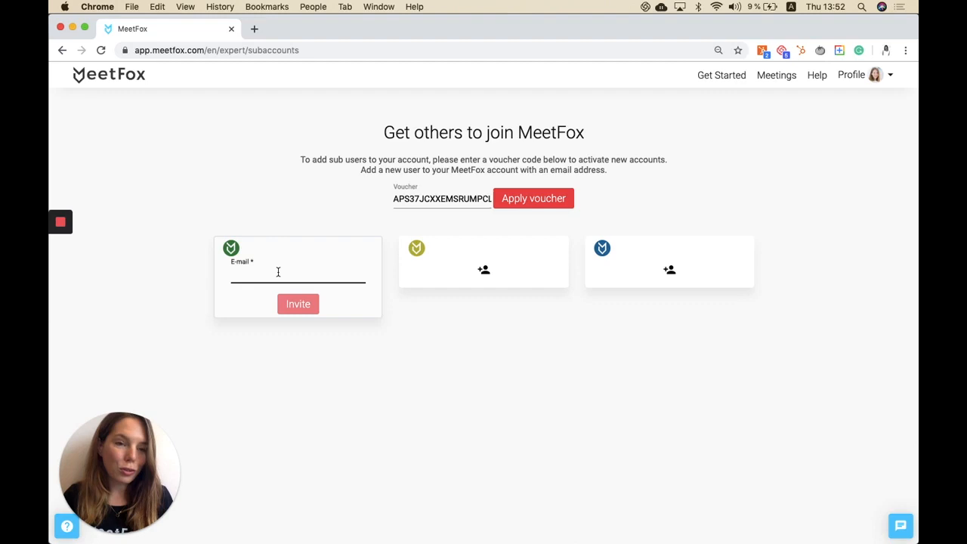
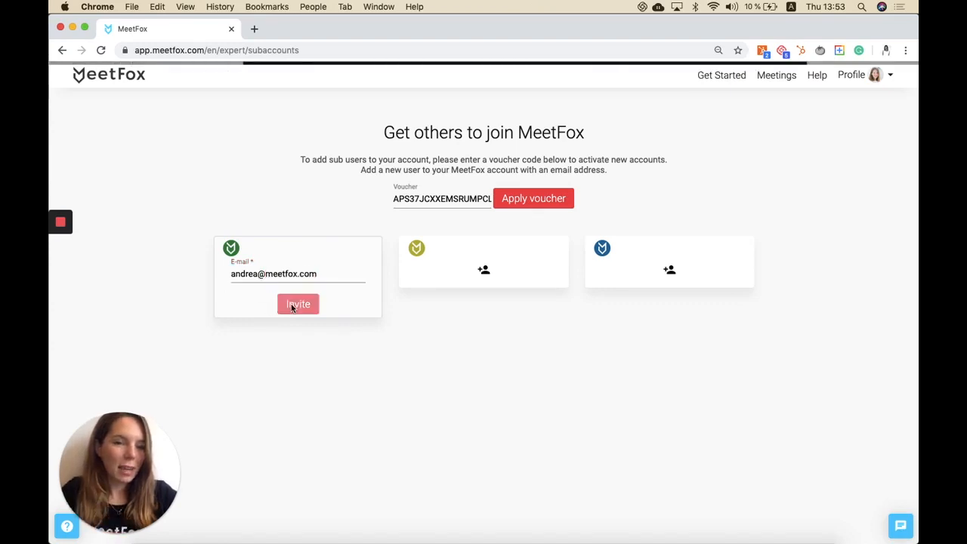
{"action": "left_click", "coordinate": [297, 303]}
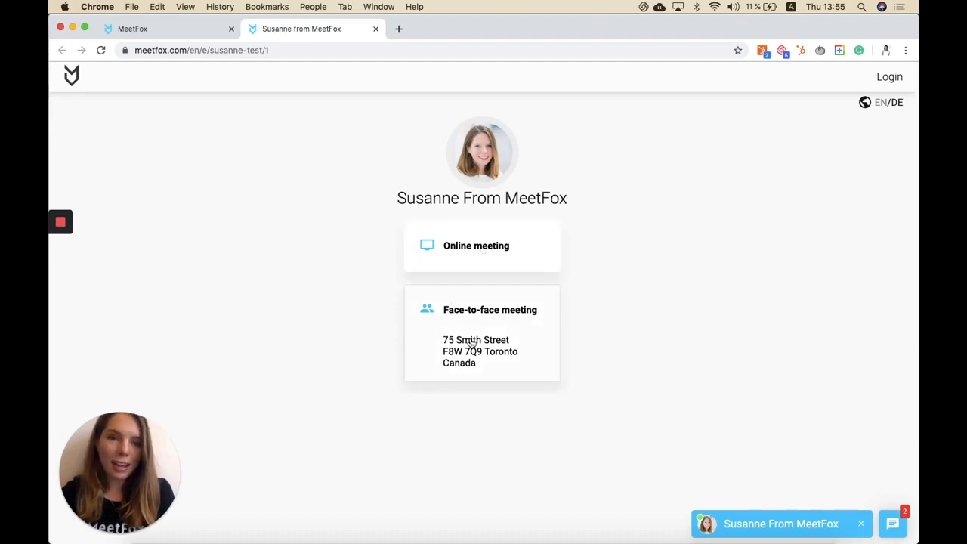
- Choose the meeting option and the October 31, 3:00 pm slot for the Discovery Call
{"action": "left_click", "coordinate": [476, 245]}
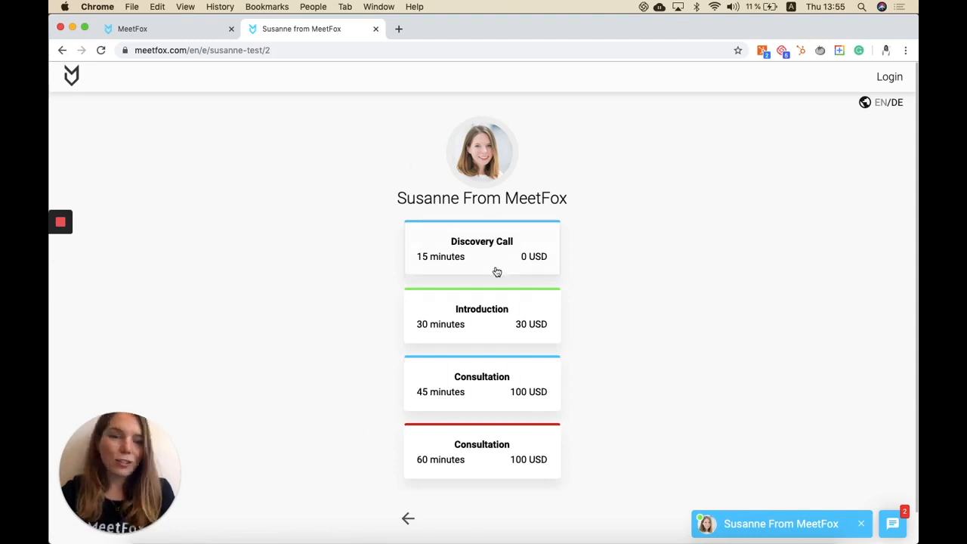
{"action": "mouse_move", "coordinate": [500, 254]}
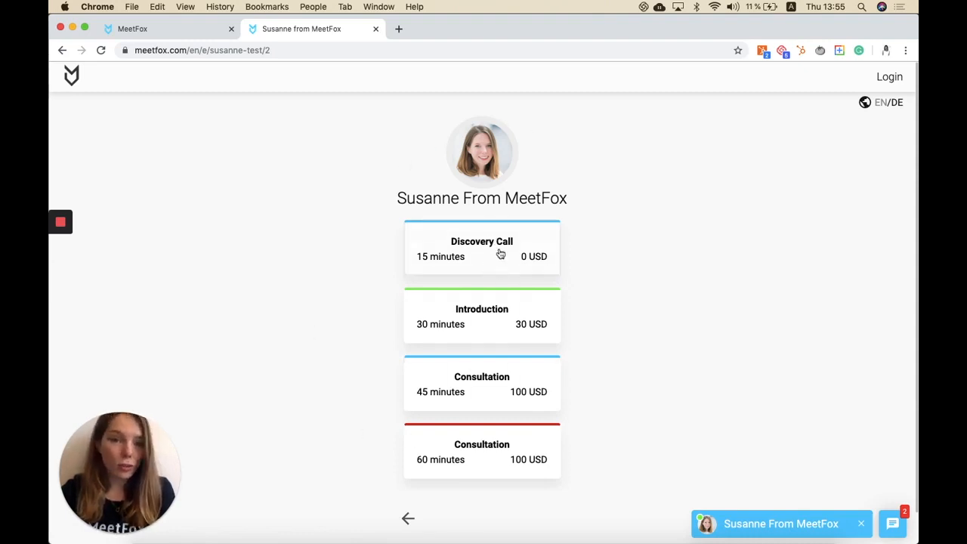
{"action": "left_click", "coordinate": [480, 247]}
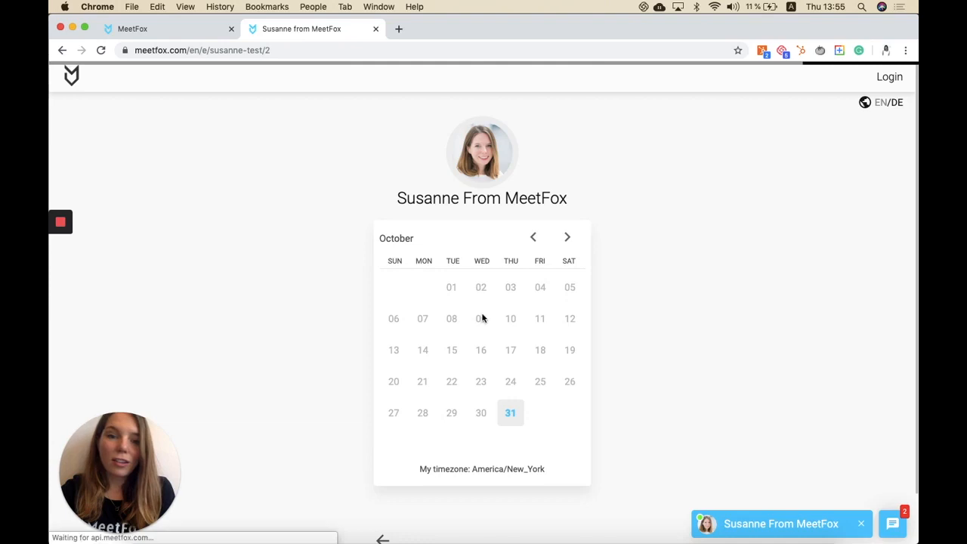
{"action": "left_click", "coordinate": [511, 412]}
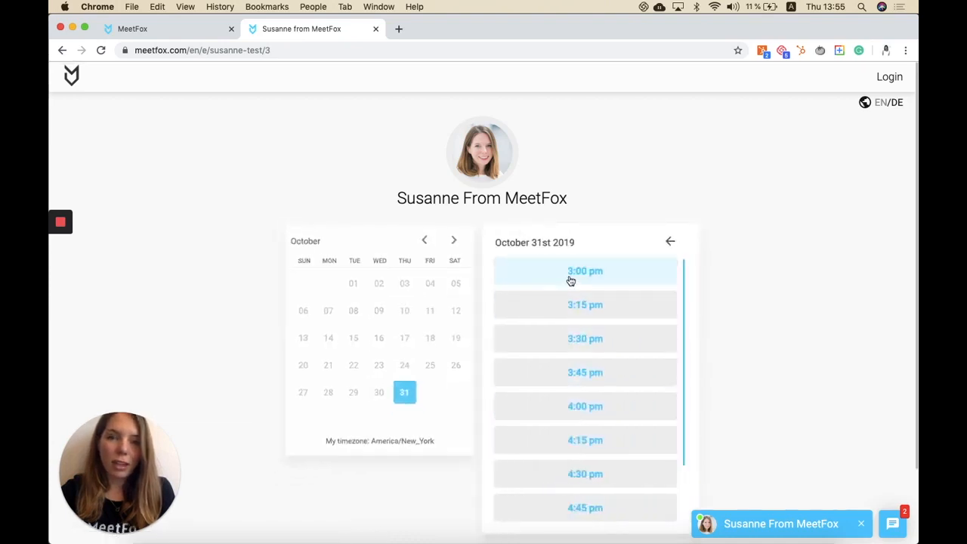
{"action": "left_click", "coordinate": [585, 270]}
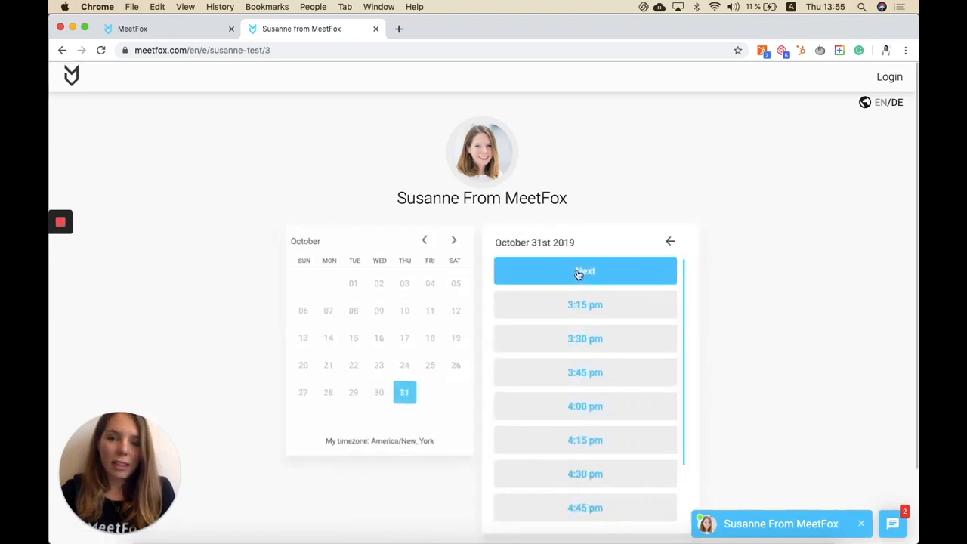
- Enter the first name 'Kutk' and accept the terms and data policy
{"action": "left_click", "coordinate": [585, 271]}
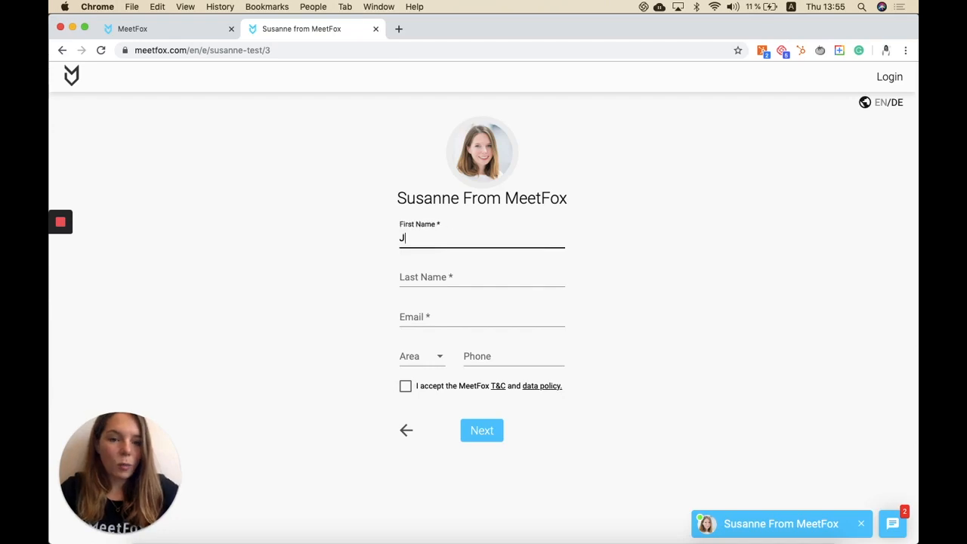
{"action": "type", "text": "Kutk"}
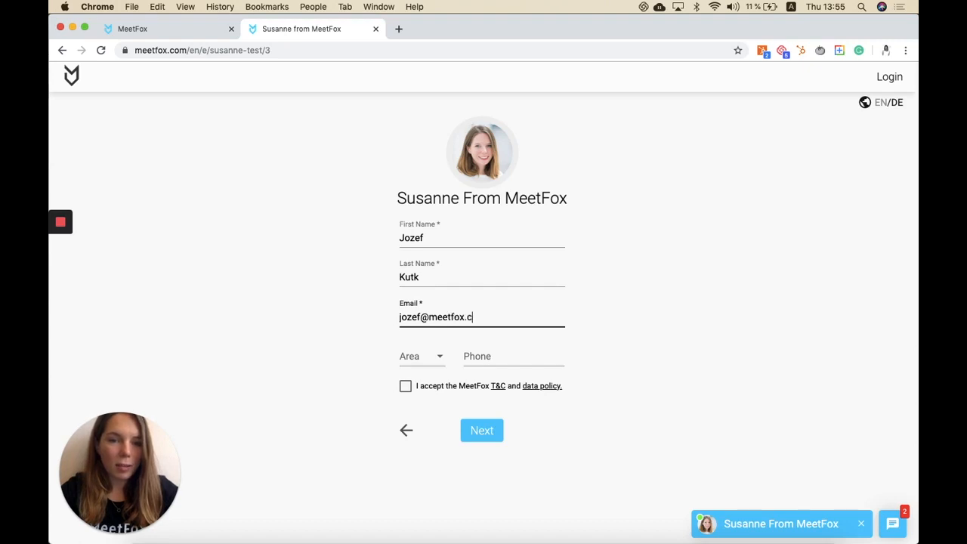
{"action": "left_click", "coordinate": [405, 387]}
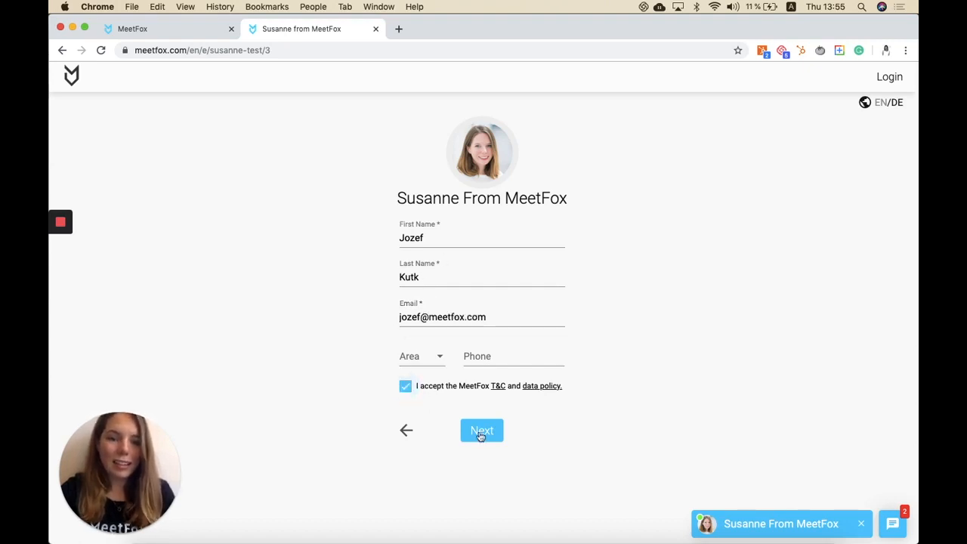
{"action": "left_click", "coordinate": [480, 429]}
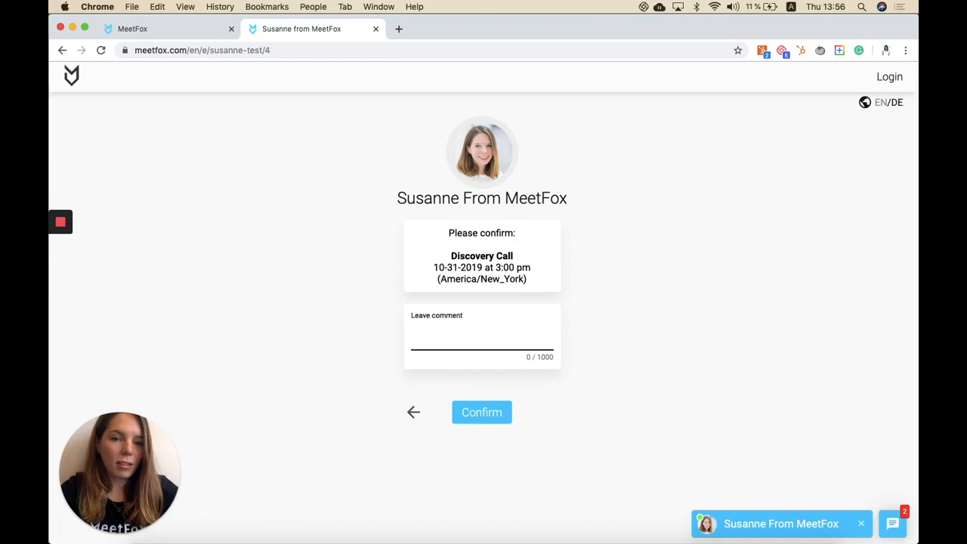
- Add the comment 'Hello' and confirm the Discovery Call booking
{"action": "type", "text": "Hello"}
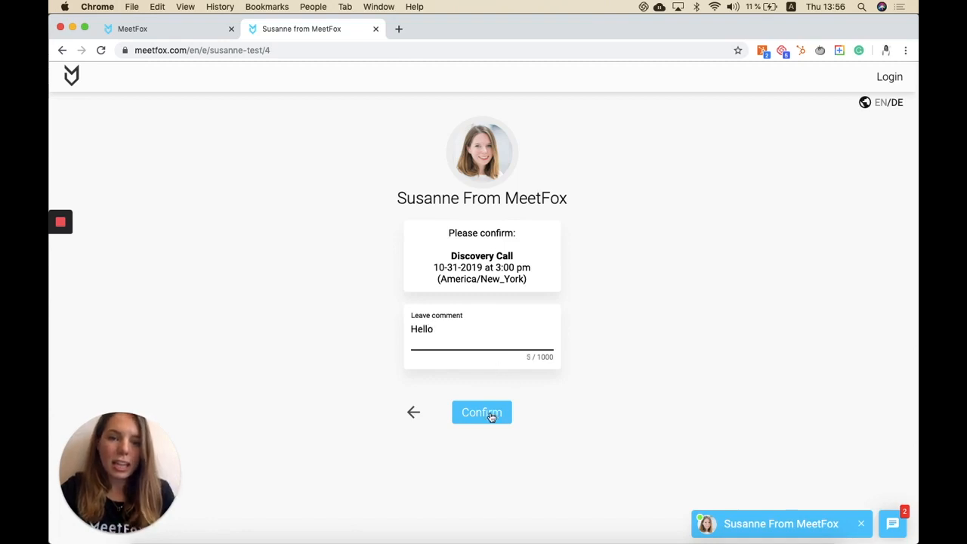
{"action": "mouse_move", "coordinate": [543, 426]}
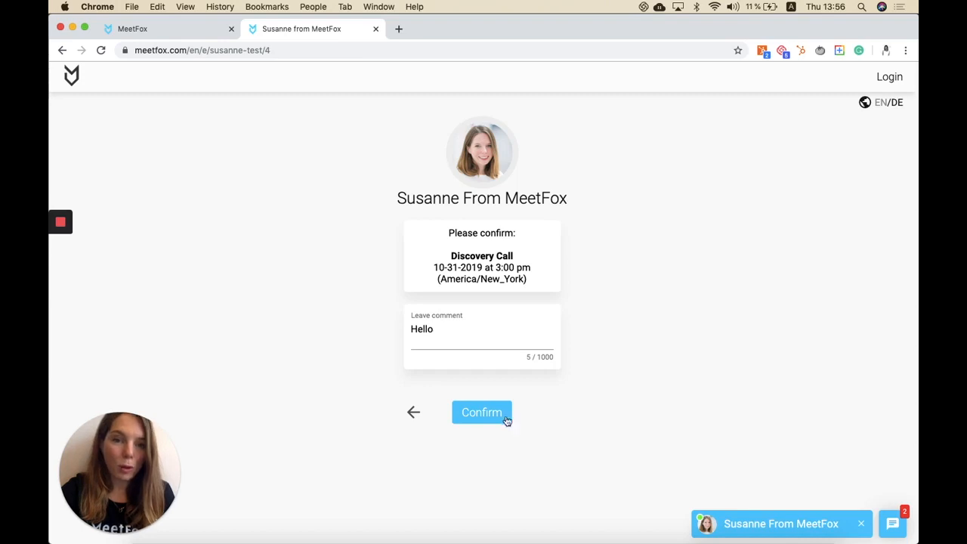
{"action": "left_click", "coordinate": [481, 411]}
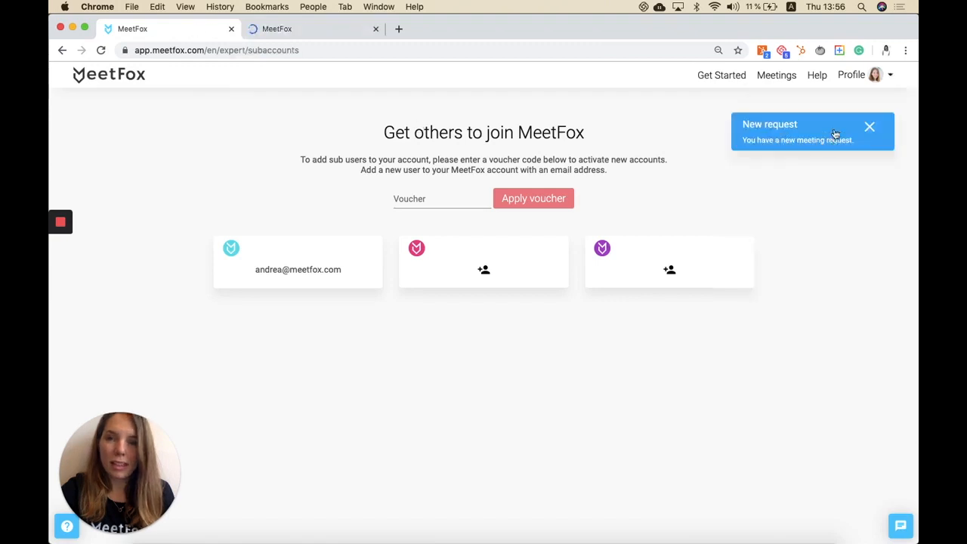
- Send a Hello chat message to the attendee from the upcoming meeting card, then collapse the chat
{"action": "left_click", "coordinate": [777, 74]}
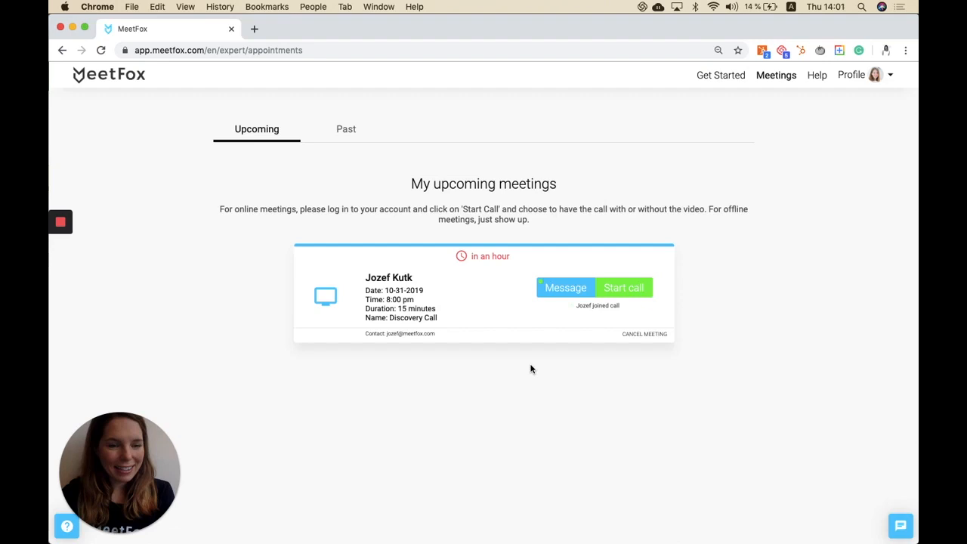
{"action": "left_click", "coordinate": [565, 288]}
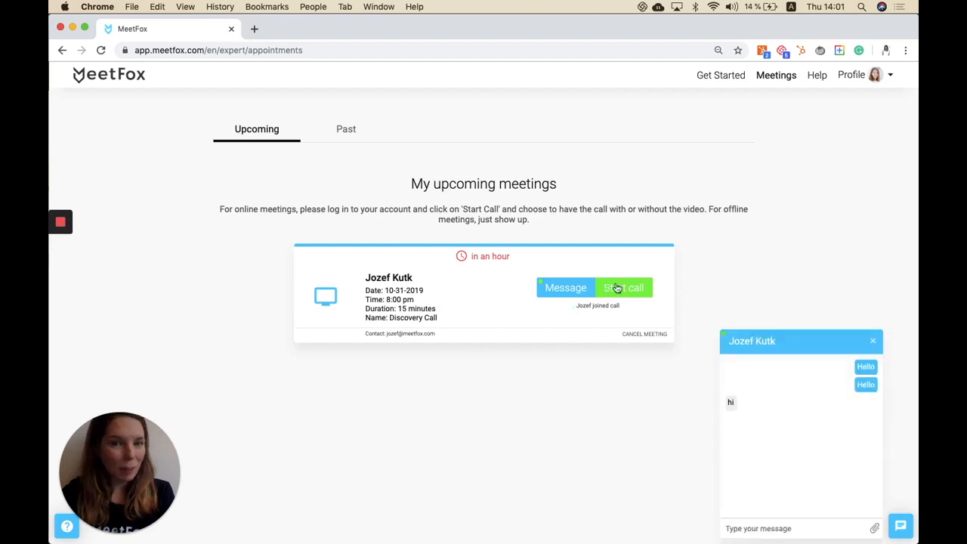
{"action": "mouse_move", "coordinate": [537, 331]}
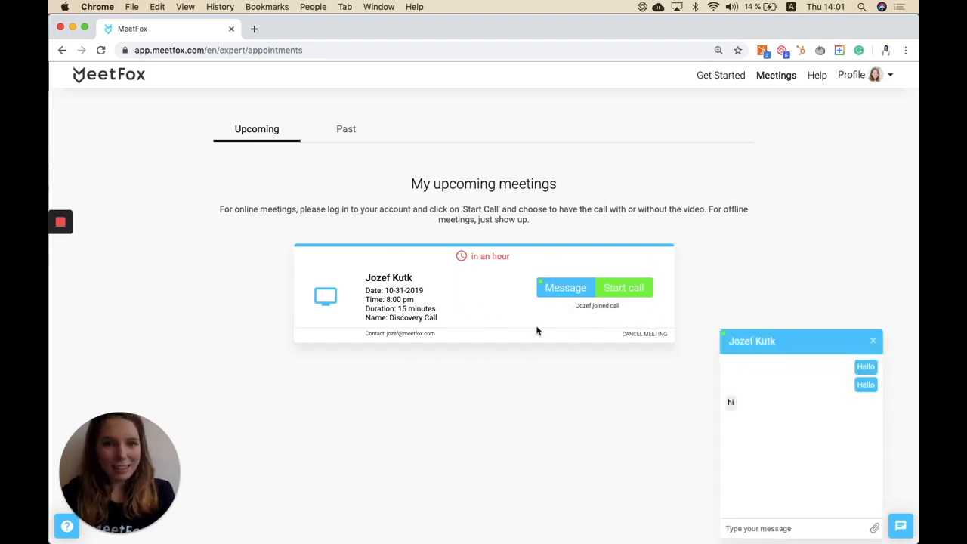
{"action": "mouse_move", "coordinate": [565, 308]}
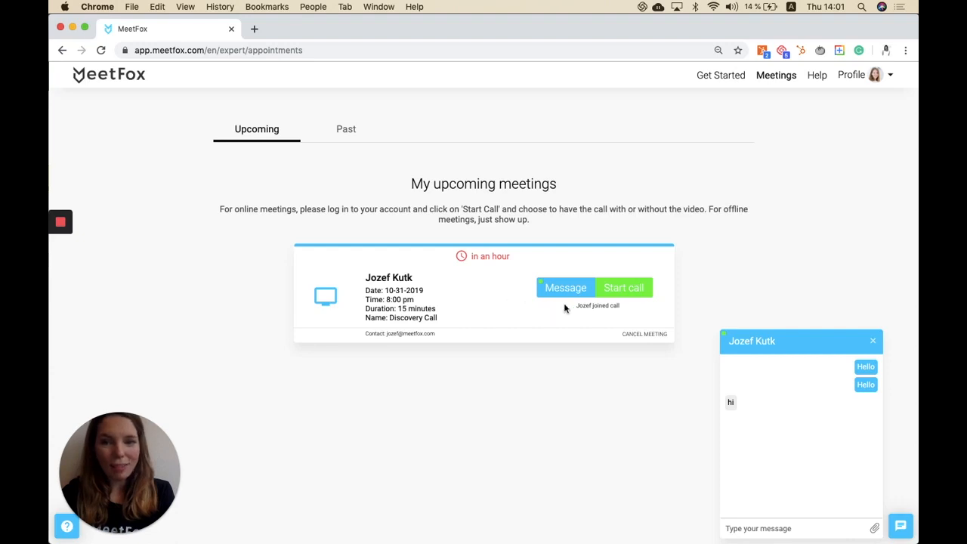
{"action": "mouse_move", "coordinate": [728, 508]}
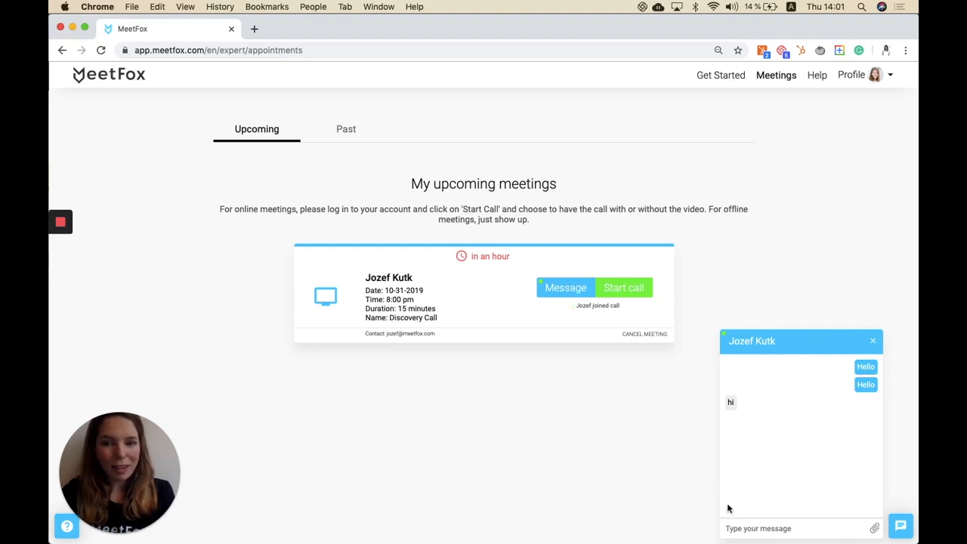
{"action": "type", "text": "H"}
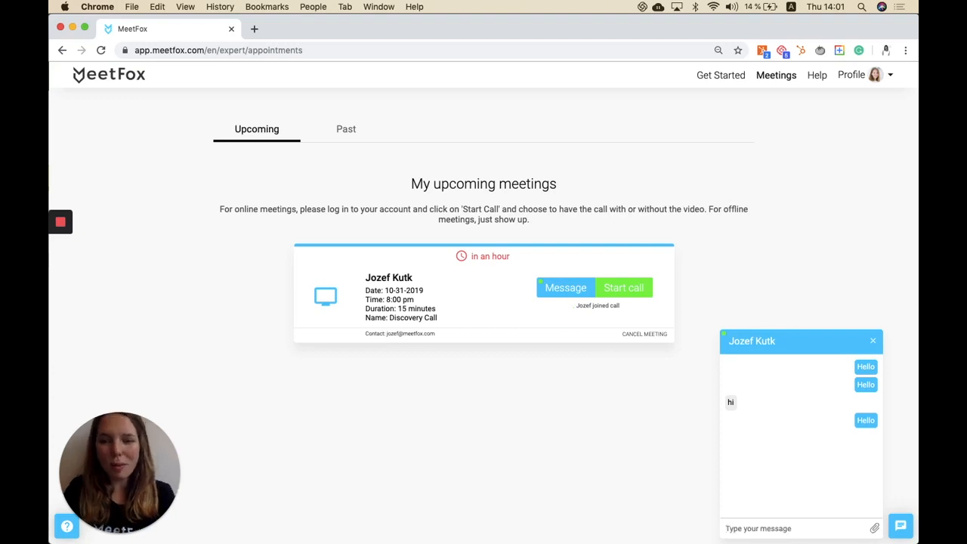
{"action": "mouse_move", "coordinate": [873, 528]}
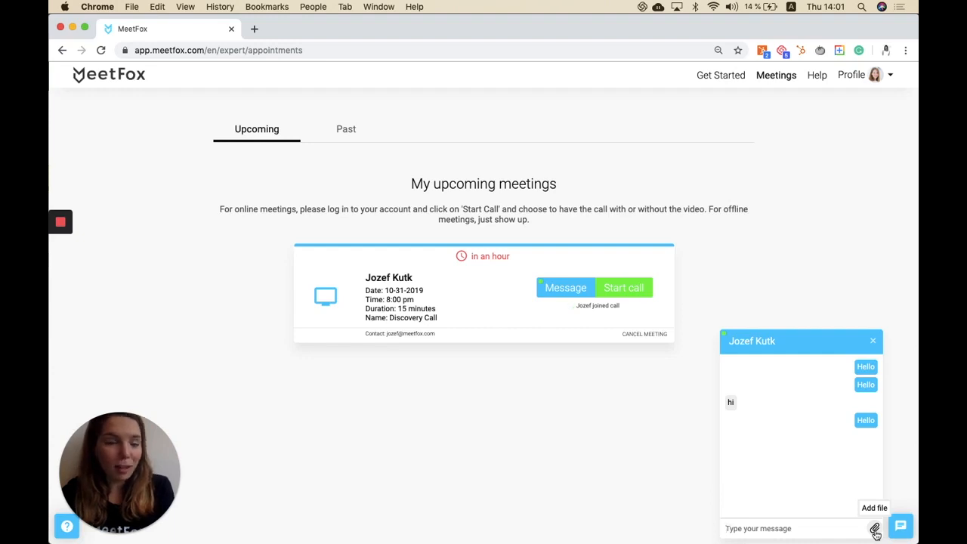
{"action": "mouse_move", "coordinate": [717, 476]}
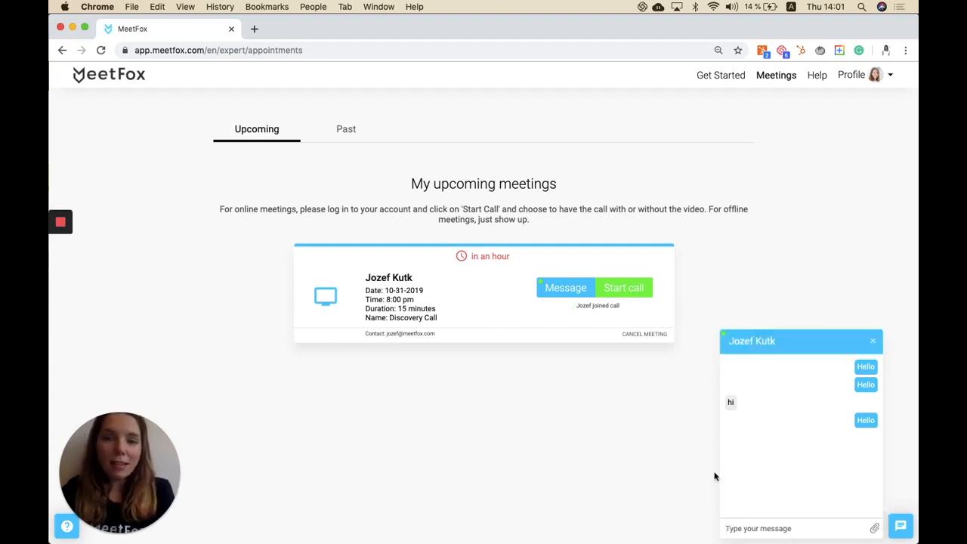
{"action": "mouse_move", "coordinate": [820, 381]}
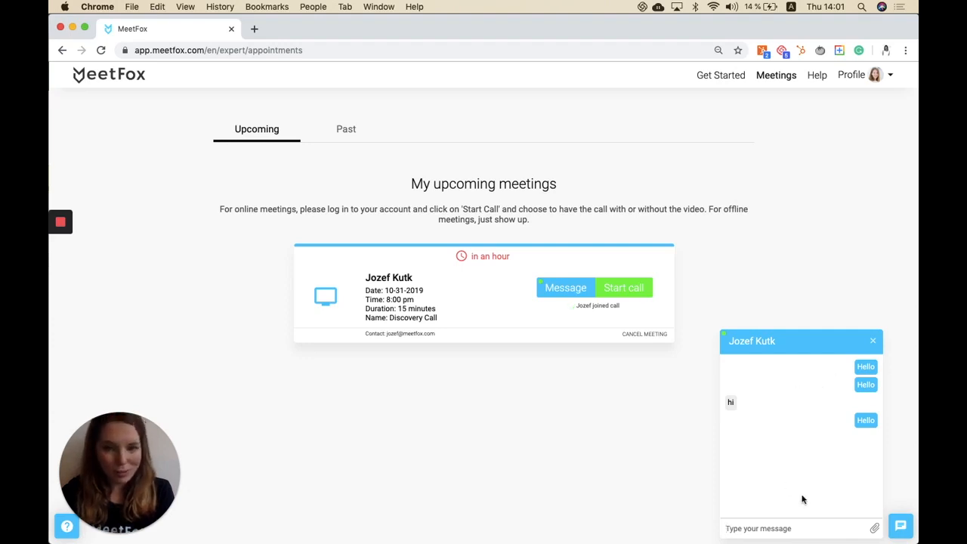
{"action": "mouse_move", "coordinate": [816, 357]}
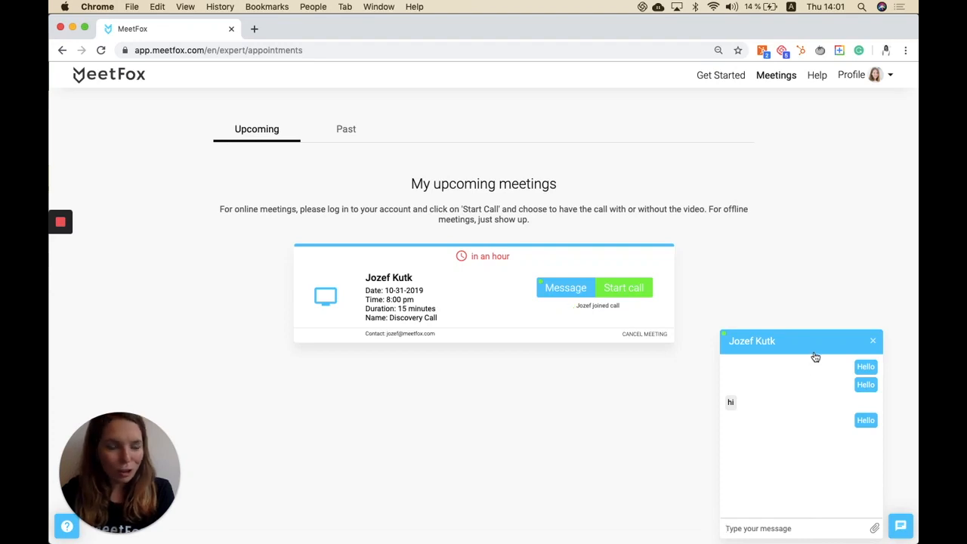
{"action": "left_click", "coordinate": [873, 341]}
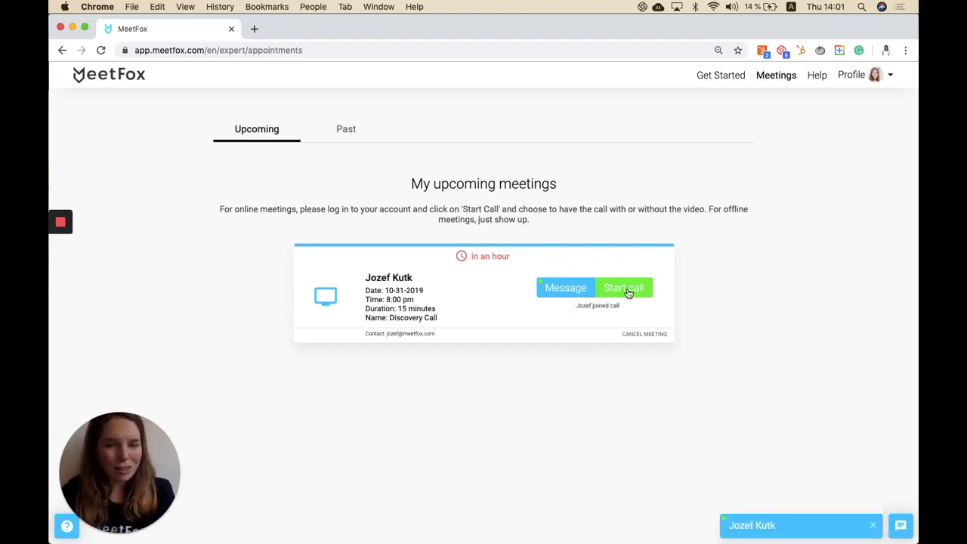
- Join the video call with video on, enlarge it and briefly share the entire screen
{"action": "left_click", "coordinate": [622, 287]}
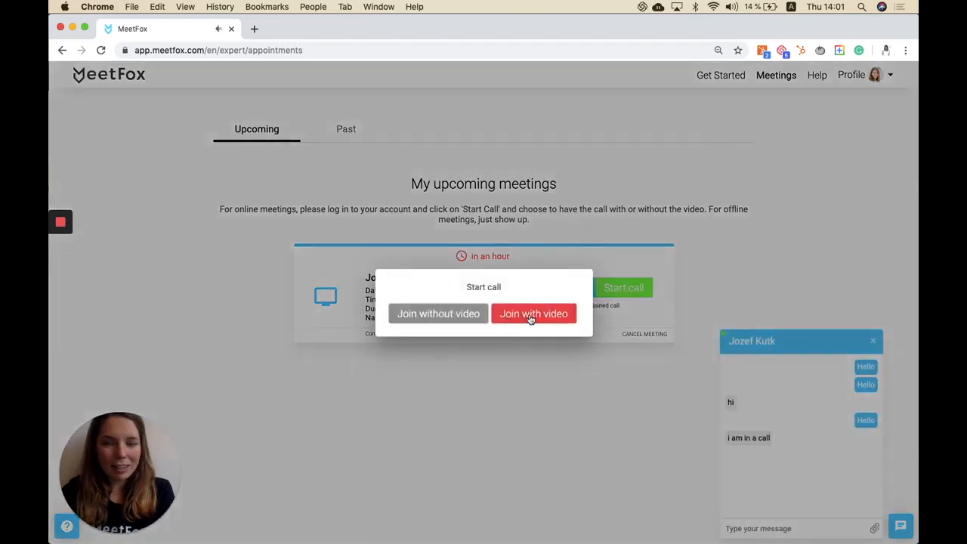
{"action": "left_click", "coordinate": [533, 313]}
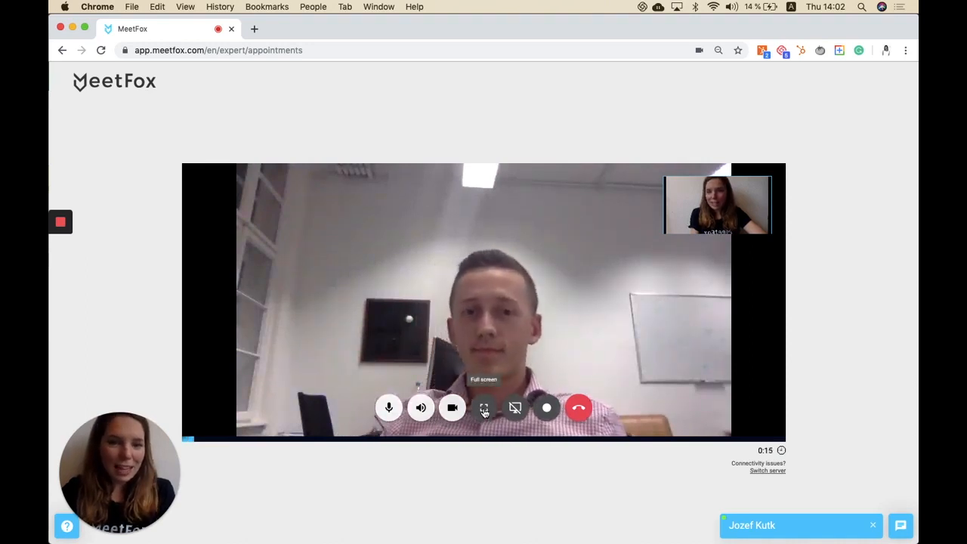
{"action": "left_click", "coordinate": [484, 408]}
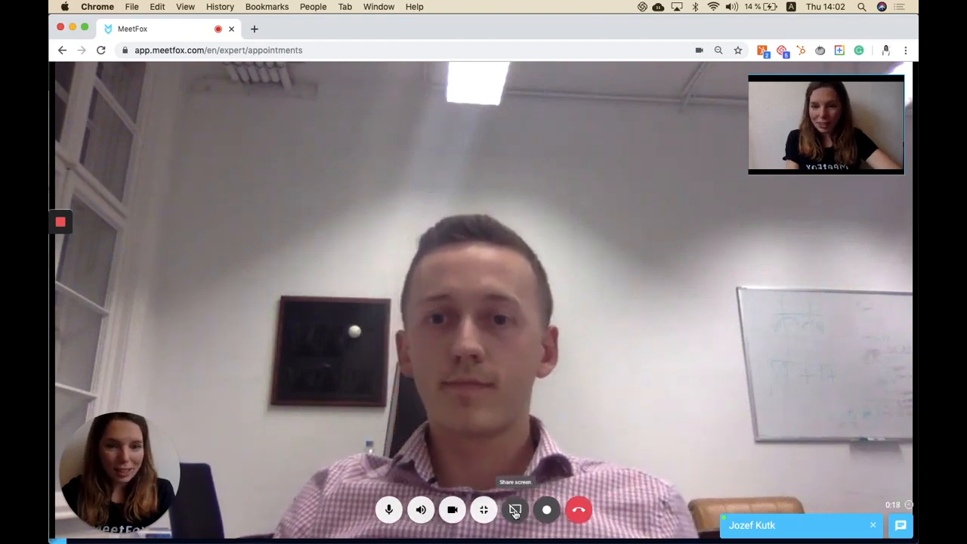
{"action": "left_click", "coordinate": [513, 509]}
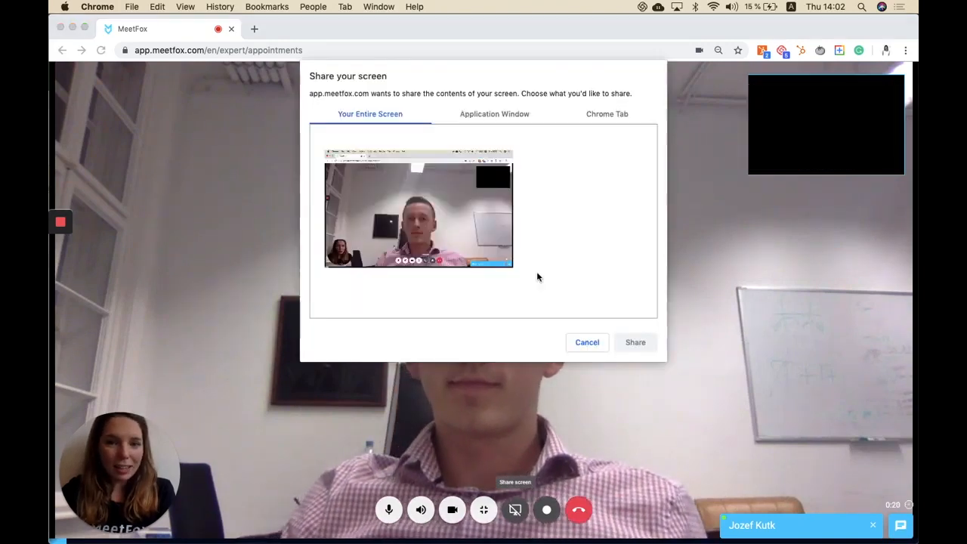
{"action": "left_click", "coordinate": [635, 341]}
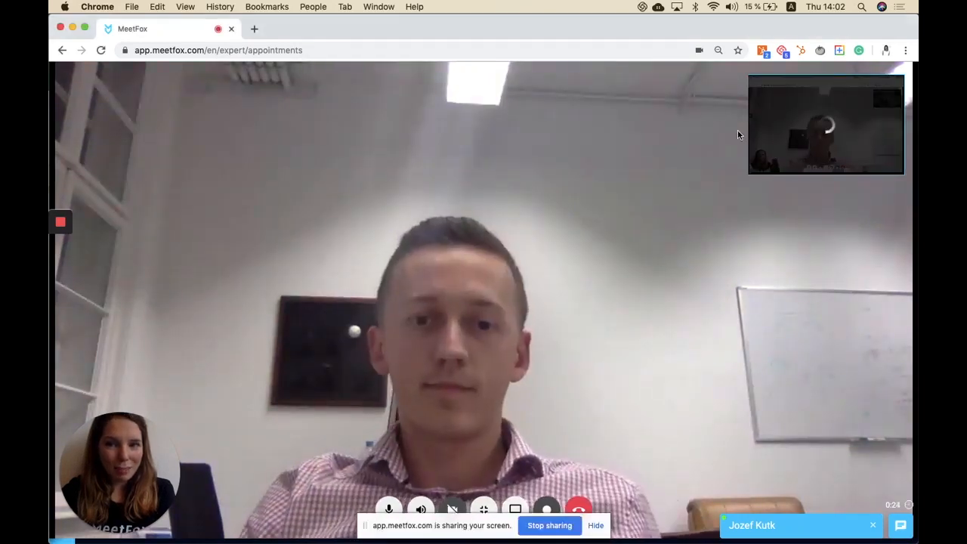
{"action": "mouse_move", "coordinate": [711, 215]}
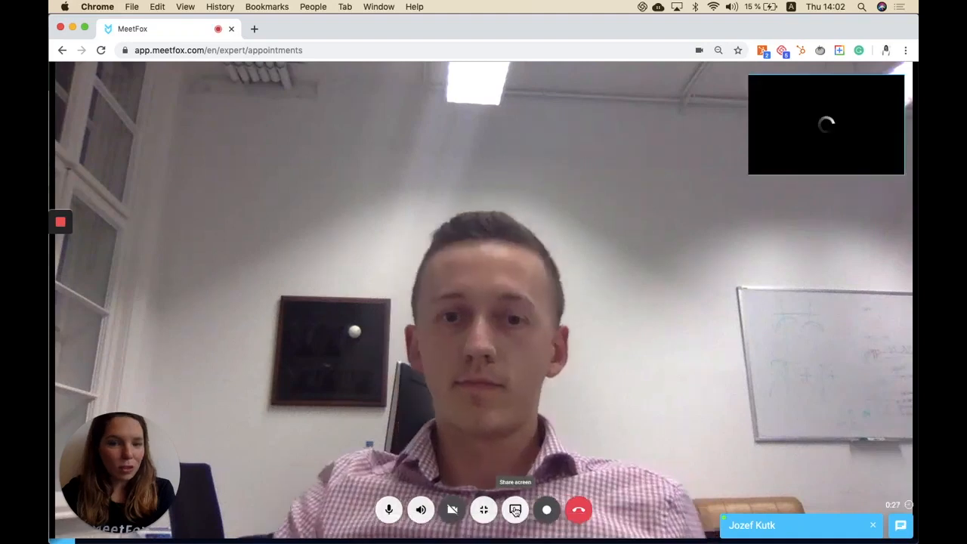
{"action": "left_click", "coordinate": [515, 509]}
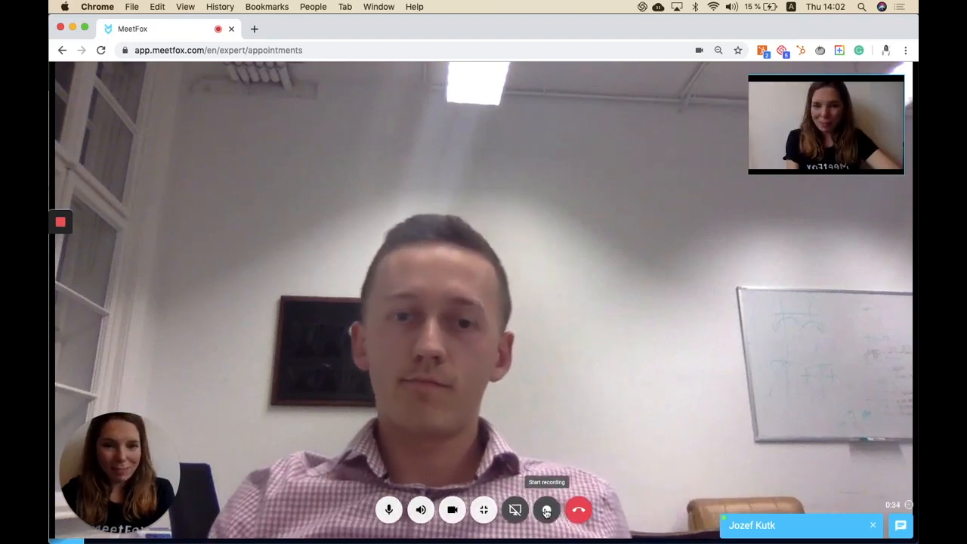
- Start recording the call, then hang up and end the call permanently
{"action": "left_click", "coordinate": [547, 509]}
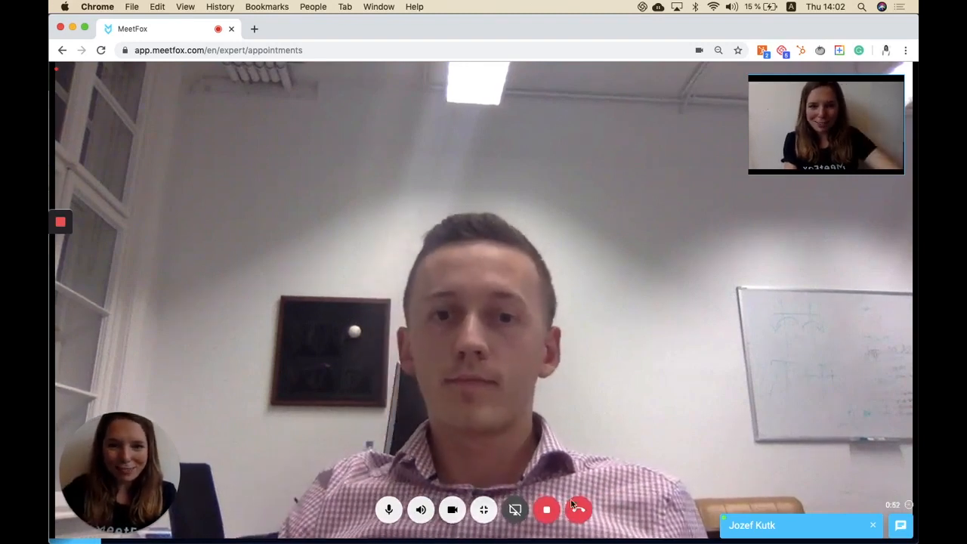
{"action": "left_click", "coordinate": [578, 509]}
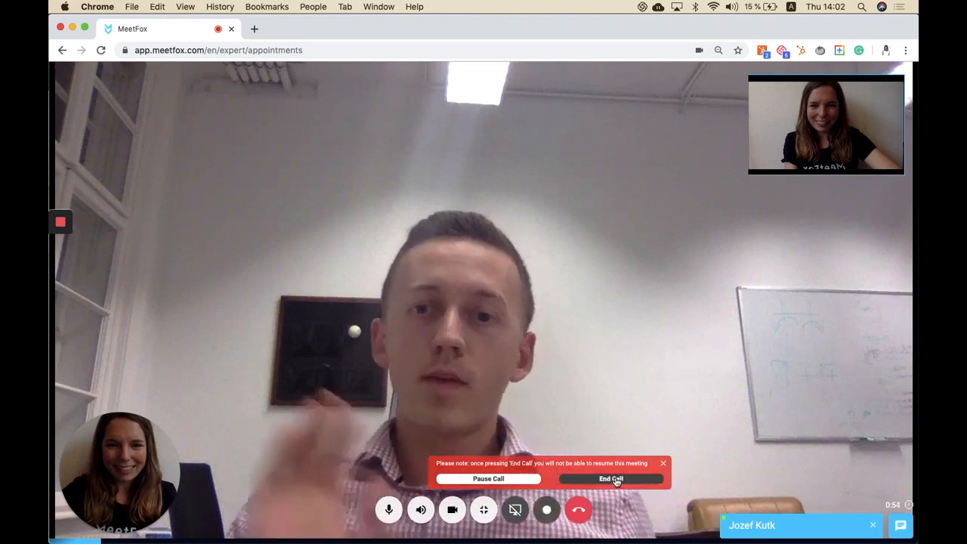
{"action": "left_click", "coordinate": [611, 478]}
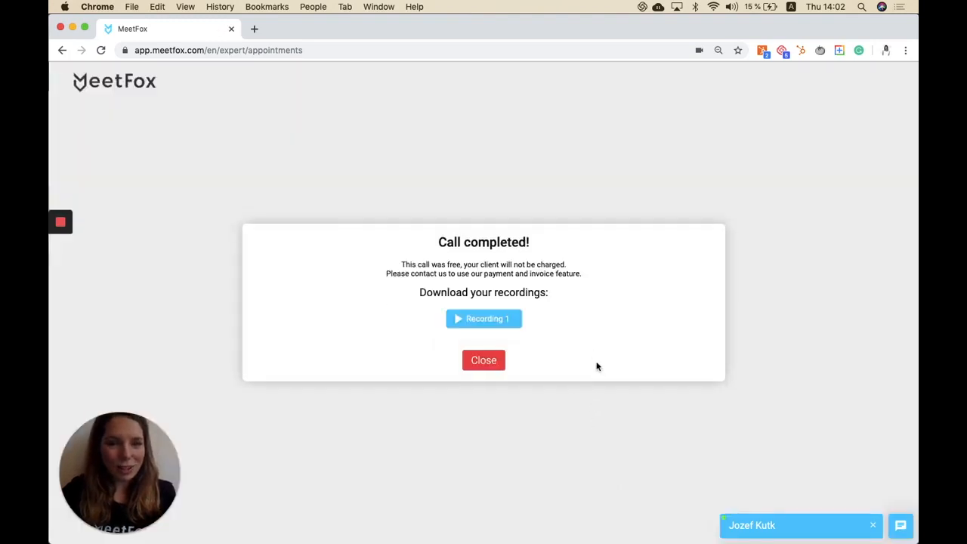
{"action": "mouse_move", "coordinate": [483, 317]}
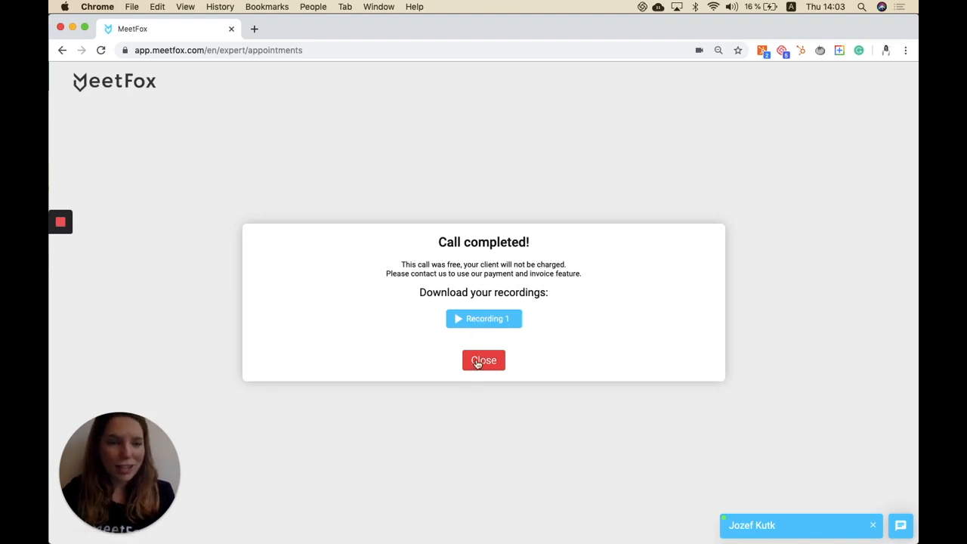
- Play Recording 1 of the finished call from the past meetings list, then return to MeetFox
{"action": "left_click", "coordinate": [483, 360]}
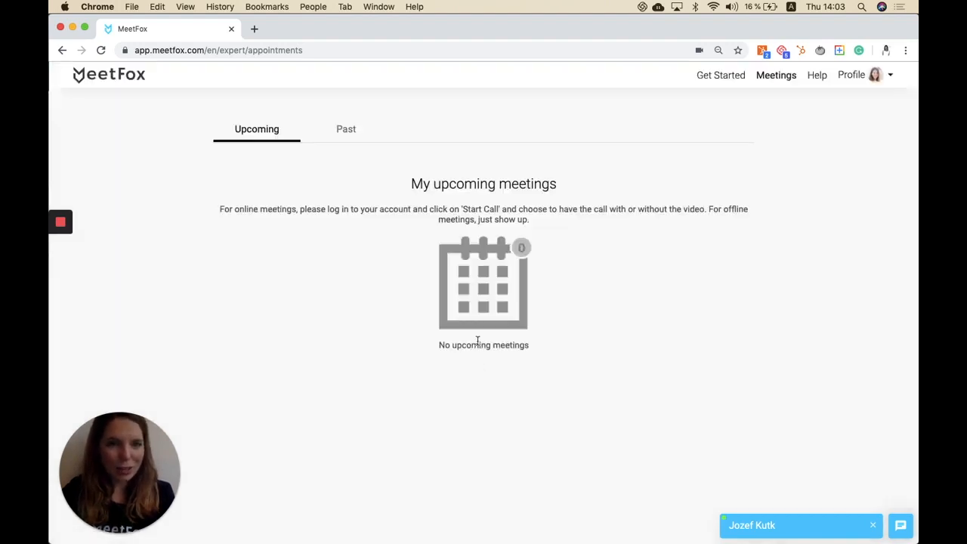
{"action": "left_click", "coordinate": [345, 128]}
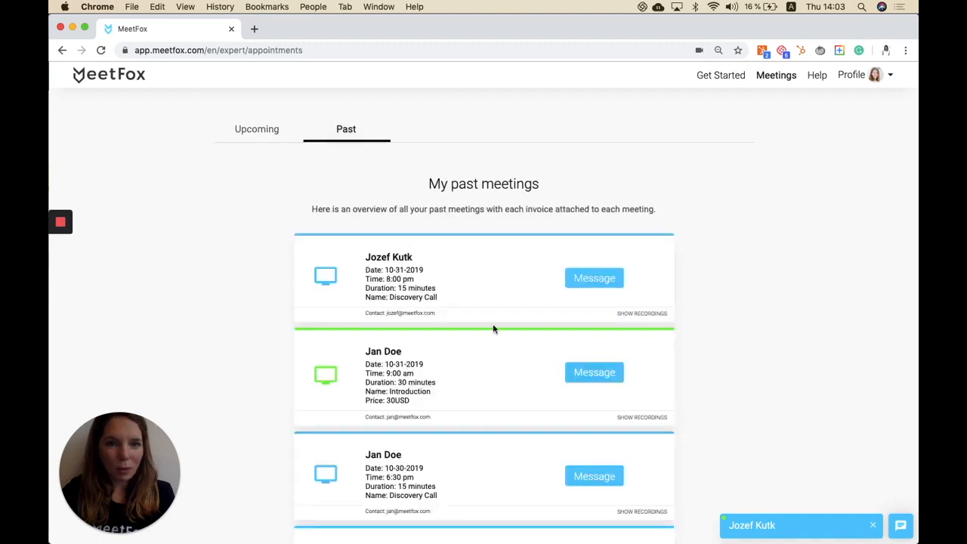
{"action": "mouse_move", "coordinate": [635, 320]}
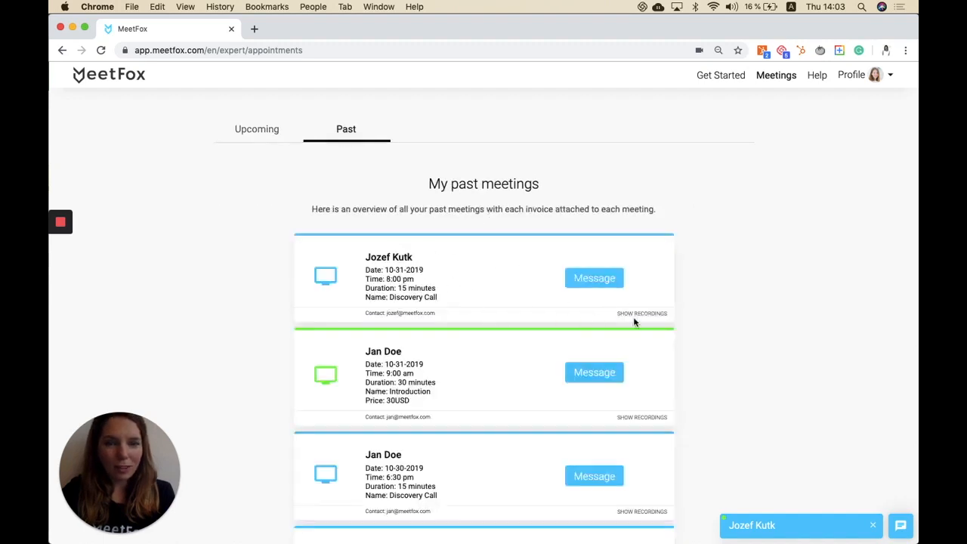
{"action": "left_click", "coordinate": [641, 313]}
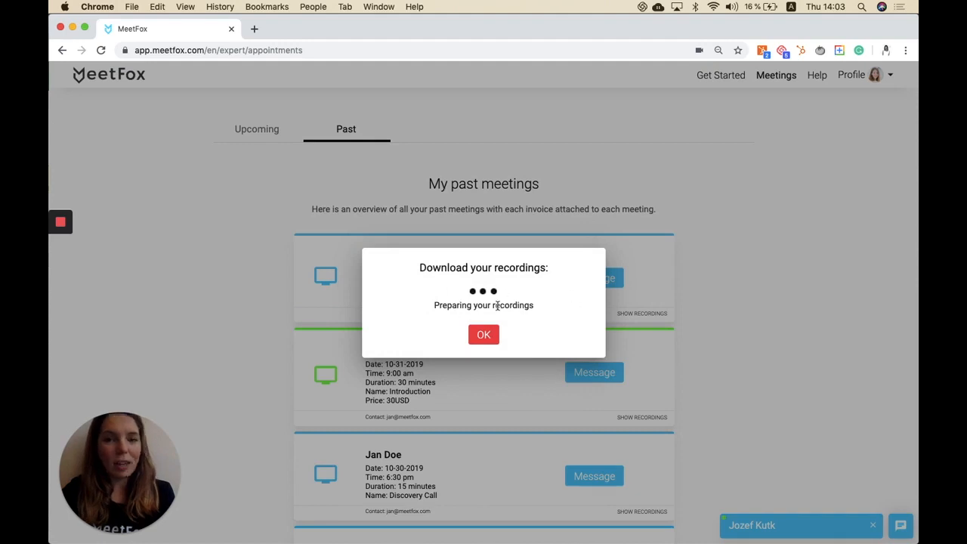
{"action": "left_click", "coordinate": [483, 335]}
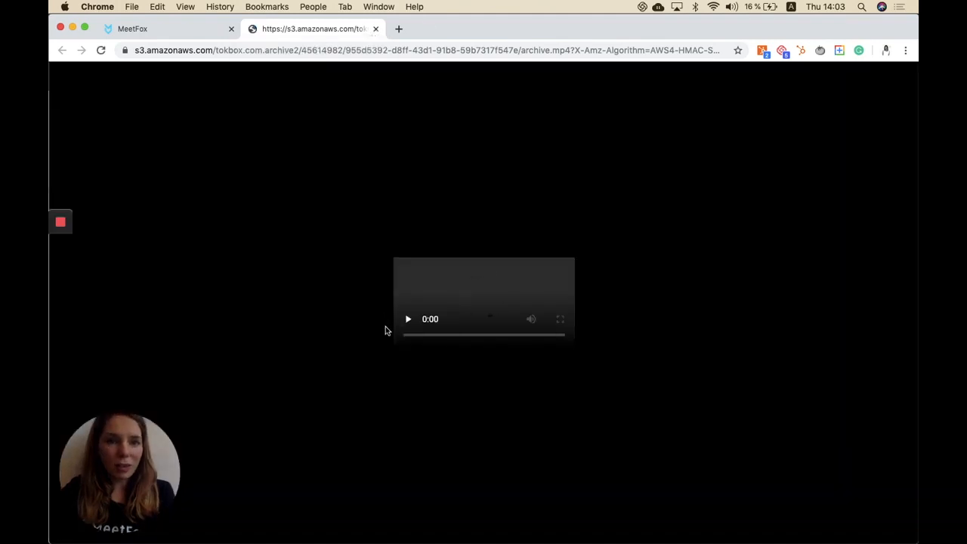
{"action": "left_click", "coordinate": [408, 317]}
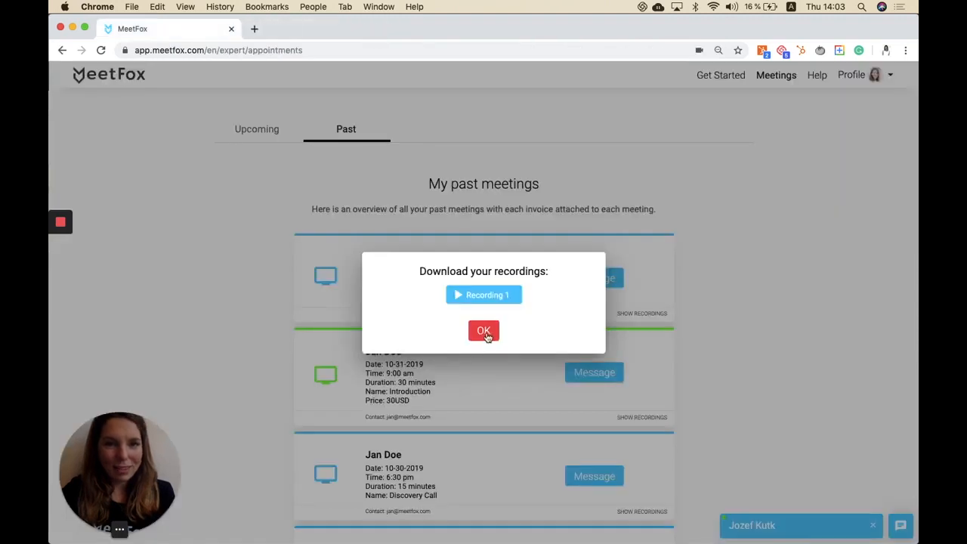
{"action": "left_click", "coordinate": [484, 331]}
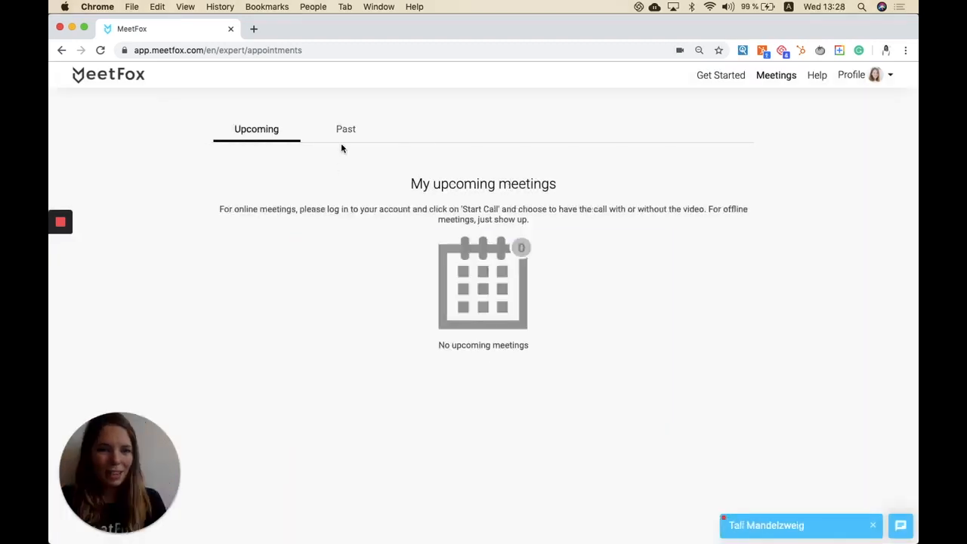
- Locate the Demo Call with a 1USD price and Charge button in the past meetings list
{"action": "left_click", "coordinate": [345, 128]}
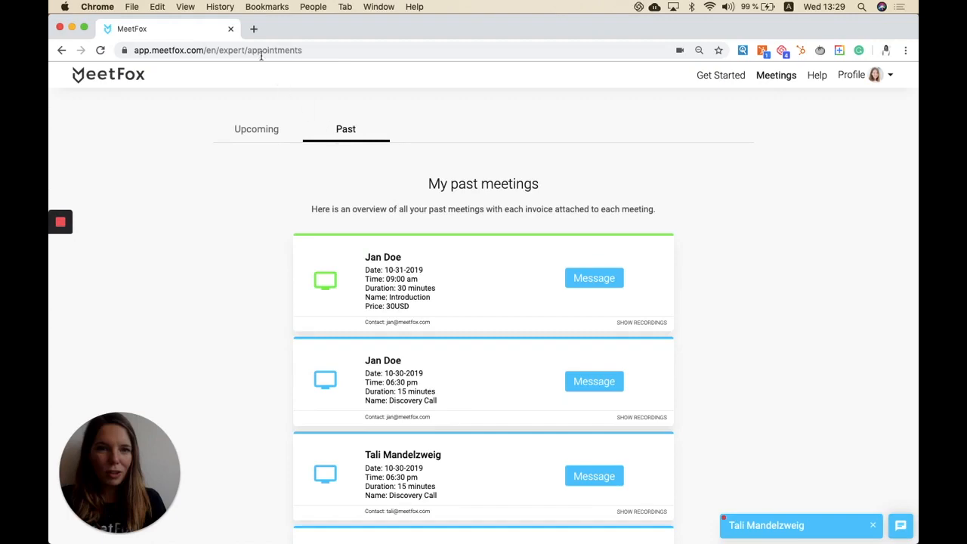
{"action": "left_click", "coordinate": [256, 128]}
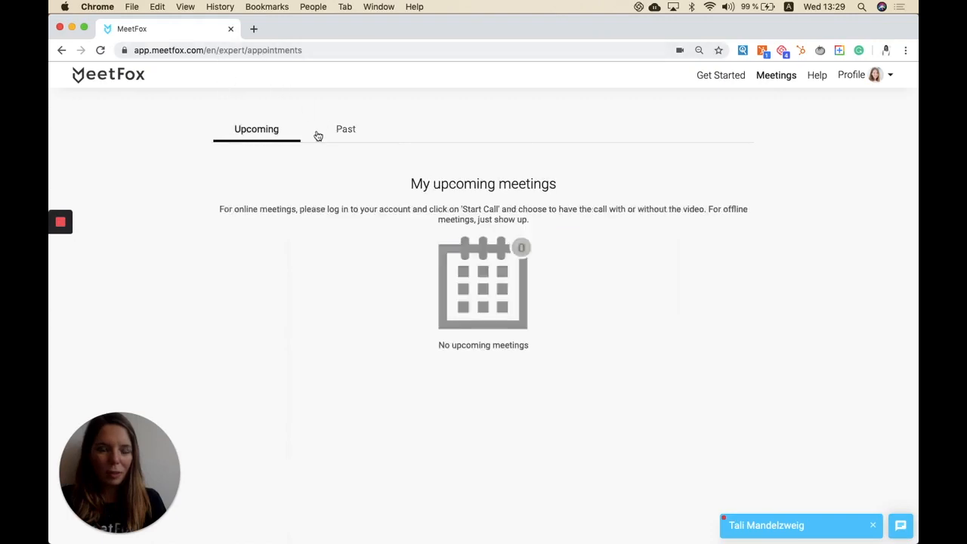
{"action": "left_click", "coordinate": [345, 128]}
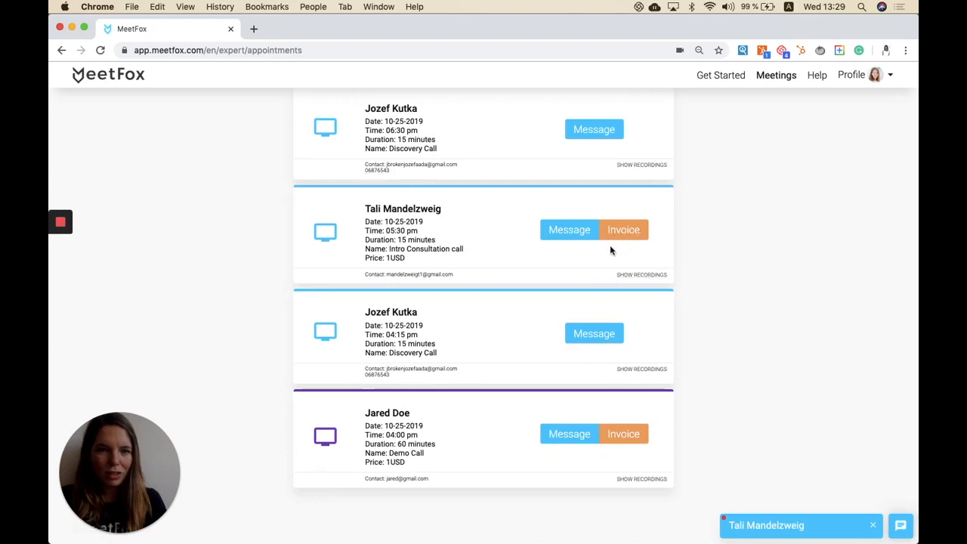
{"action": "scroll", "scroll_direction": "down", "scroll_amount": 3}
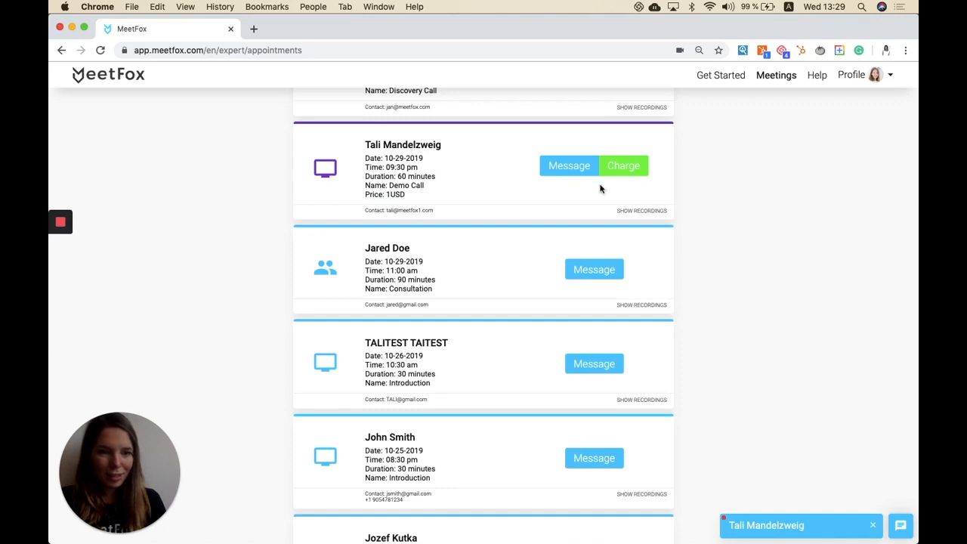
{"action": "mouse_move", "coordinate": [386, 204]}
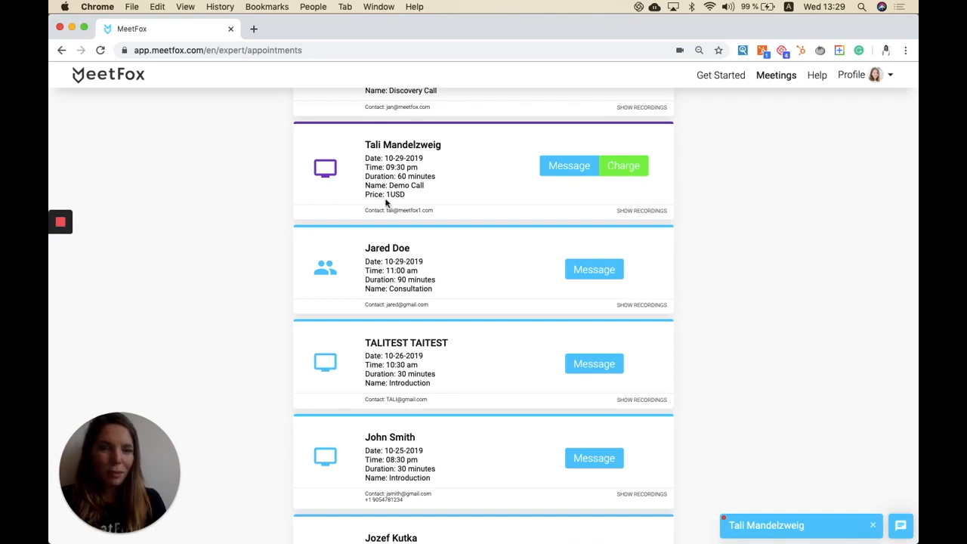
{"action": "double_click", "coordinate": [396, 194]}
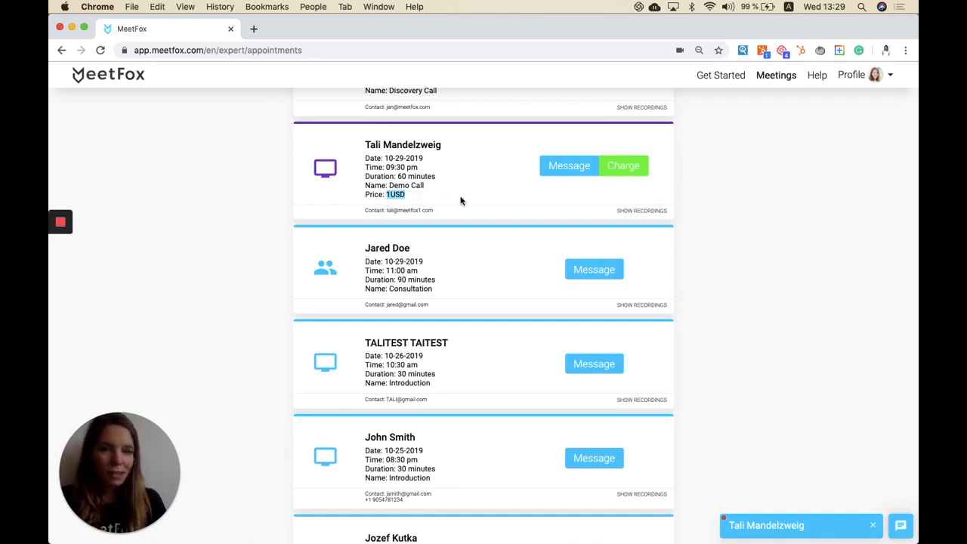
{"action": "mouse_move", "coordinate": [601, 193]}
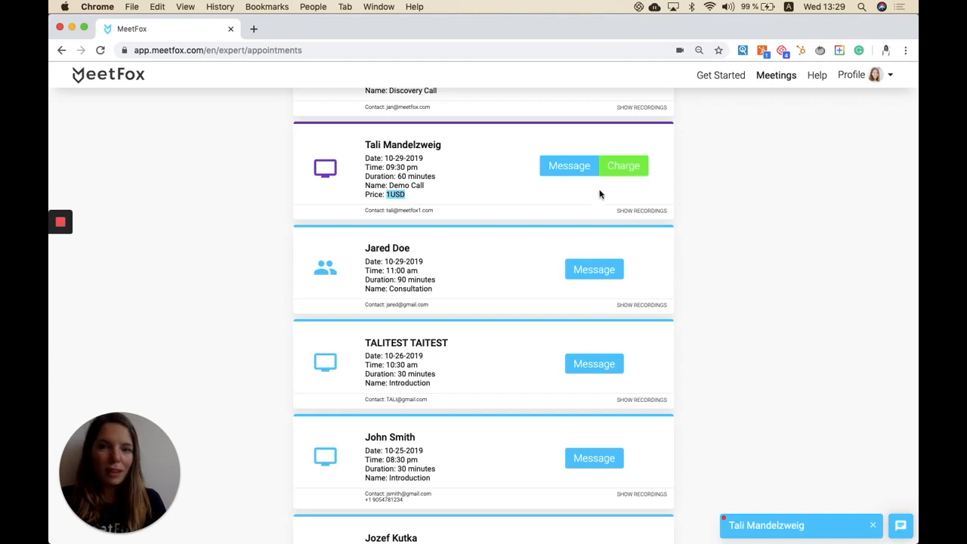
- Charge the demo call client a fee of 1 USD and submit it
{"action": "left_click", "coordinate": [623, 164]}
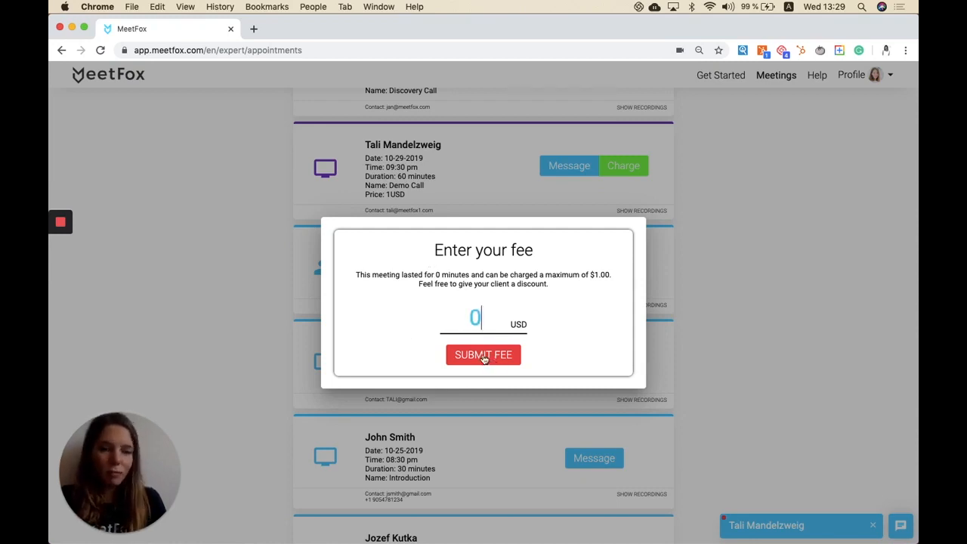
{"action": "type", "text": ".5"}
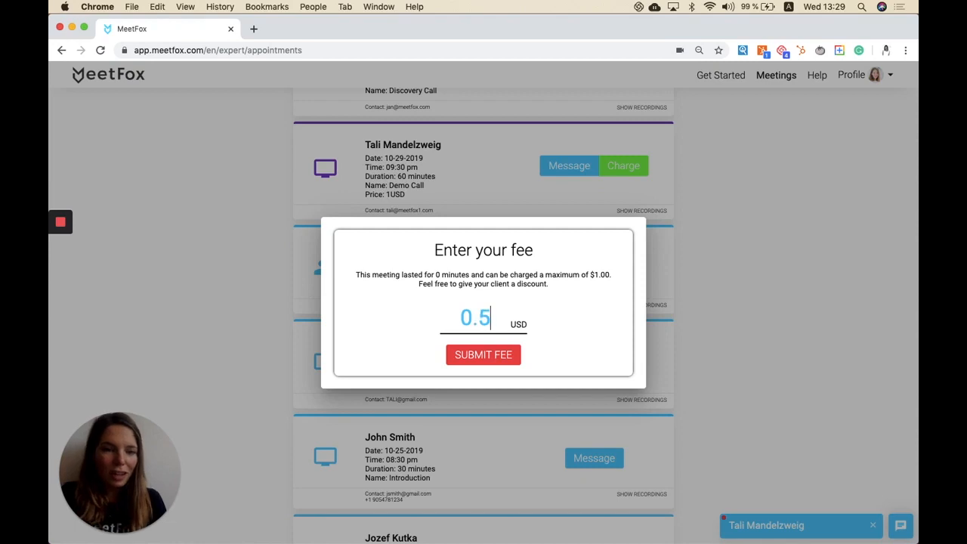
{"action": "type", "text": "1"}
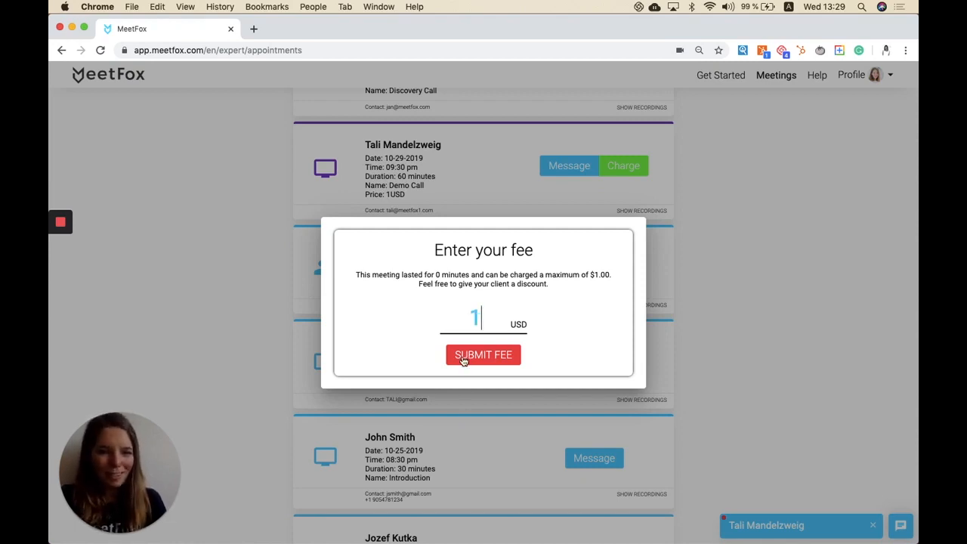
{"action": "left_click", "coordinate": [484, 353]}
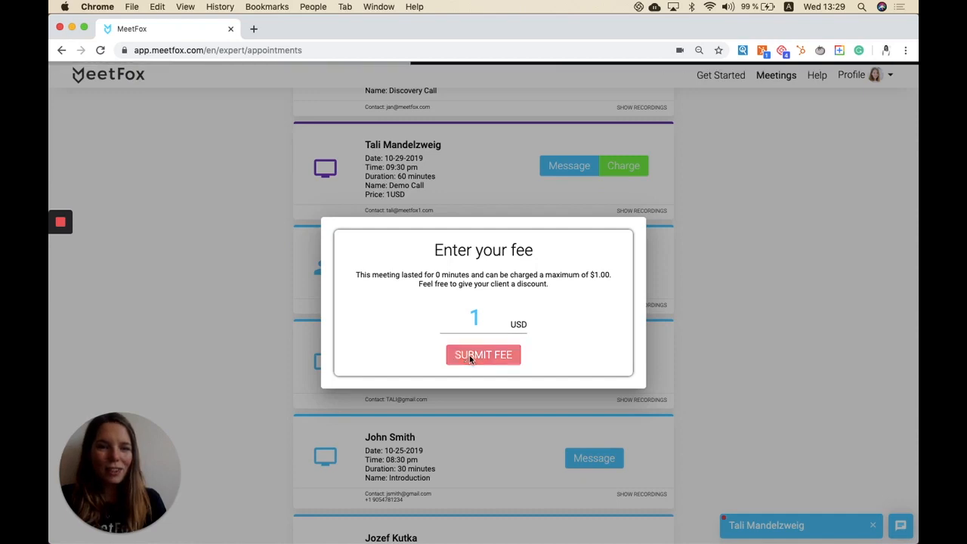
{"action": "left_click", "coordinate": [483, 354]}
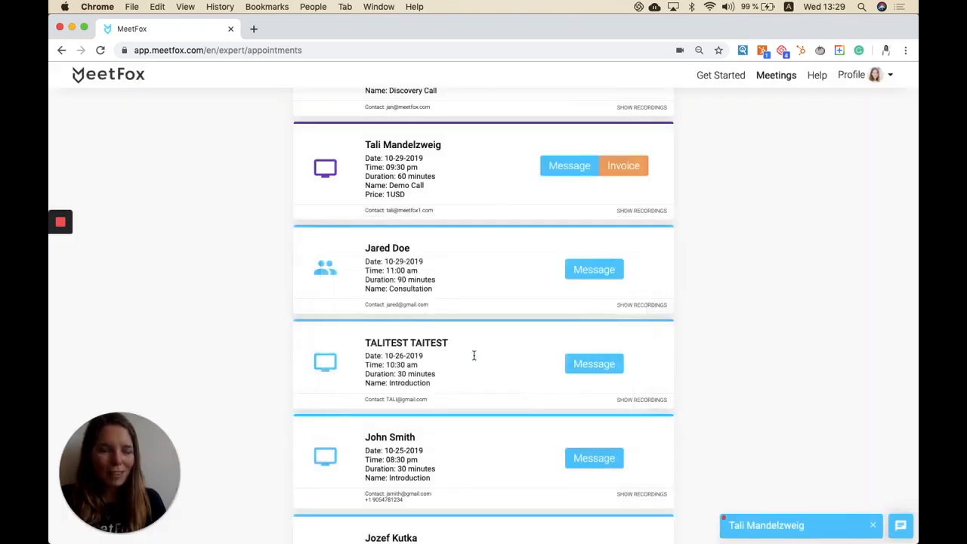